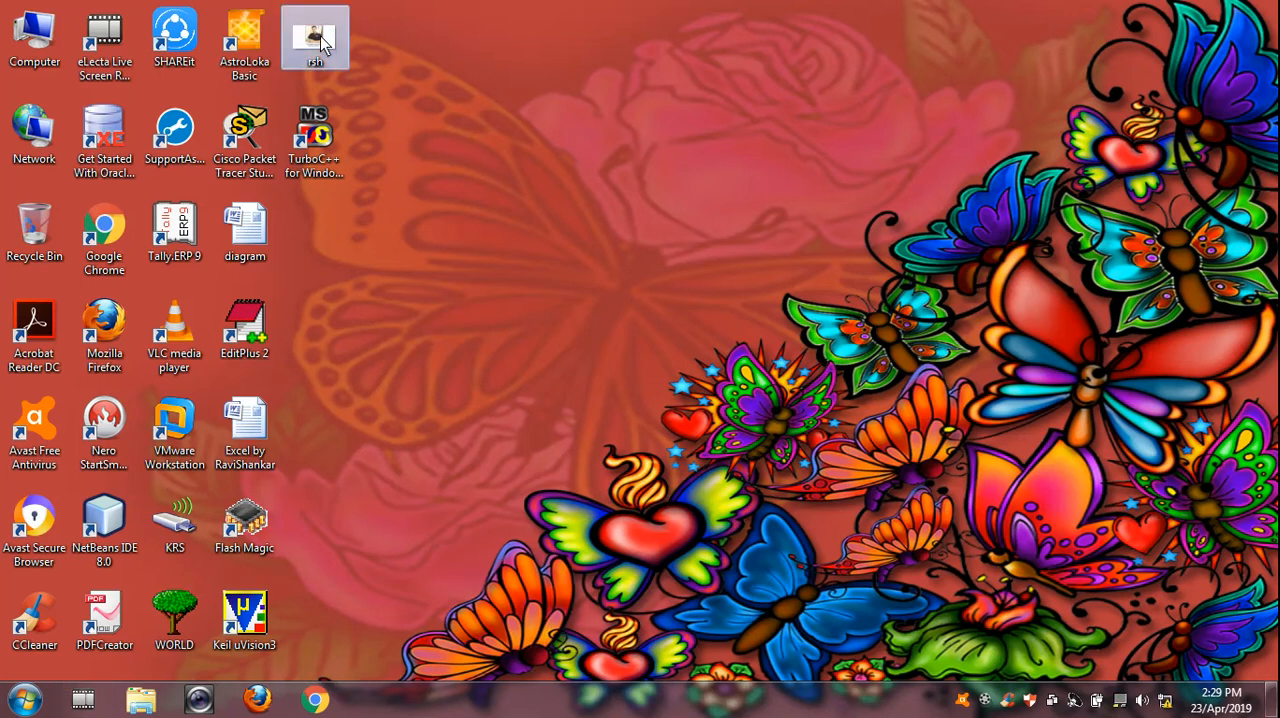
# Launch Microsoft Word from the desktop to get a blank Document1.
pyautogui.doubleClick(315, 37)
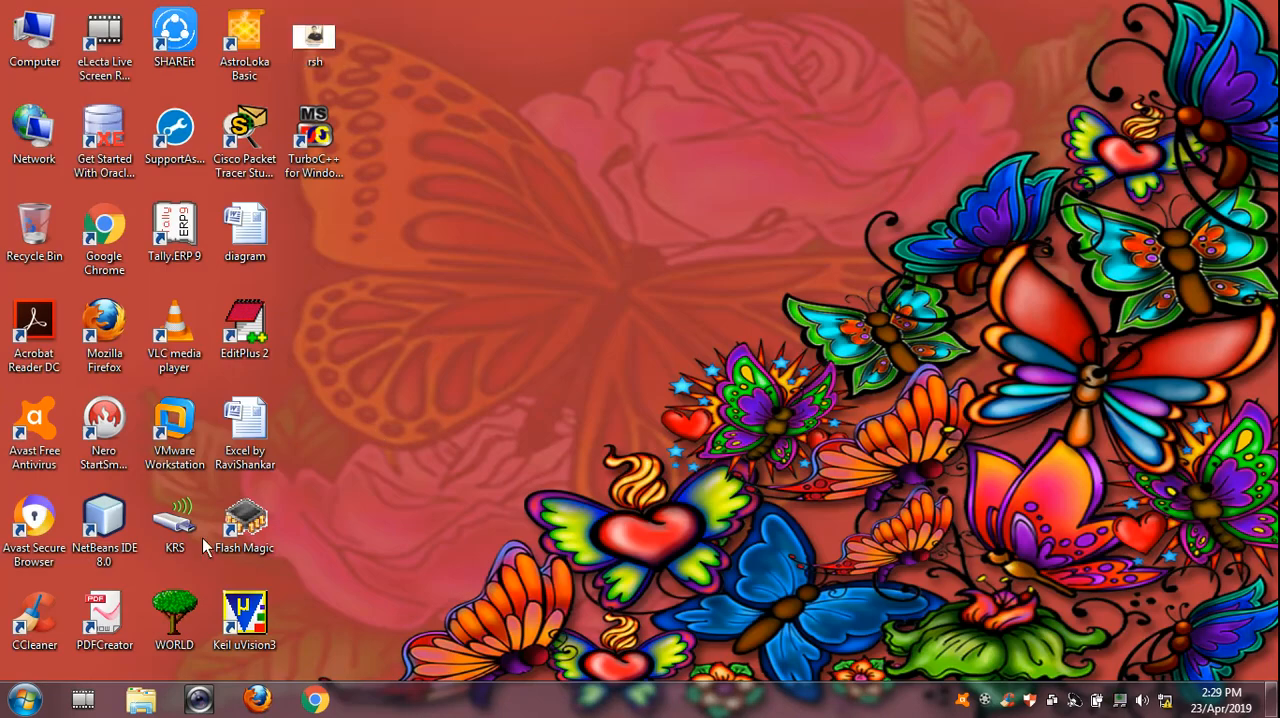
pyautogui.click(16, 698)
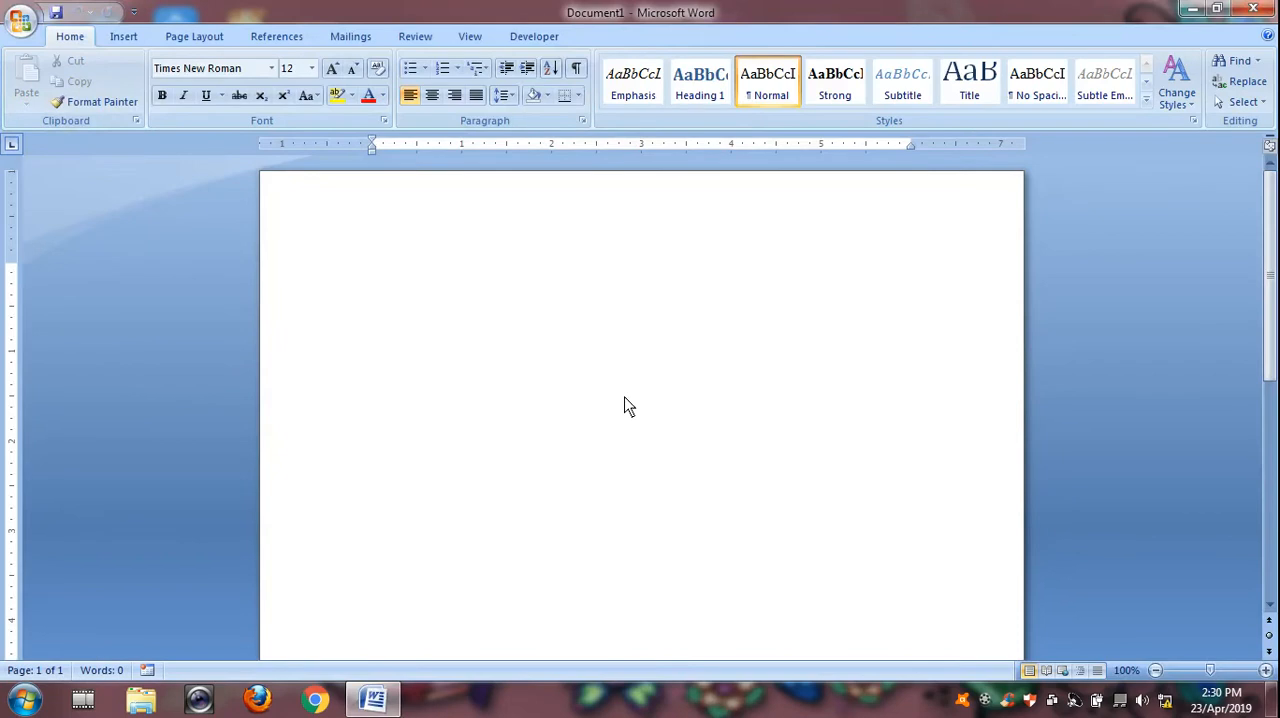
# Type 'Without page break', generate three =rand() sample paragraphs, and scroll down the page.
pyautogui.write('wi')
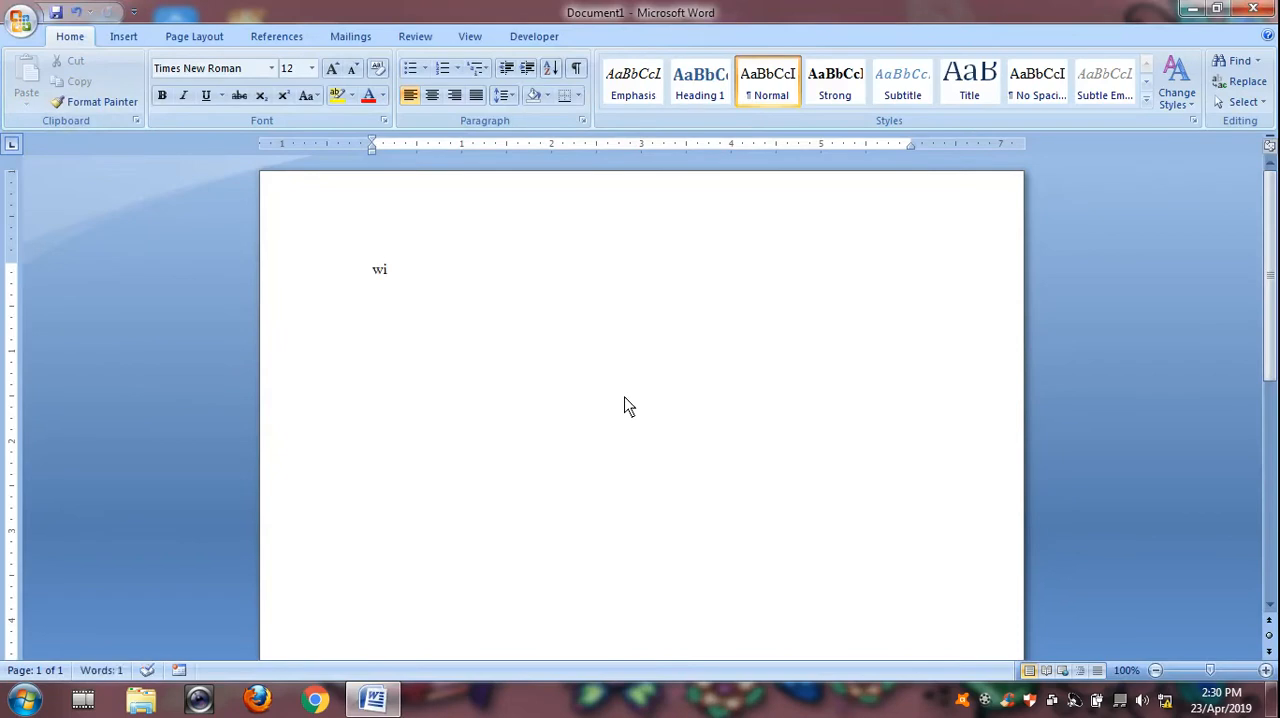
pyautogui.write('Without page')
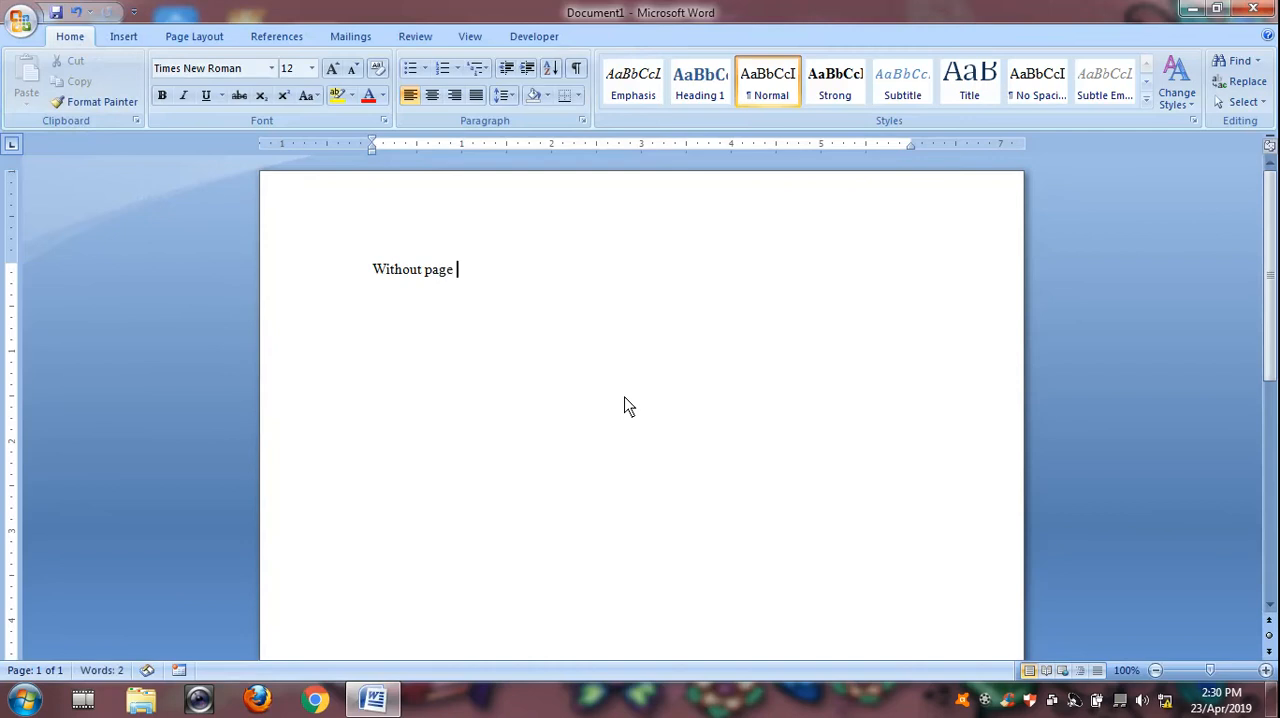
pyautogui.write('break')
pyautogui.write('=')
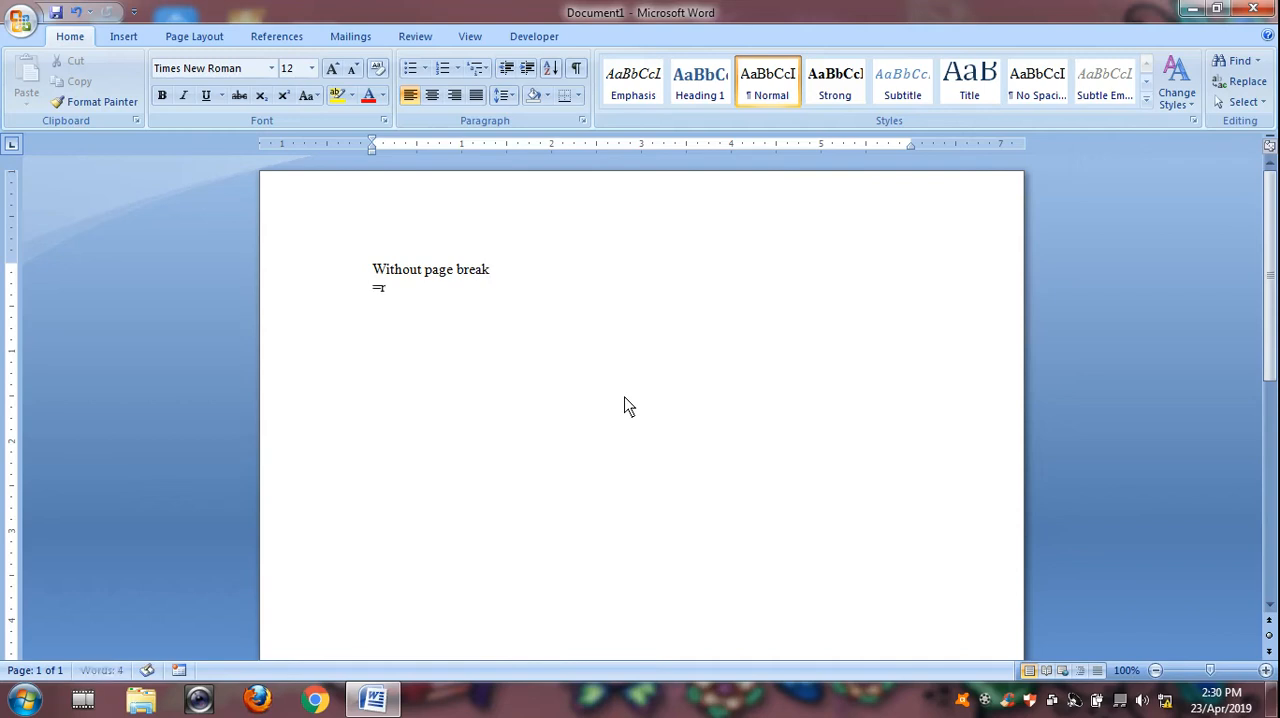
pyautogui.write('rand')
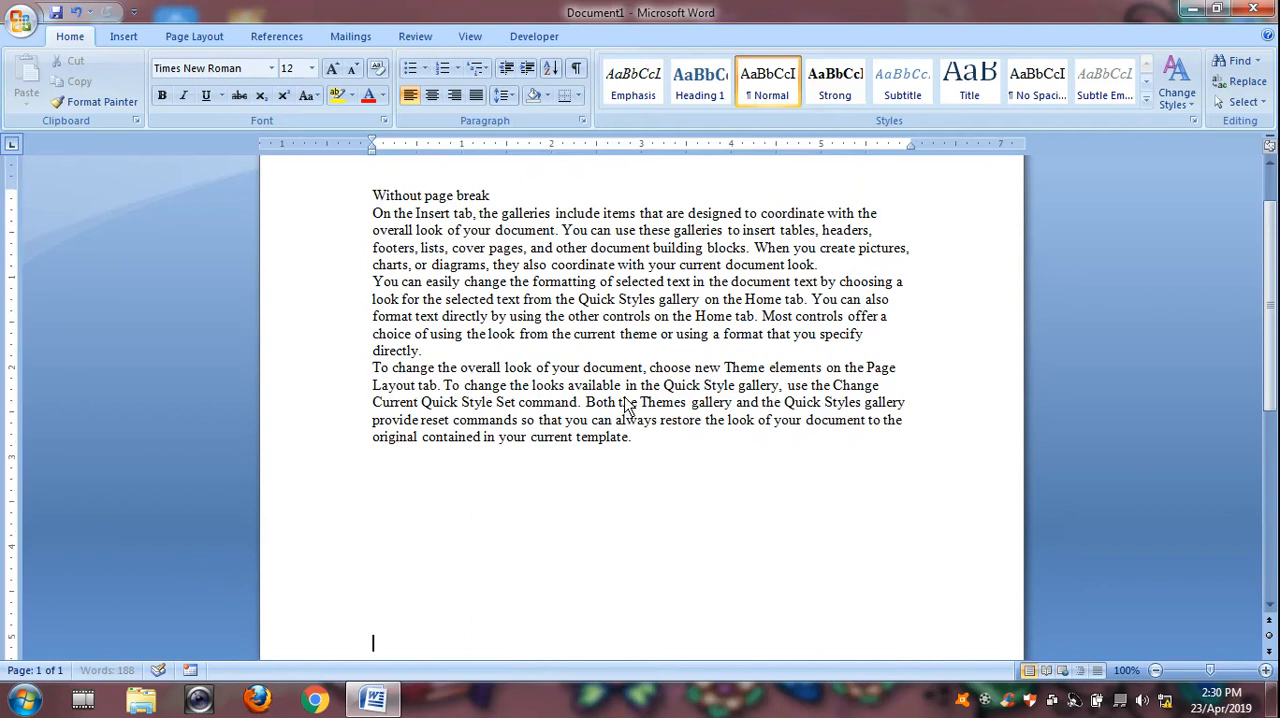
pyautogui.scroll(-3)
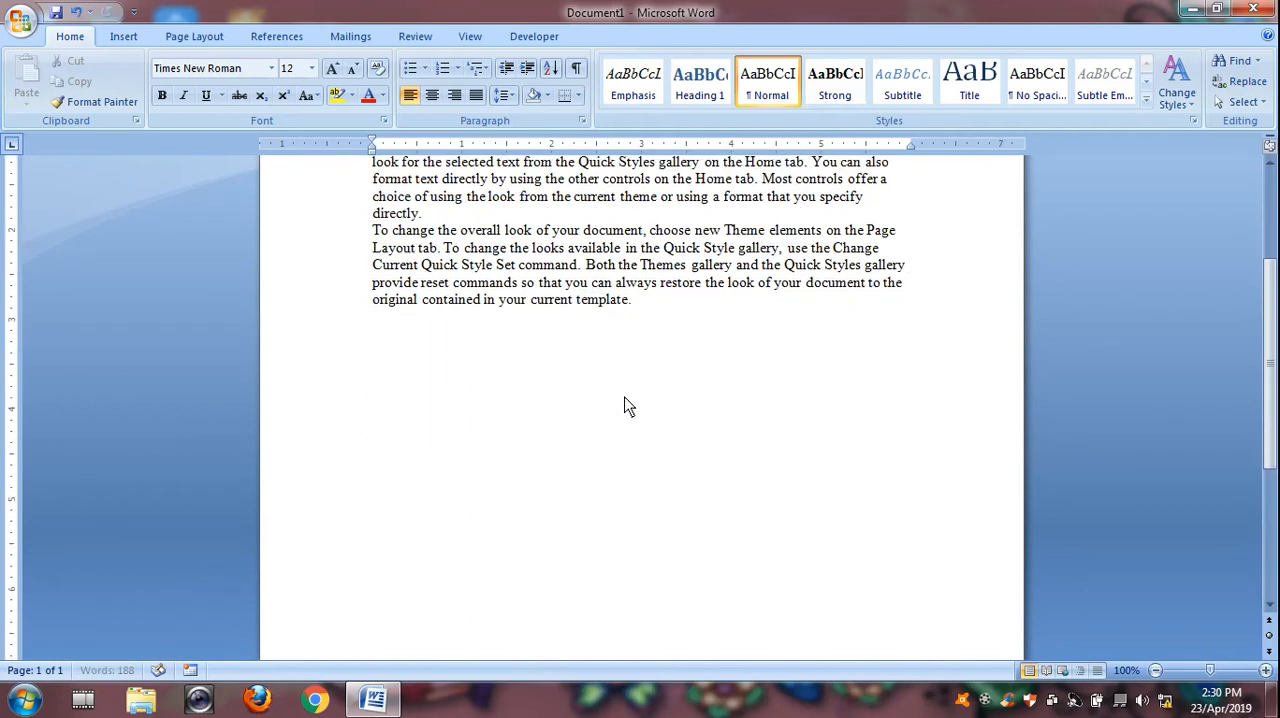
pyautogui.scroll(-3)
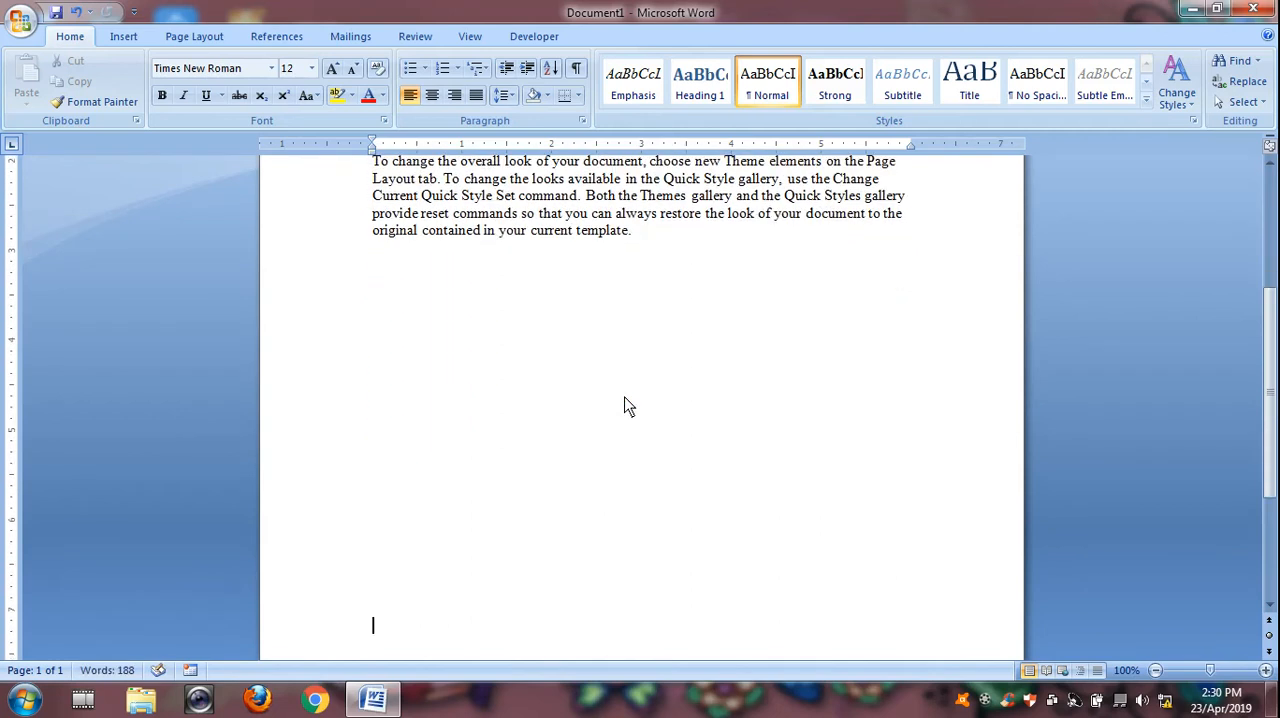
pyautogui.scroll(-3)
pyautogui.write('=')
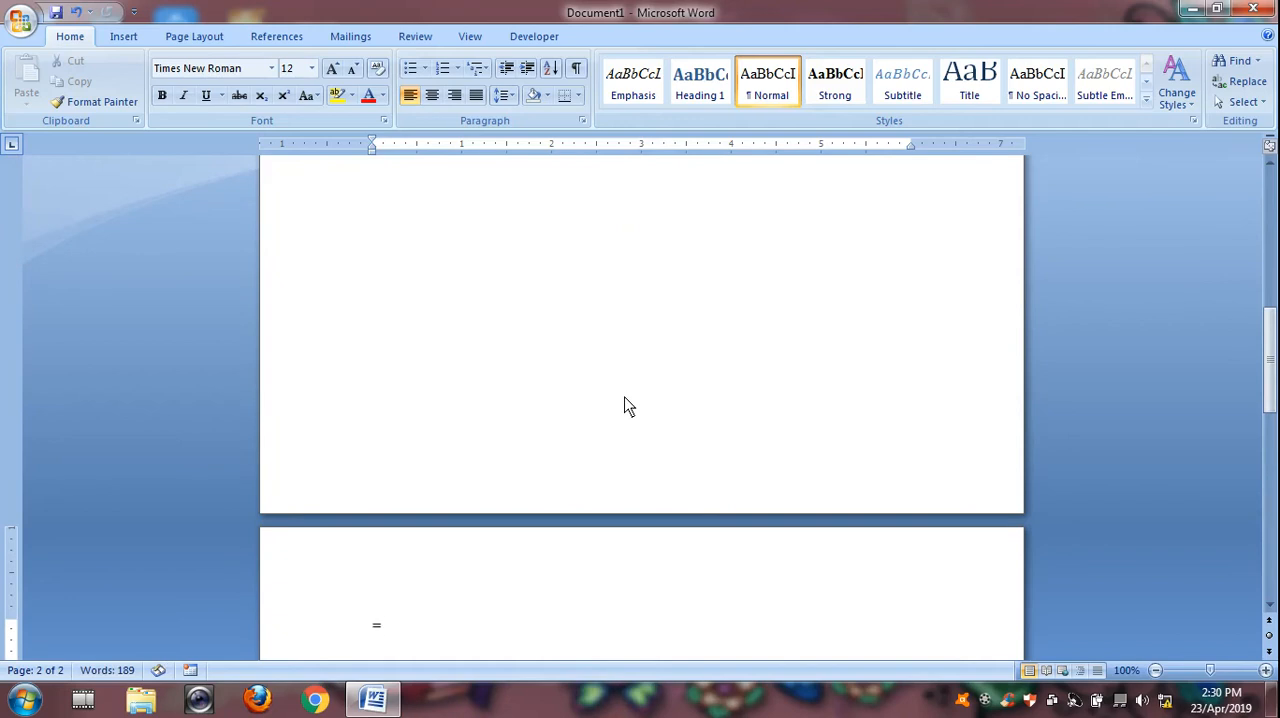
# Add filler lines like 'bdbddb' that push text to page 2, then select everything and delete.
pyautogui.write('rand')
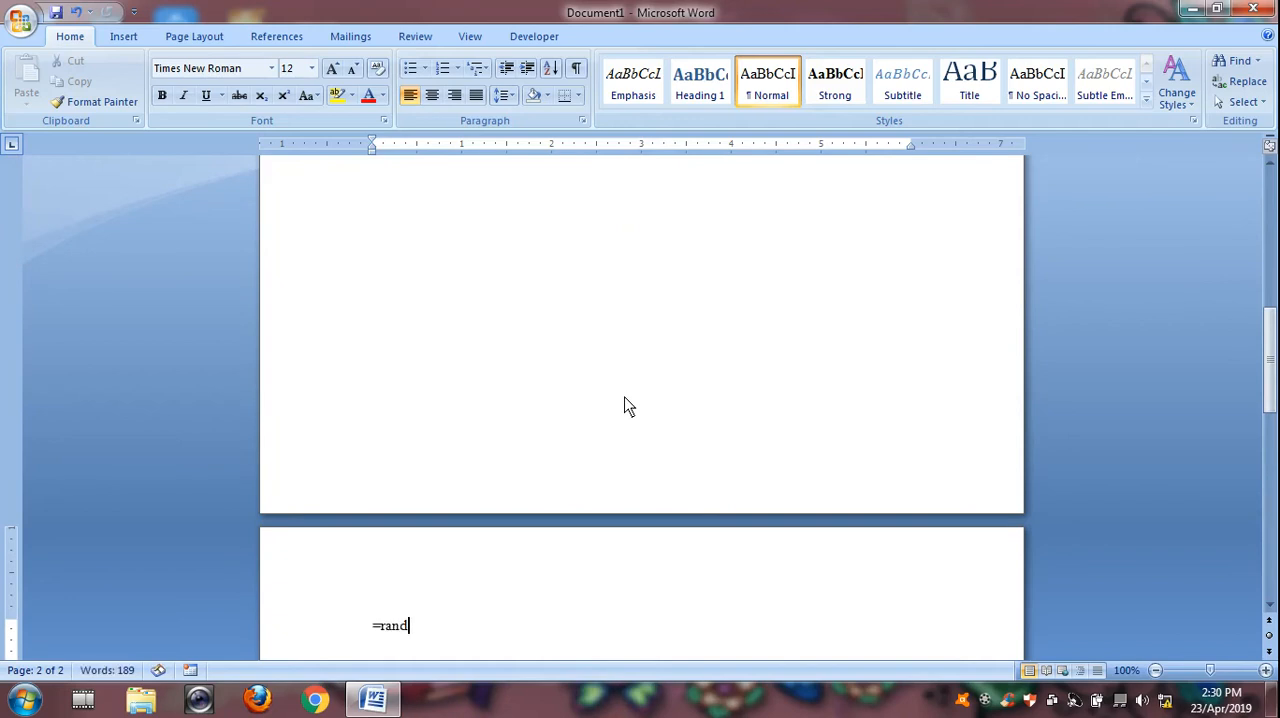
pyautogui.write('()')
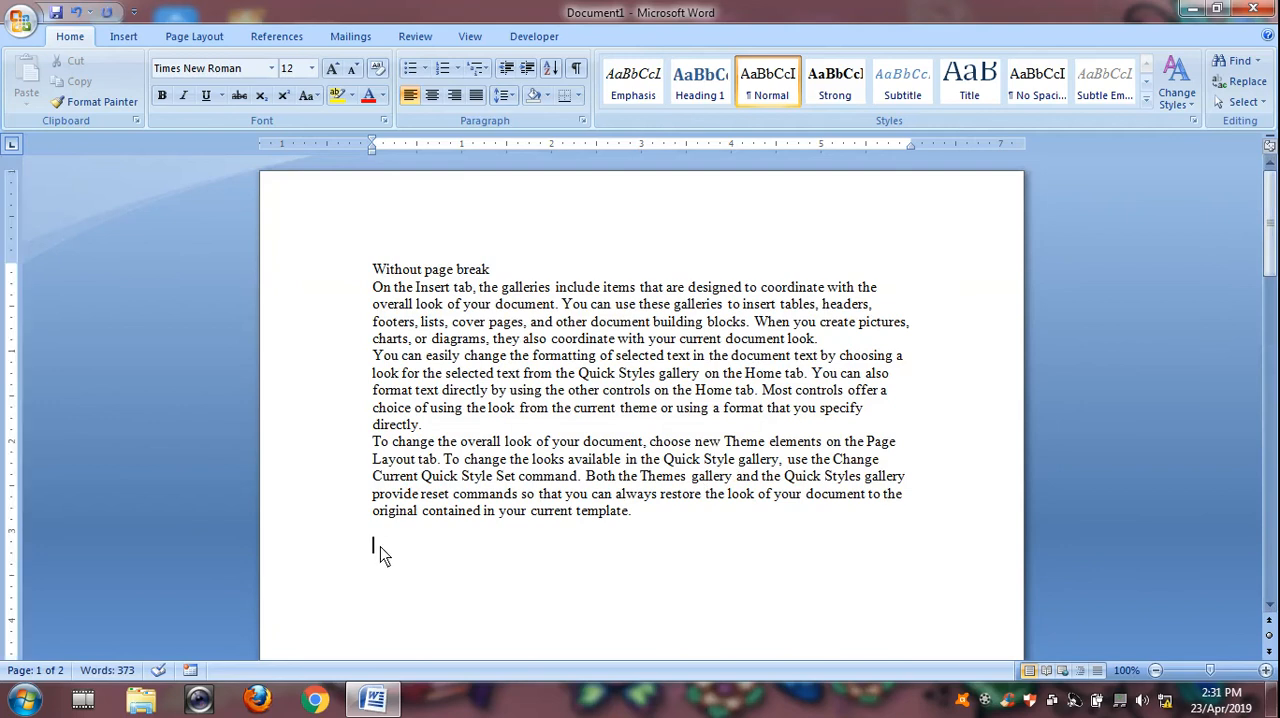
pyautogui.write('bdbddb')
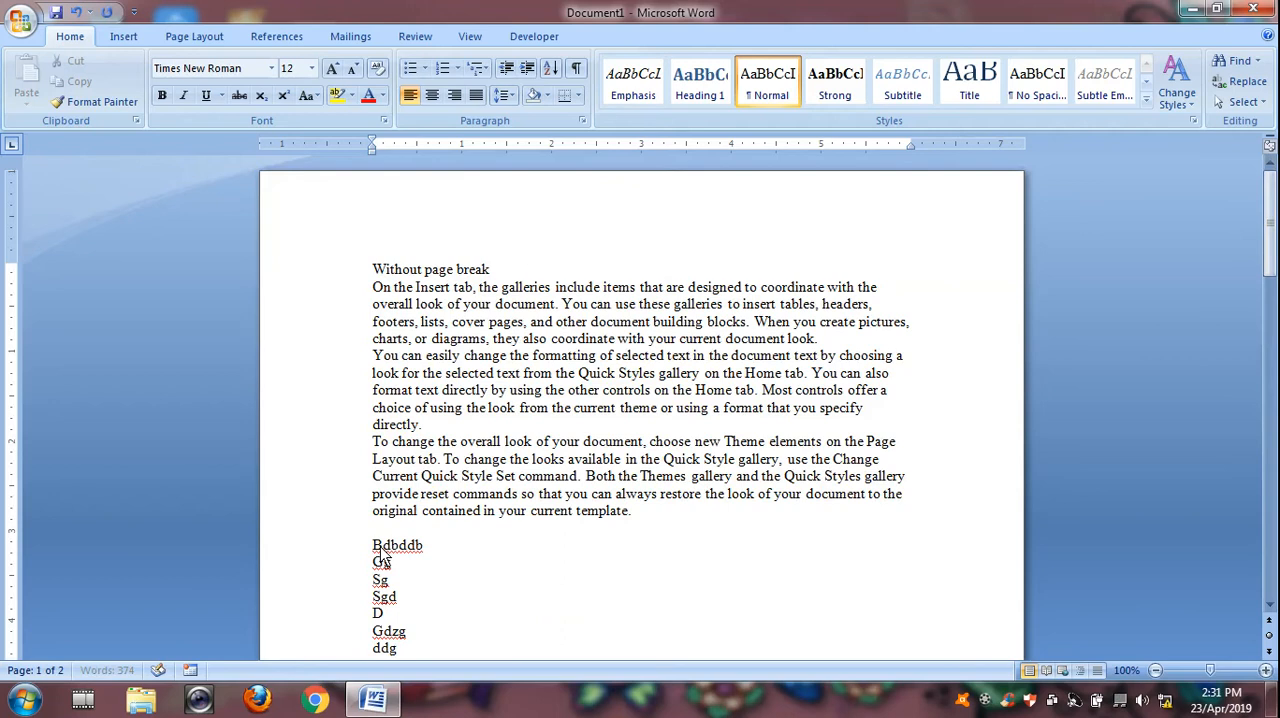
pyautogui.write('d')
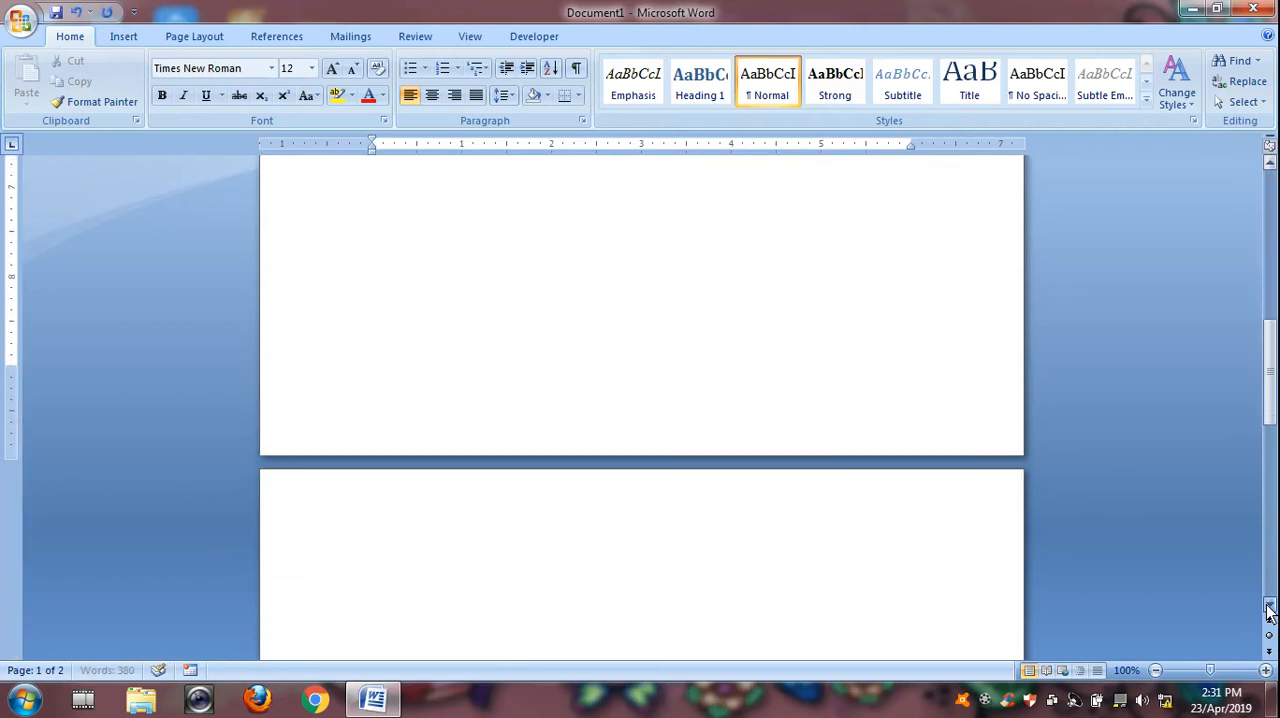
pyautogui.scroll(-3)
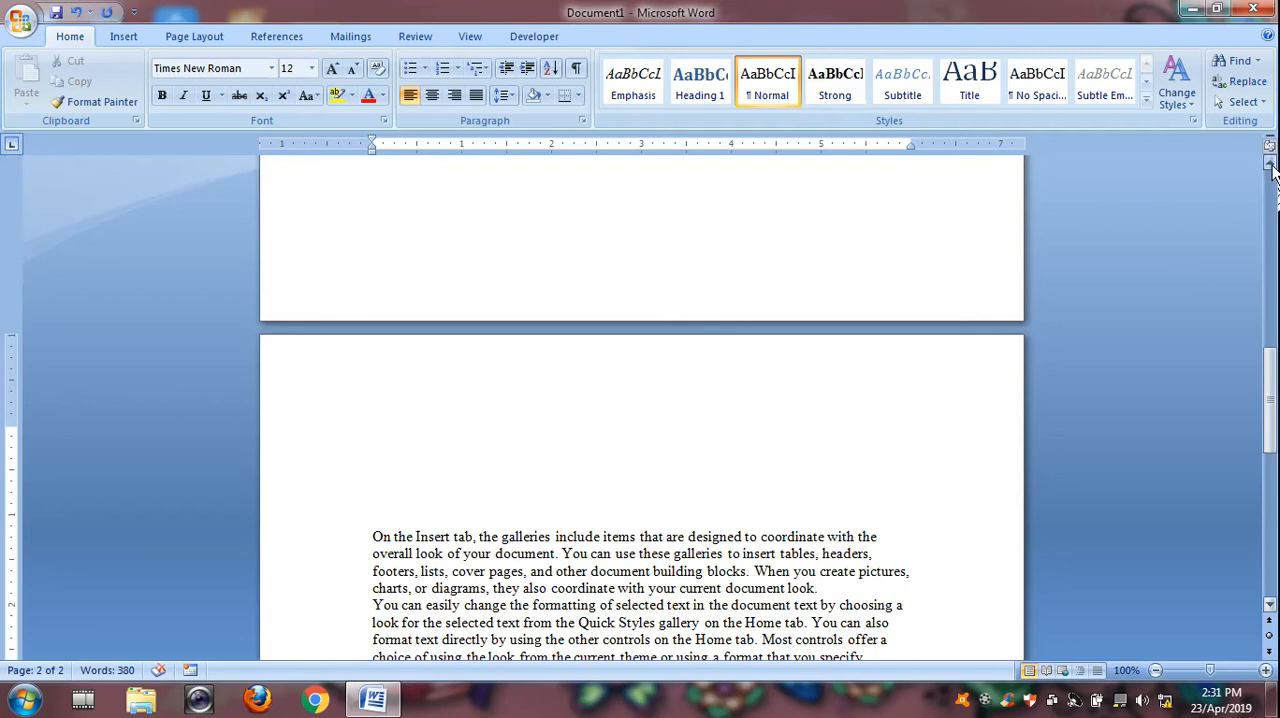
pyautogui.scroll(-3)
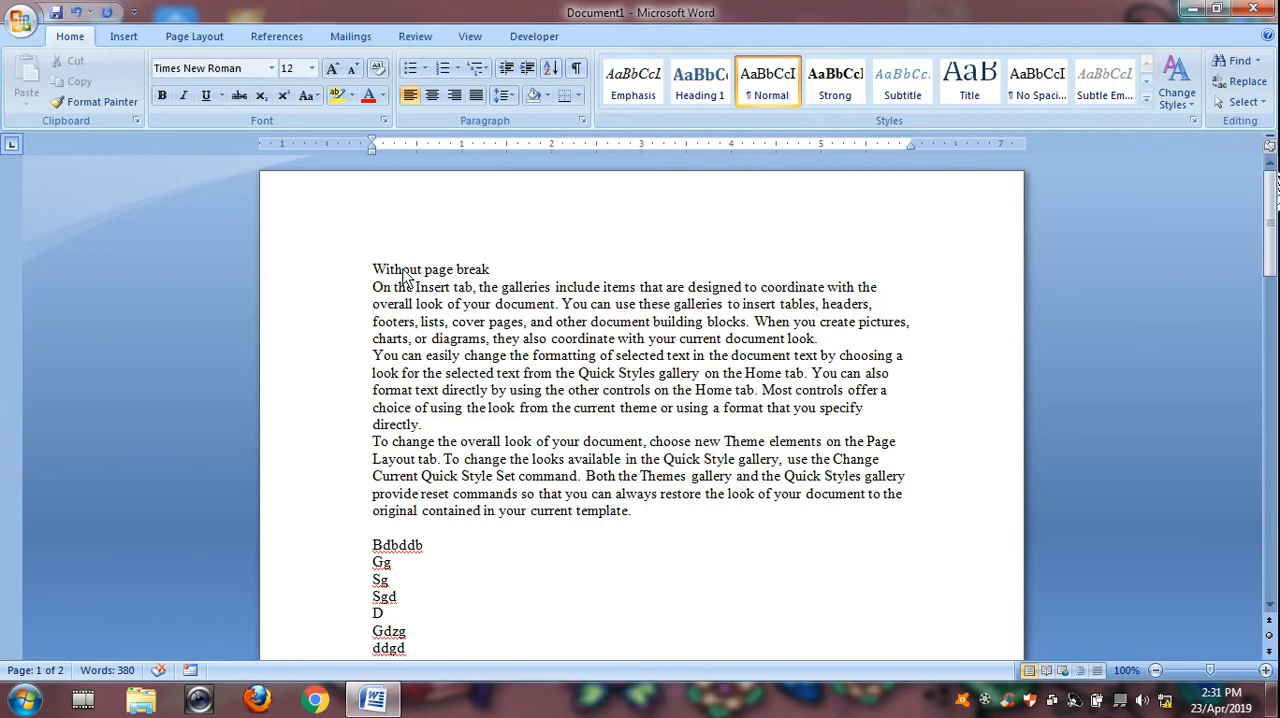
pyautogui.moveTo(510, 388)
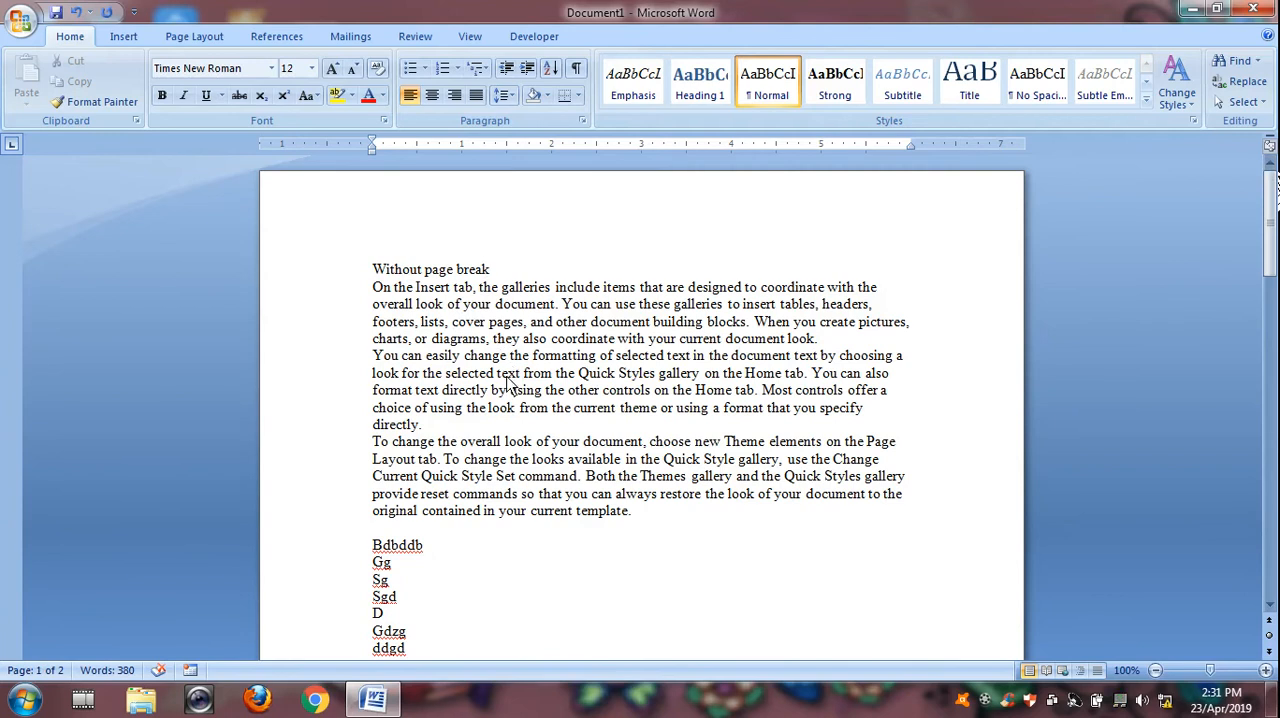
pyautogui.press('ctrl+a')
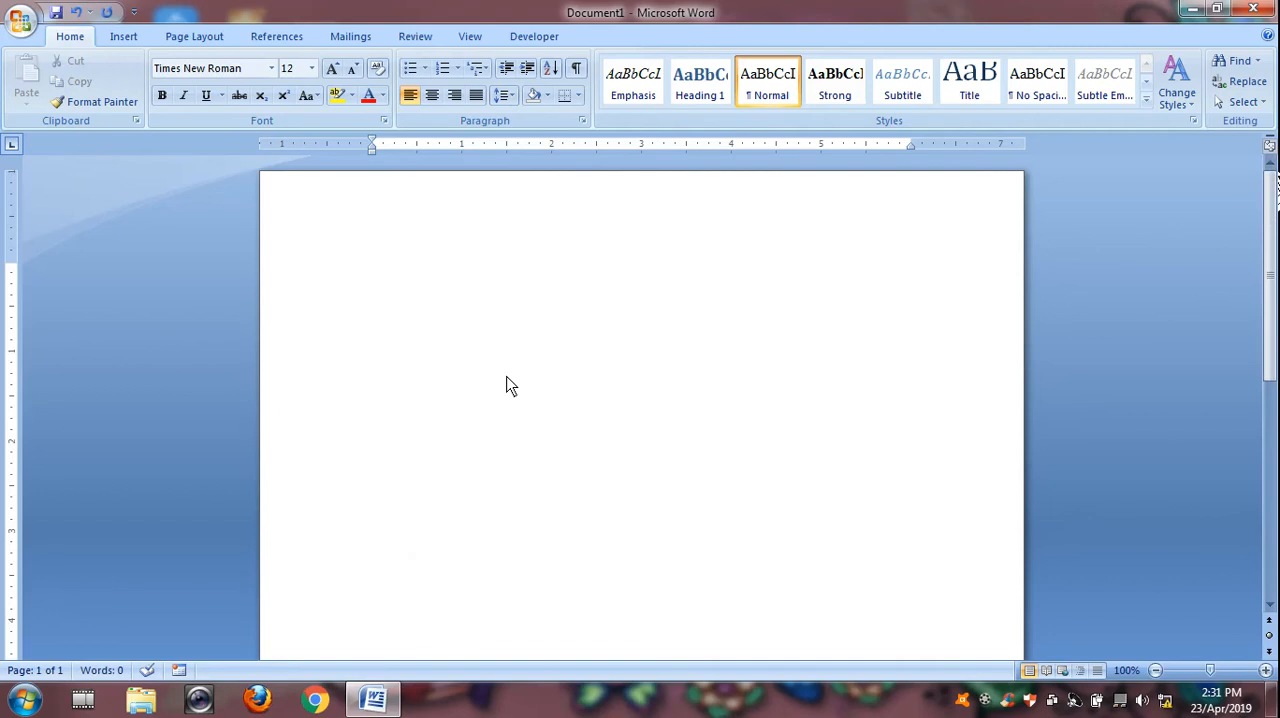
# Replace the partial 'With' with 'Use page break' and generate =rand() sample paragraphs.
pyautogui.write('With')
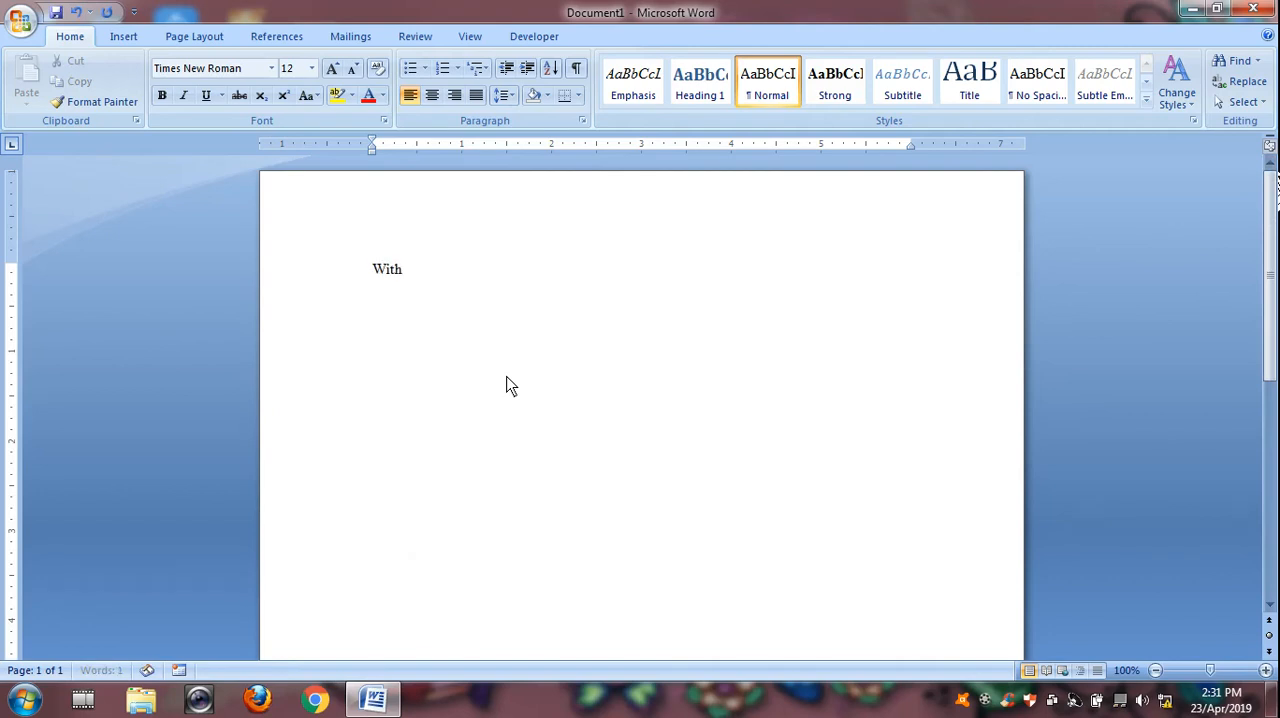
pyautogui.press('ctrl+a')
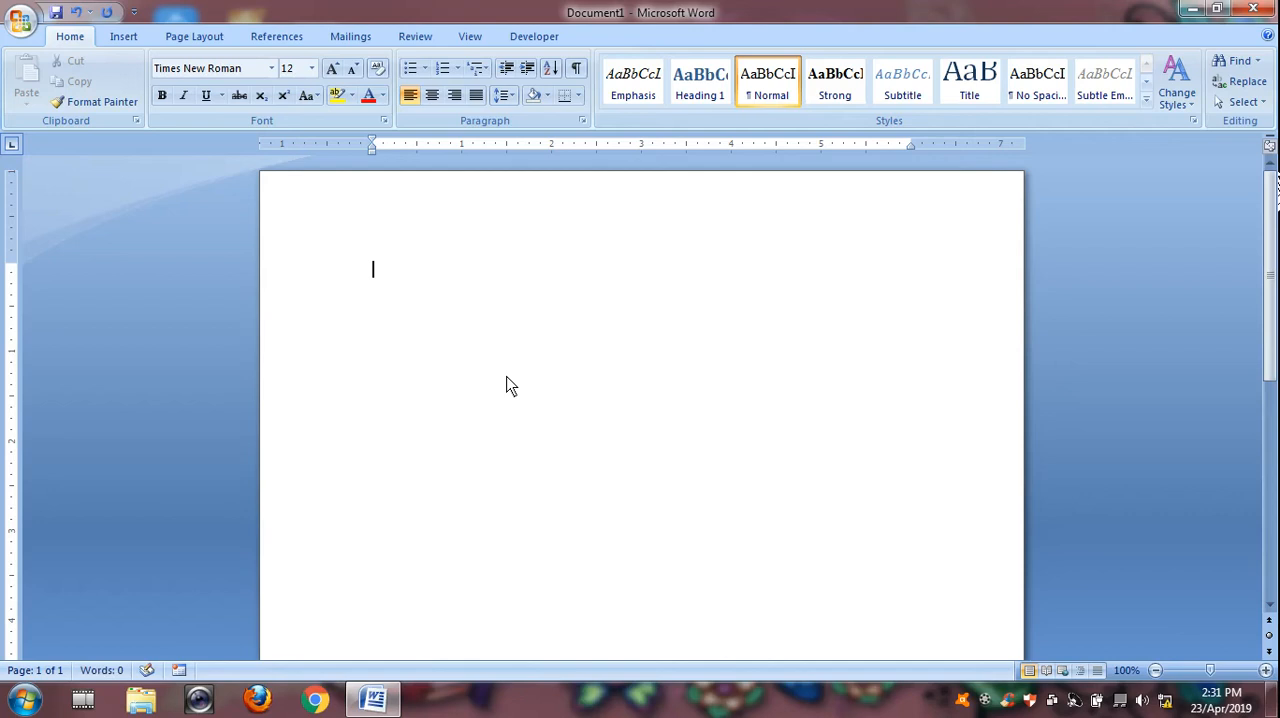
pyautogui.write('Use p')
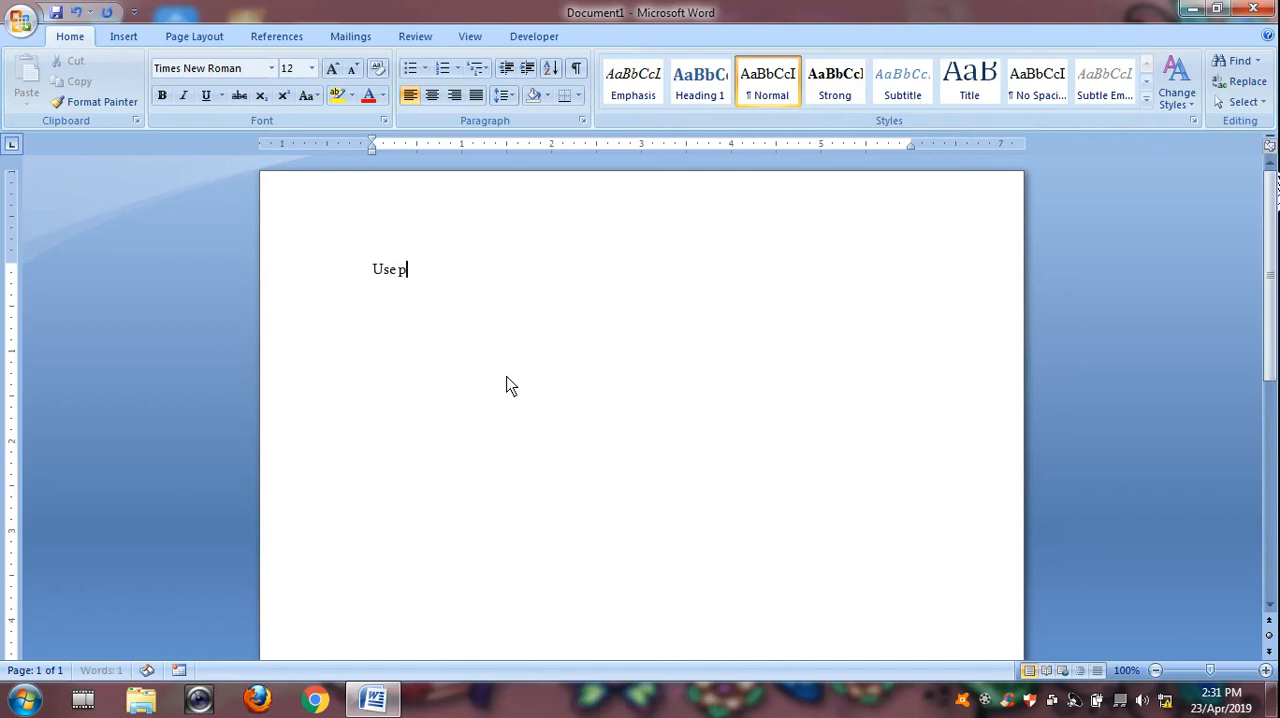
pyautogui.write('age brea')
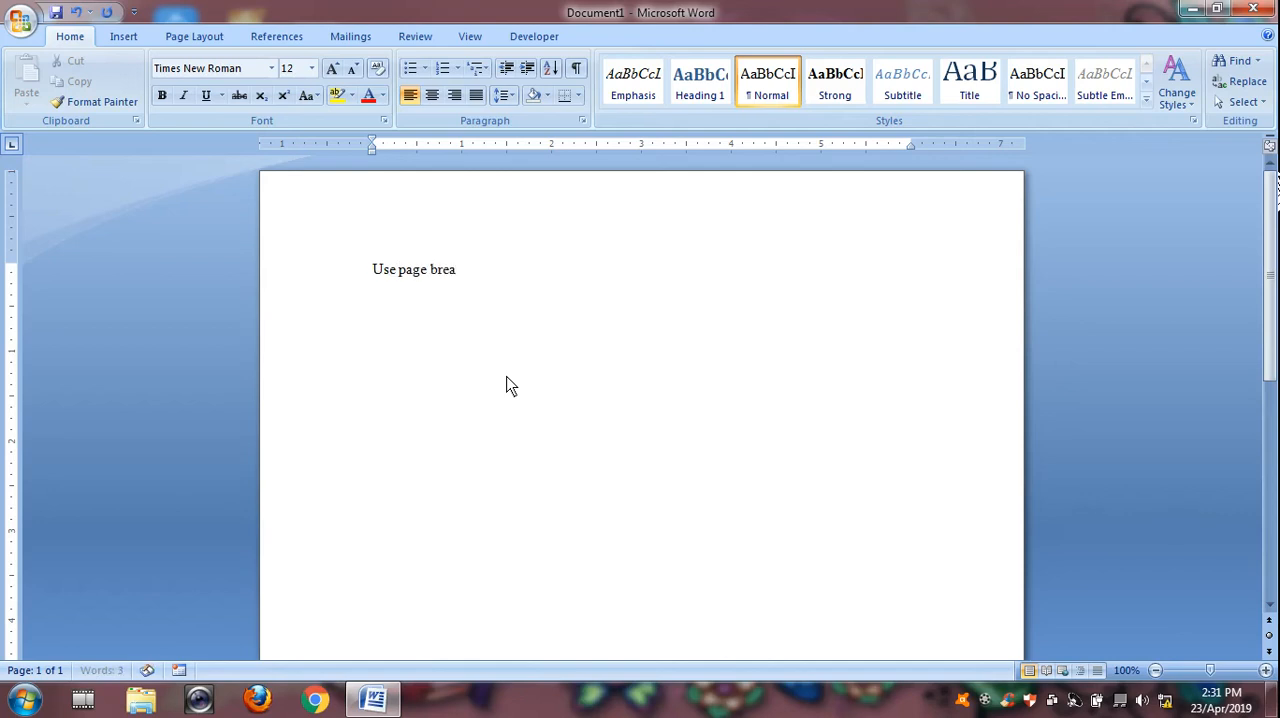
pyautogui.write('k')
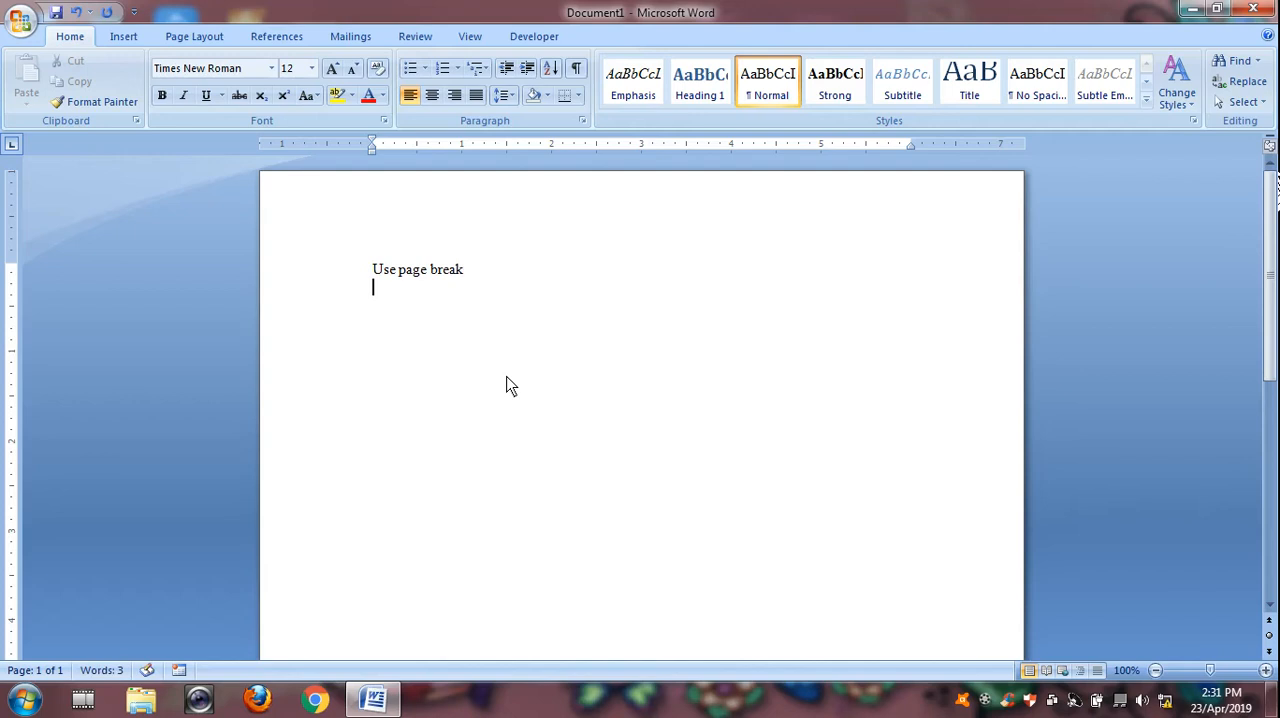
pyautogui.write('=')
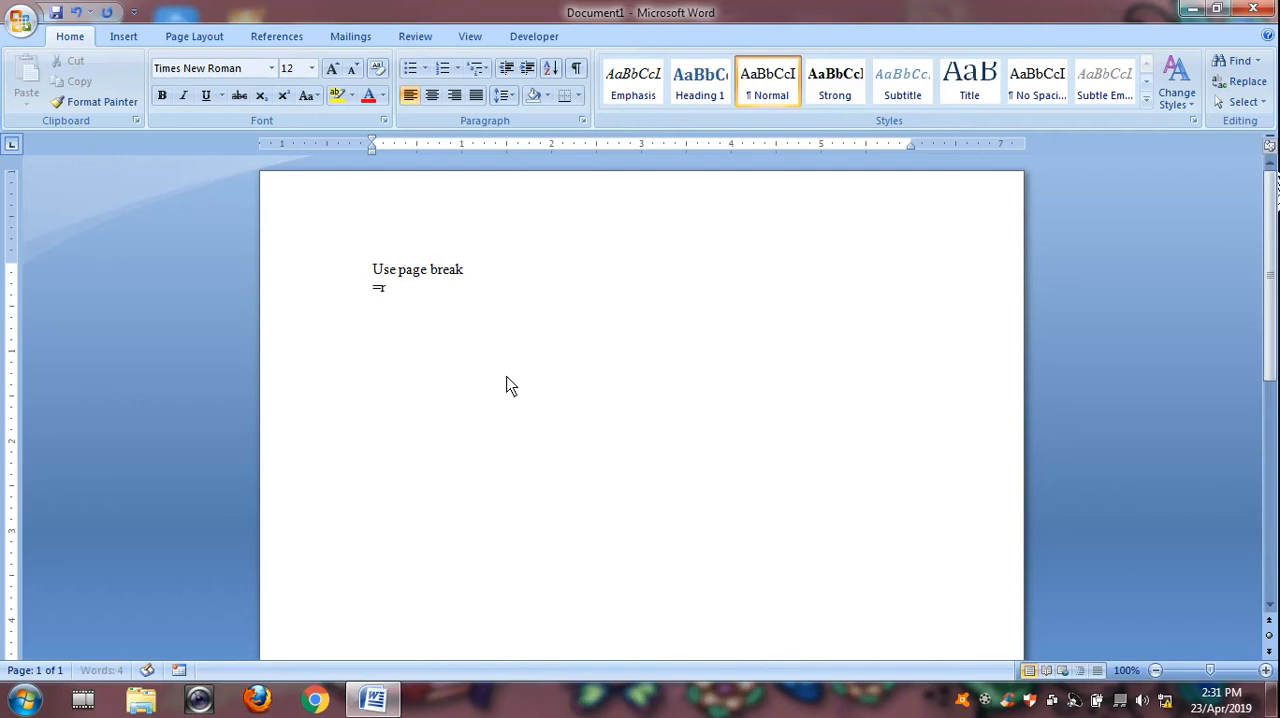
pyautogui.write('rand')
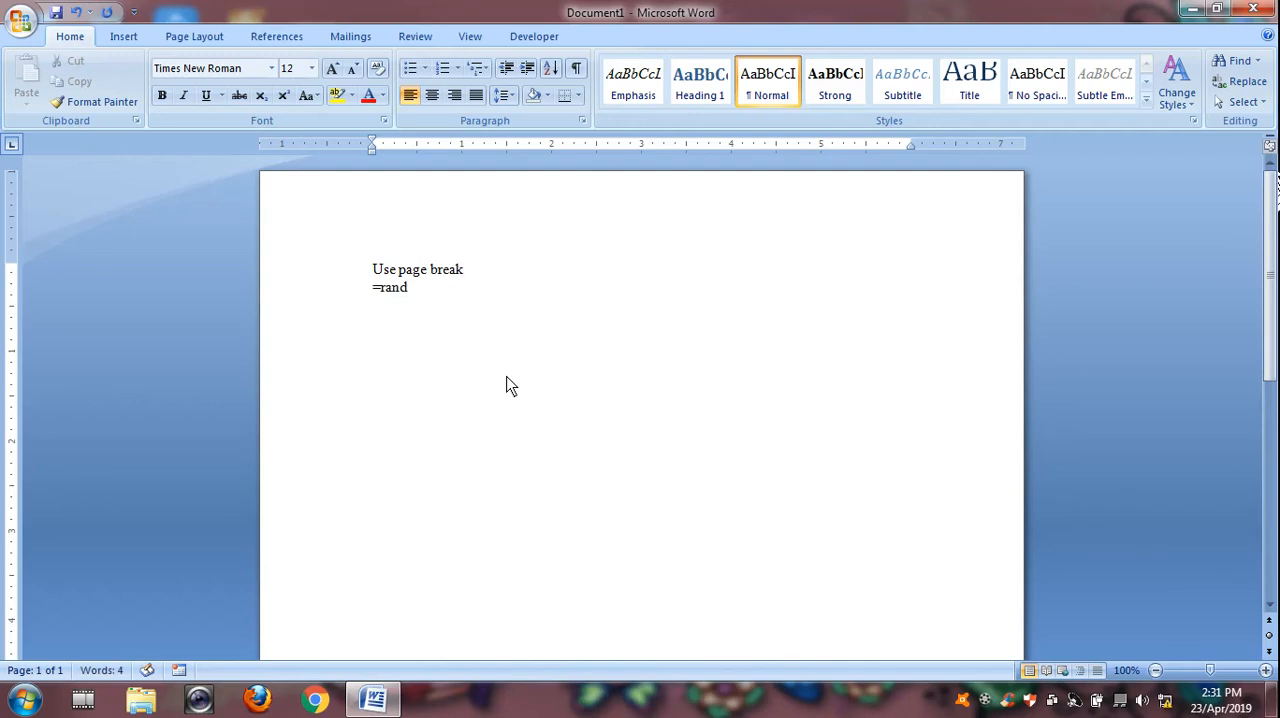
pyautogui.press('enter')
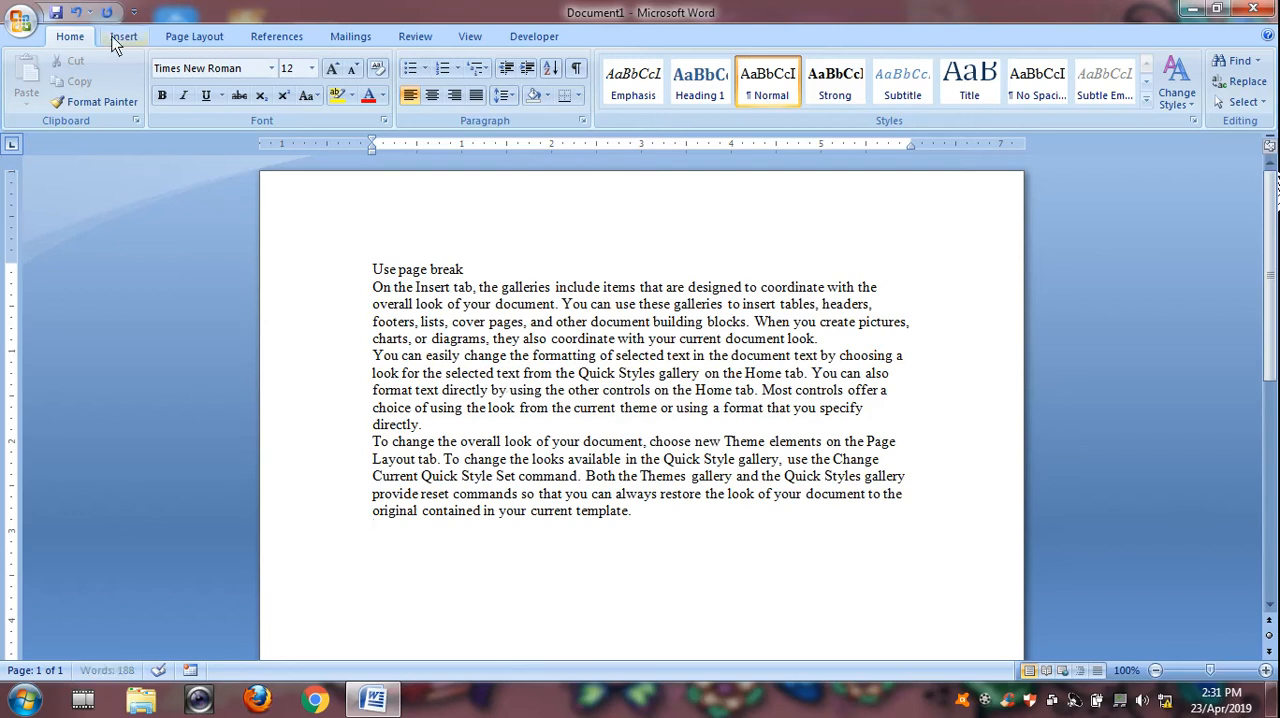
# Insert a page break and put the cursor on the new second page.
pyautogui.click(123, 36)
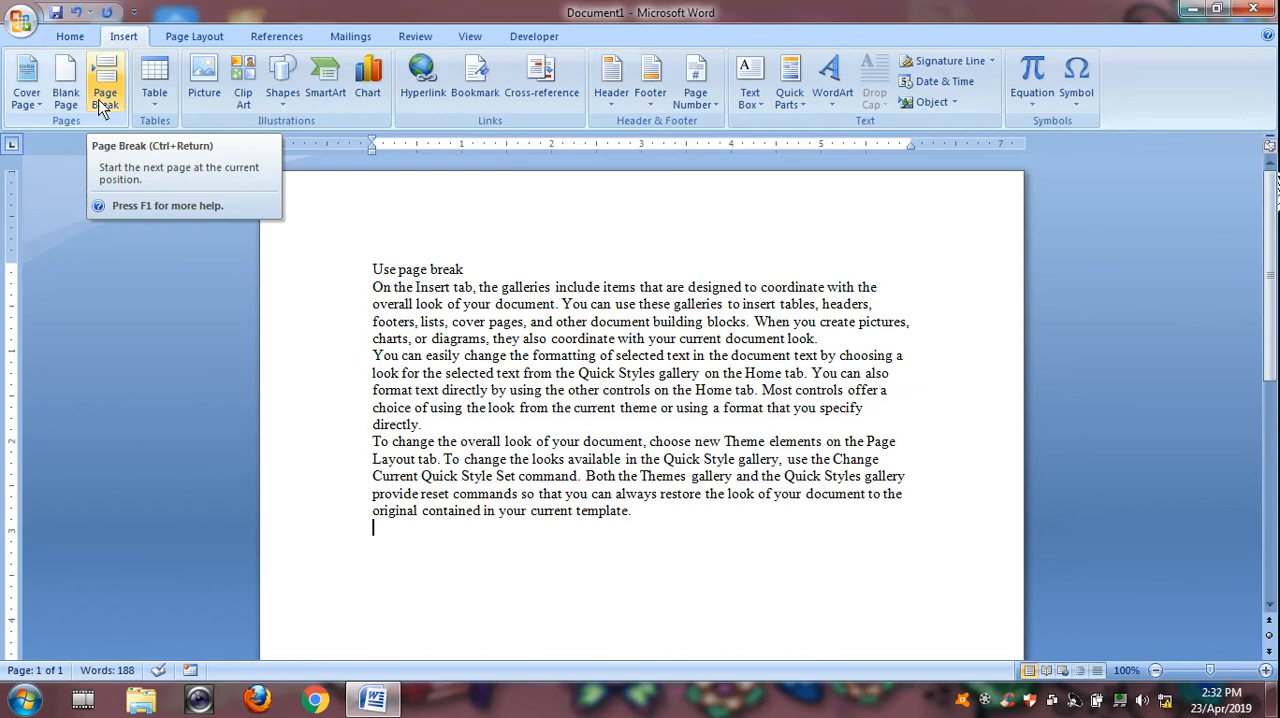
pyautogui.click(105, 80)
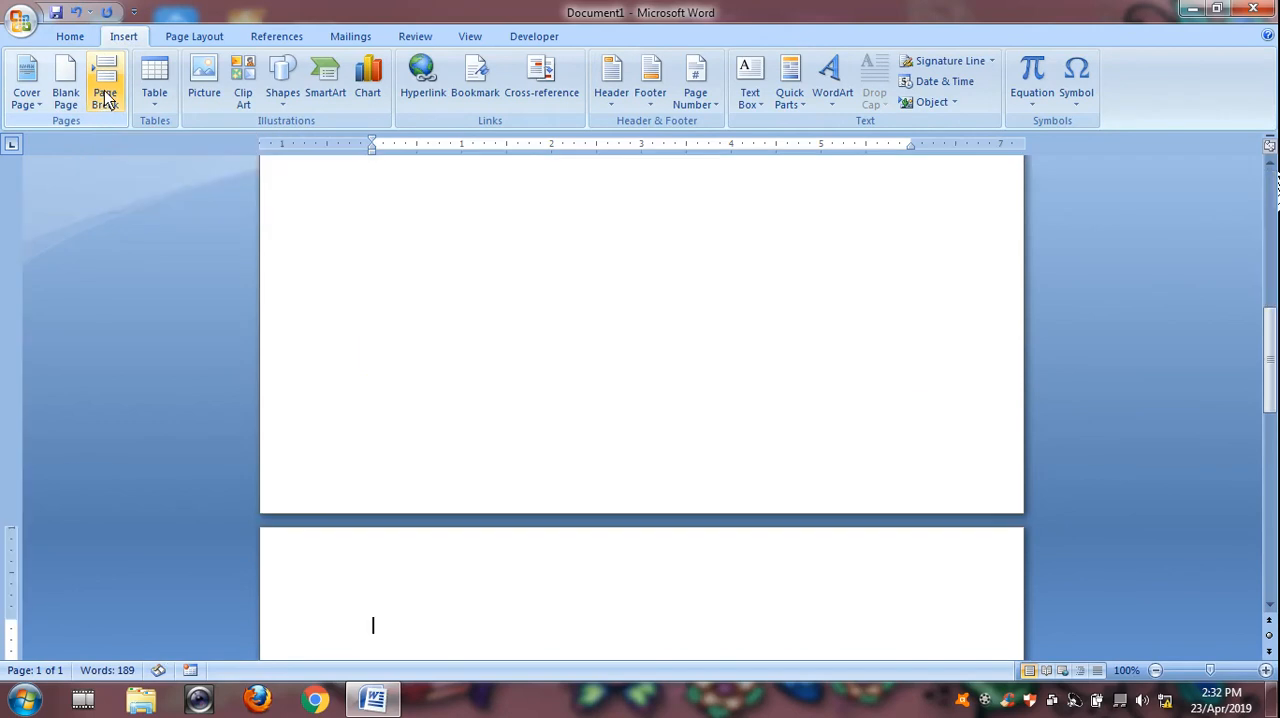
pyautogui.click(105, 82)
pyautogui.write('=')
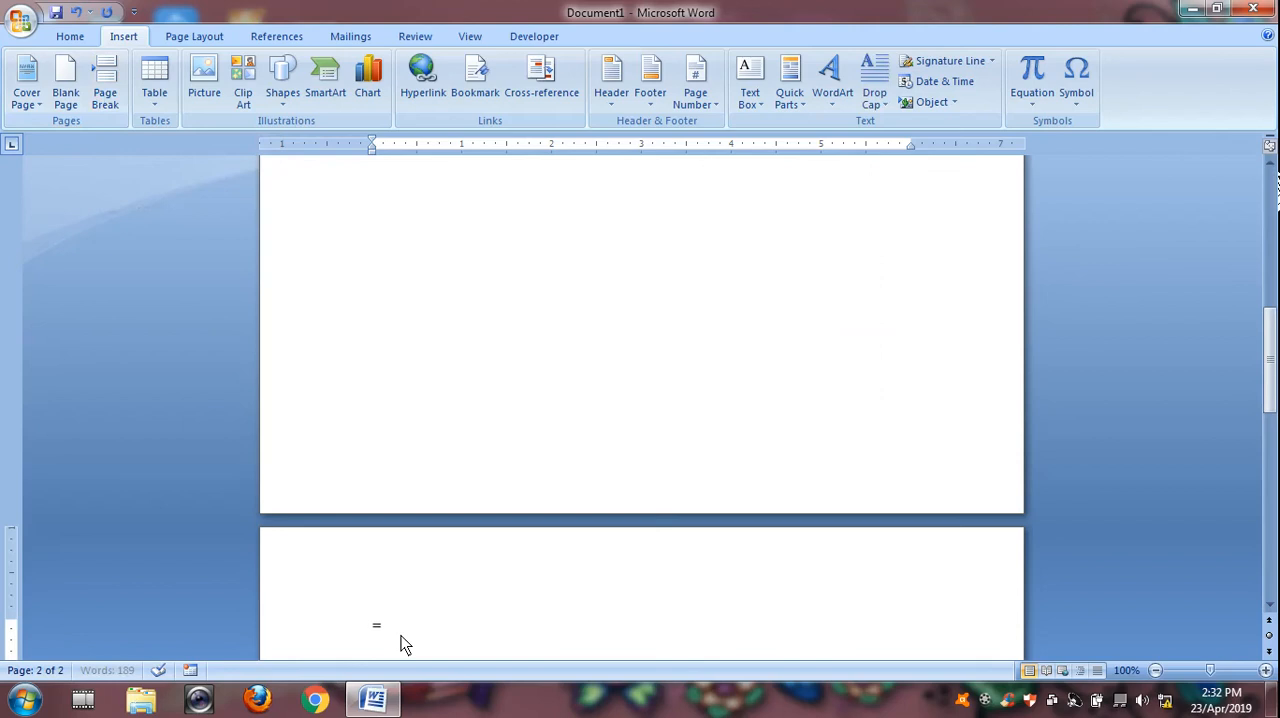
# Generate sample paragraphs on page 2 and type 'Dffjsnfsnfsf' below them.
pyautogui.write('rand')
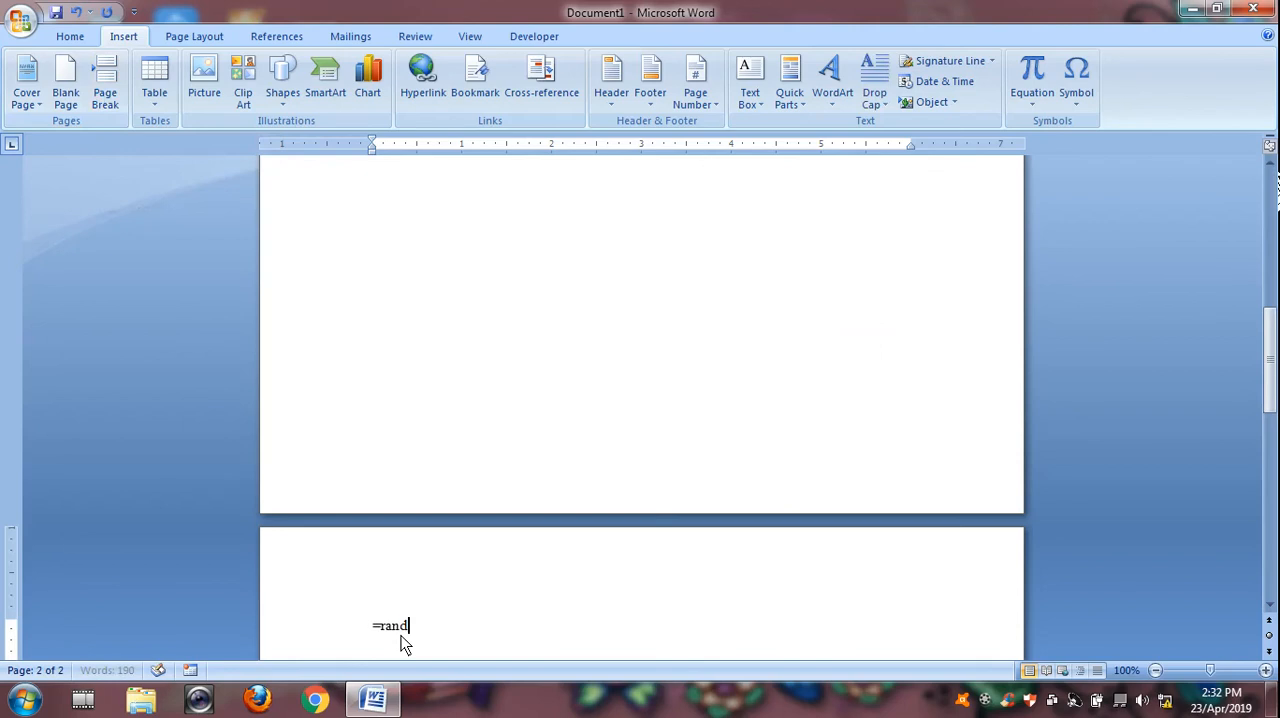
pyautogui.press('enter')
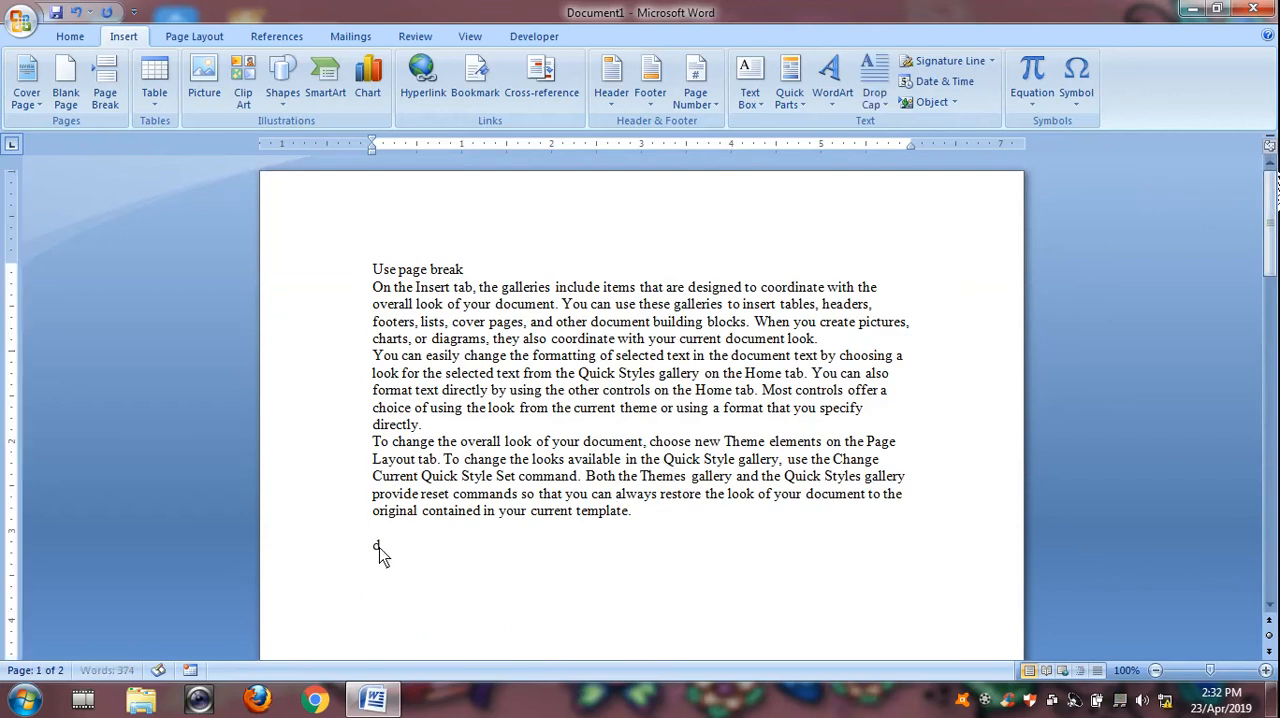
pyautogui.write('Dffjsnfsnfsf')
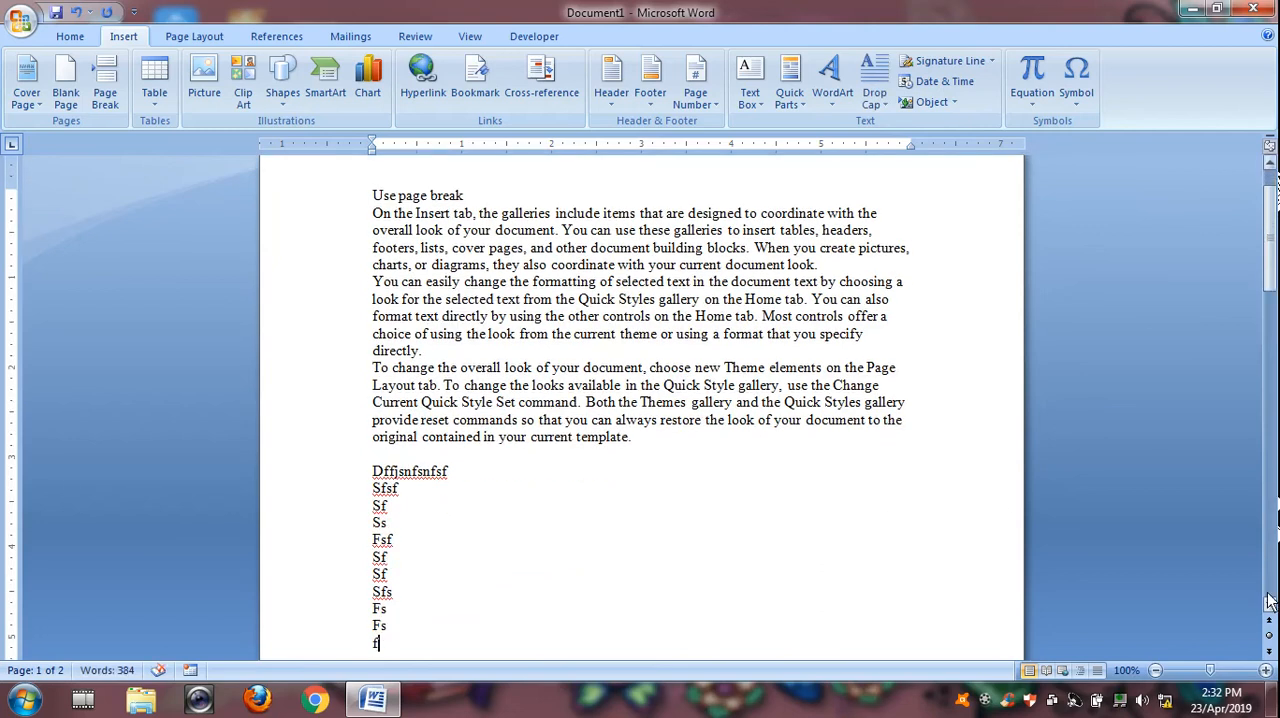
pyautogui.scroll(-3)
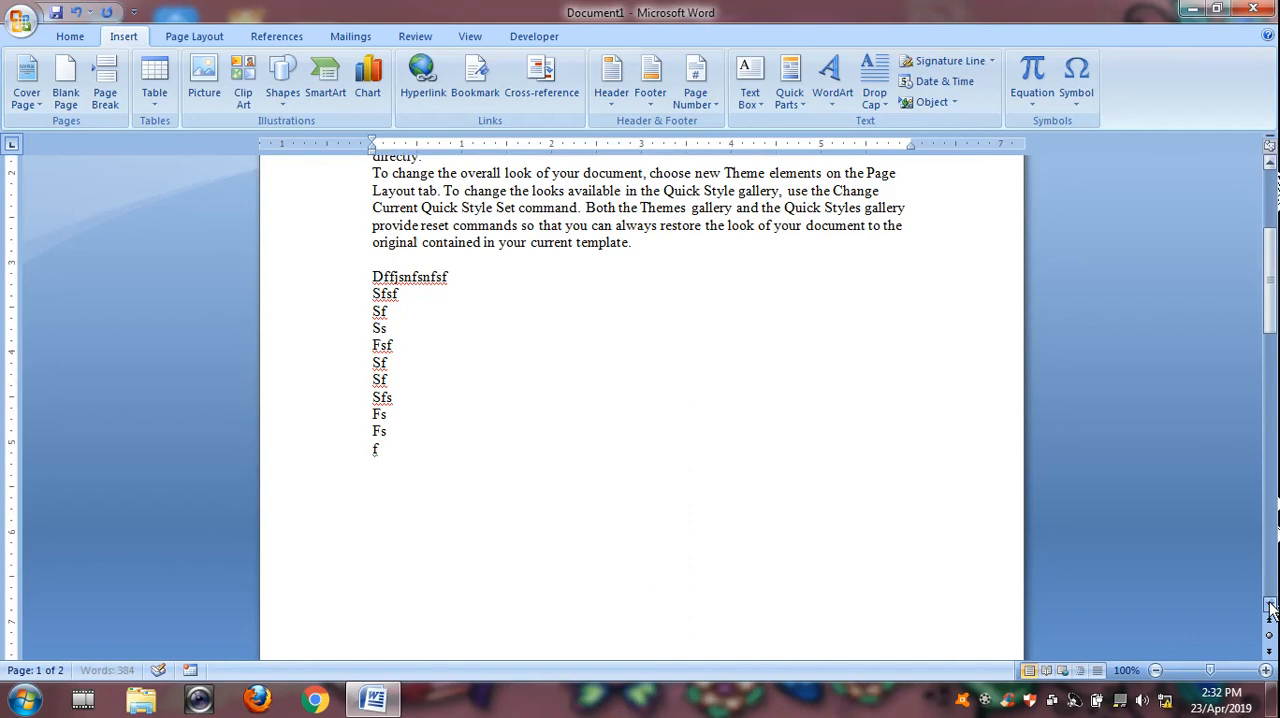
pyautogui.scroll(-3)
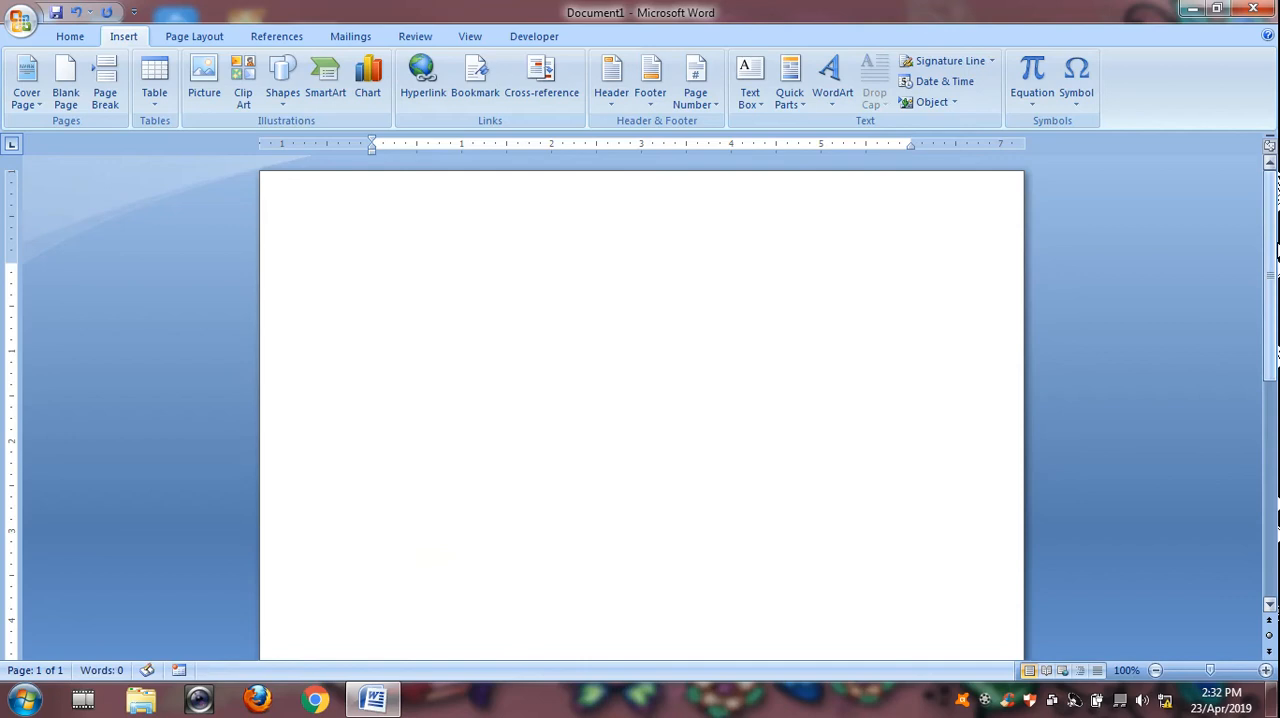
# Fill the empty page with =rand(30) sample paragraphs.
pyautogui.click(373, 269)
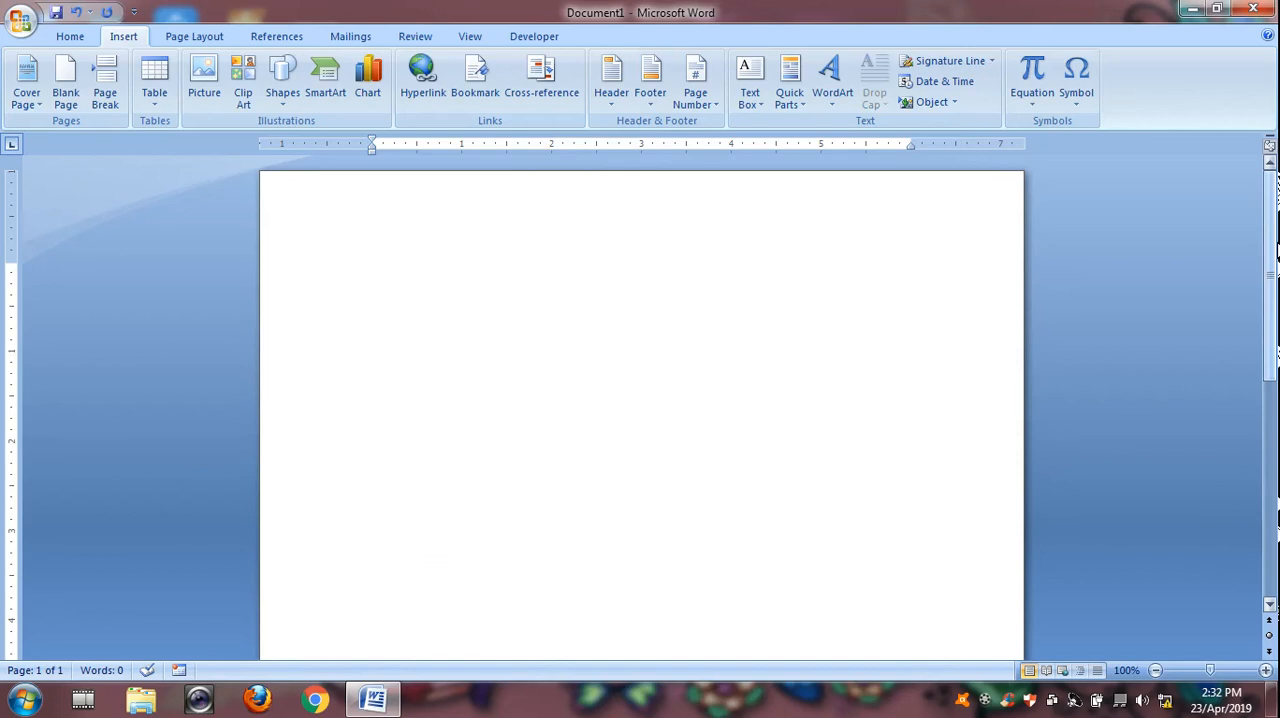
pyautogui.write('=rand')
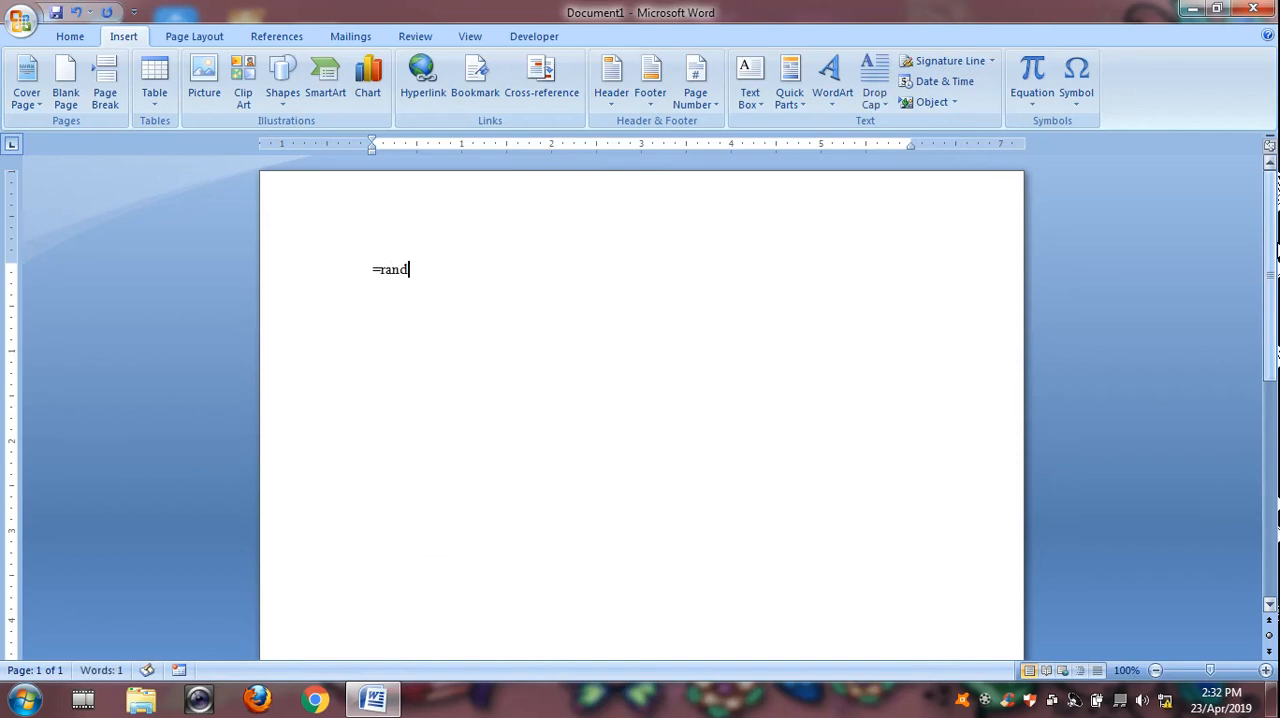
pyautogui.write('(')
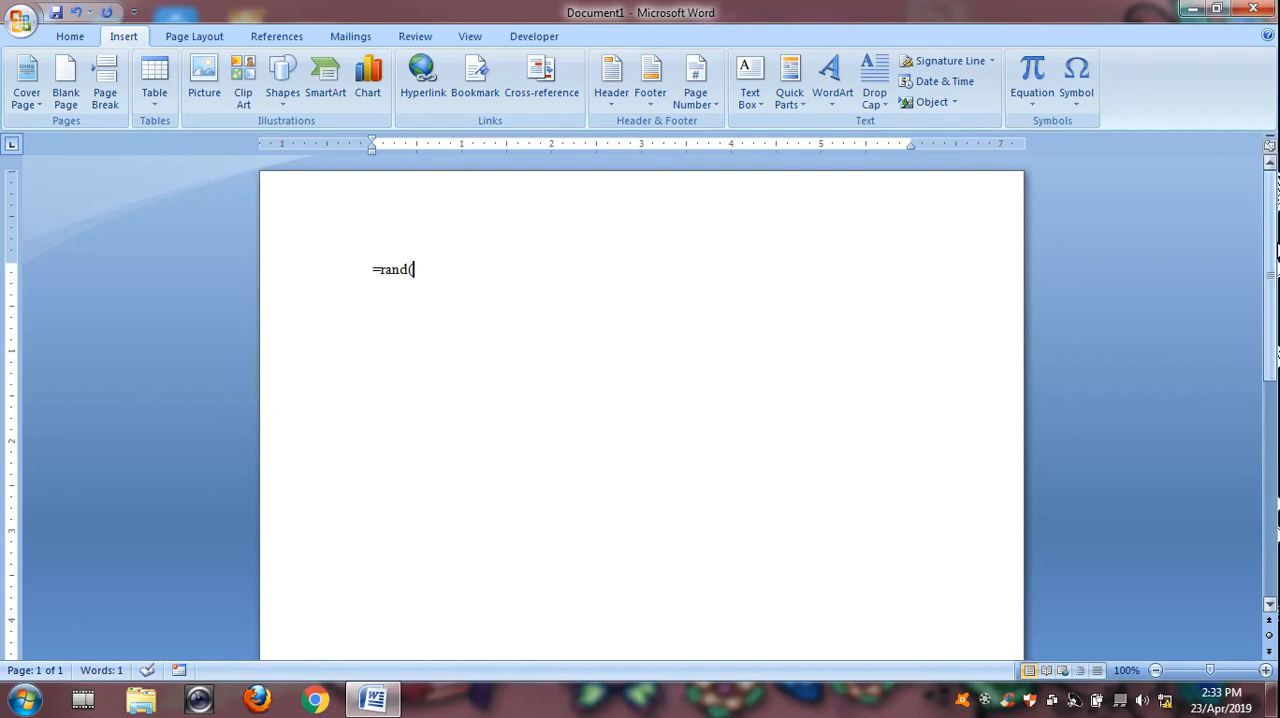
pyautogui.write('30)')
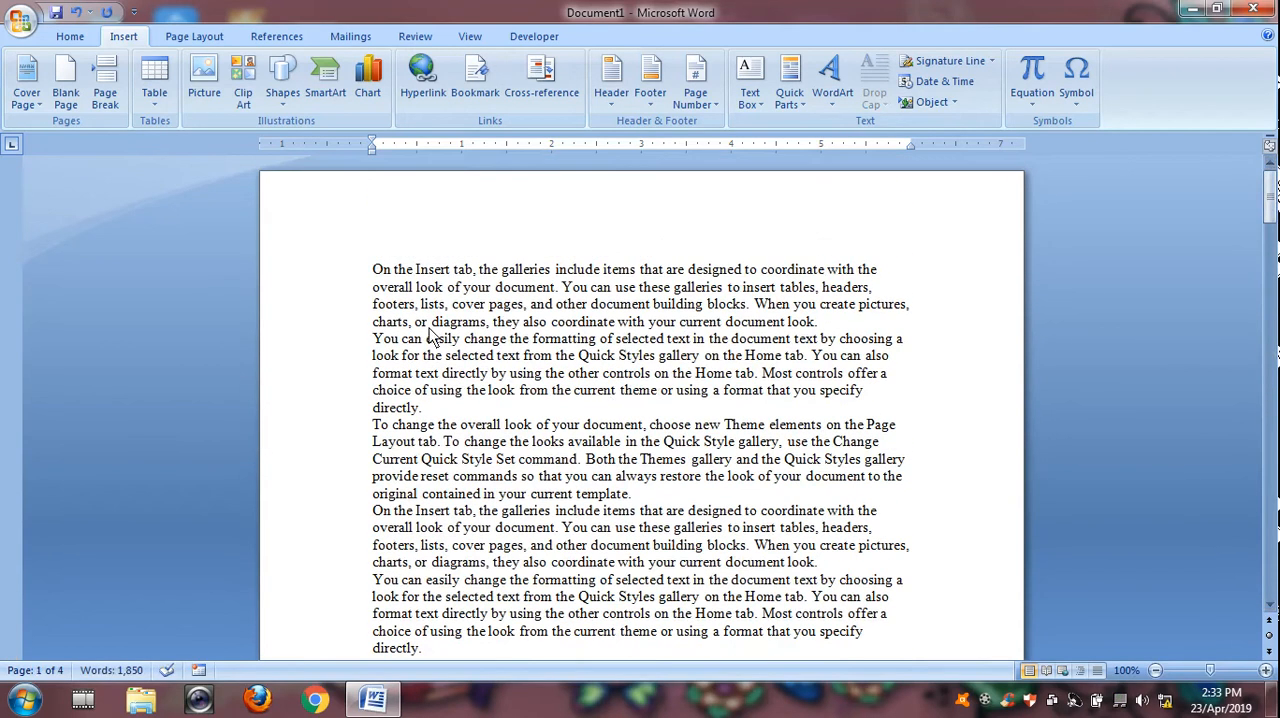
pyautogui.moveTo(138, 57)
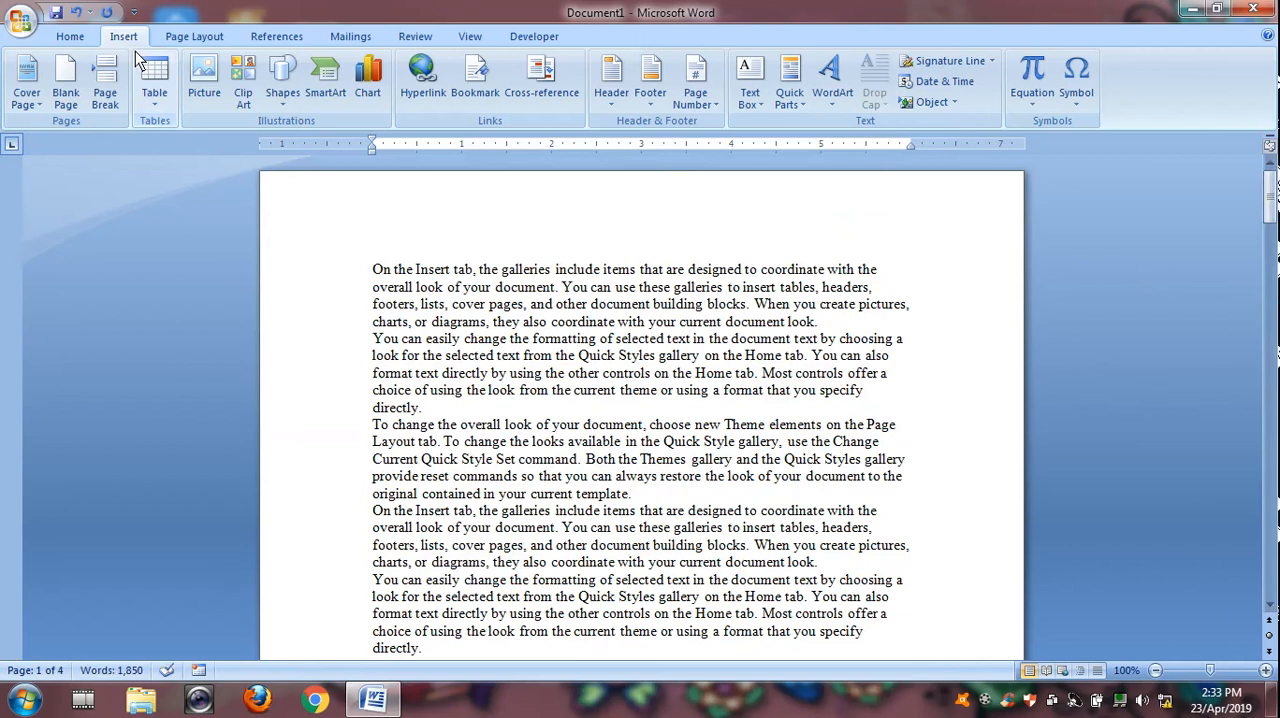
# Insert the Motion cover page and set its year from the date picker.
pyautogui.click(26, 80)
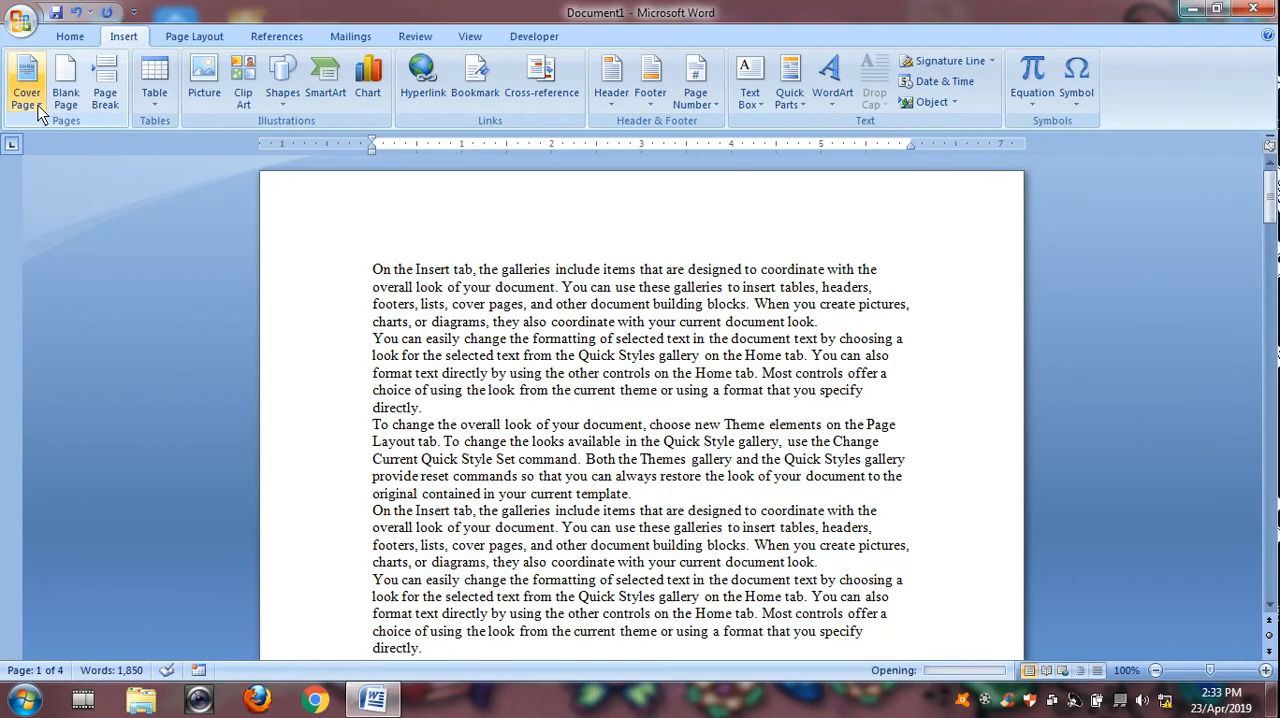
pyautogui.click(26, 82)
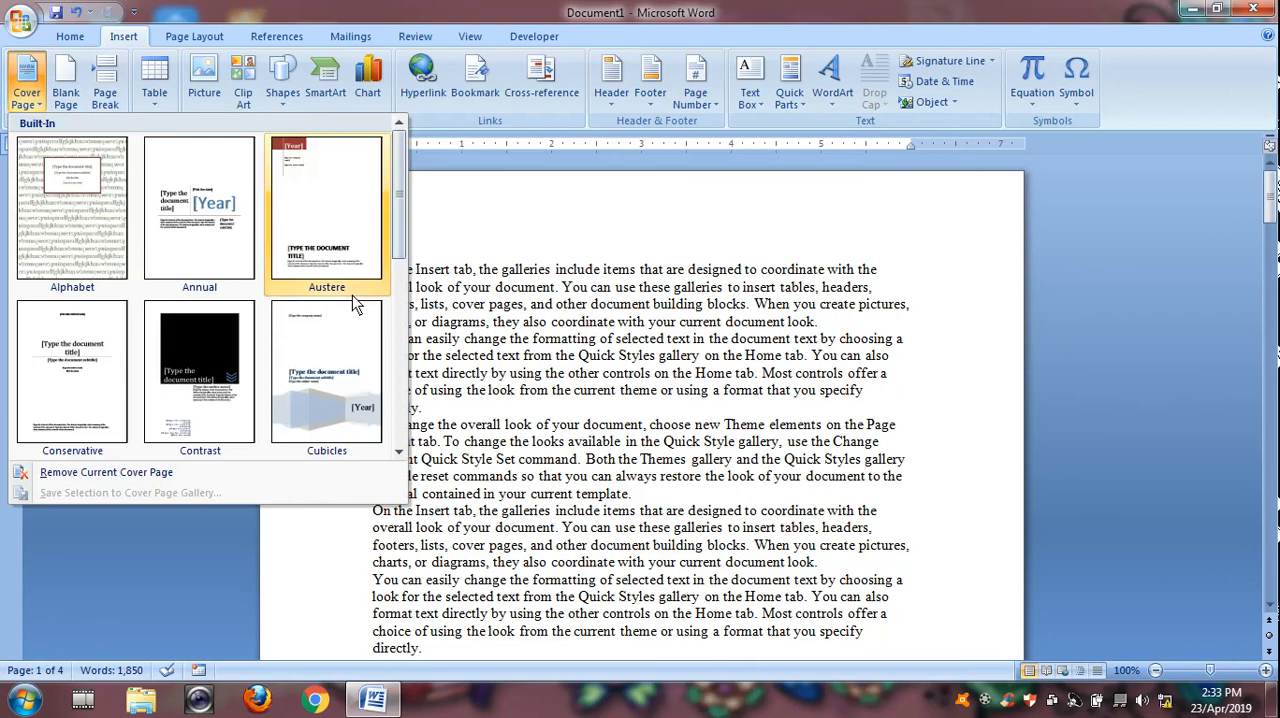
pyautogui.scroll(-3)
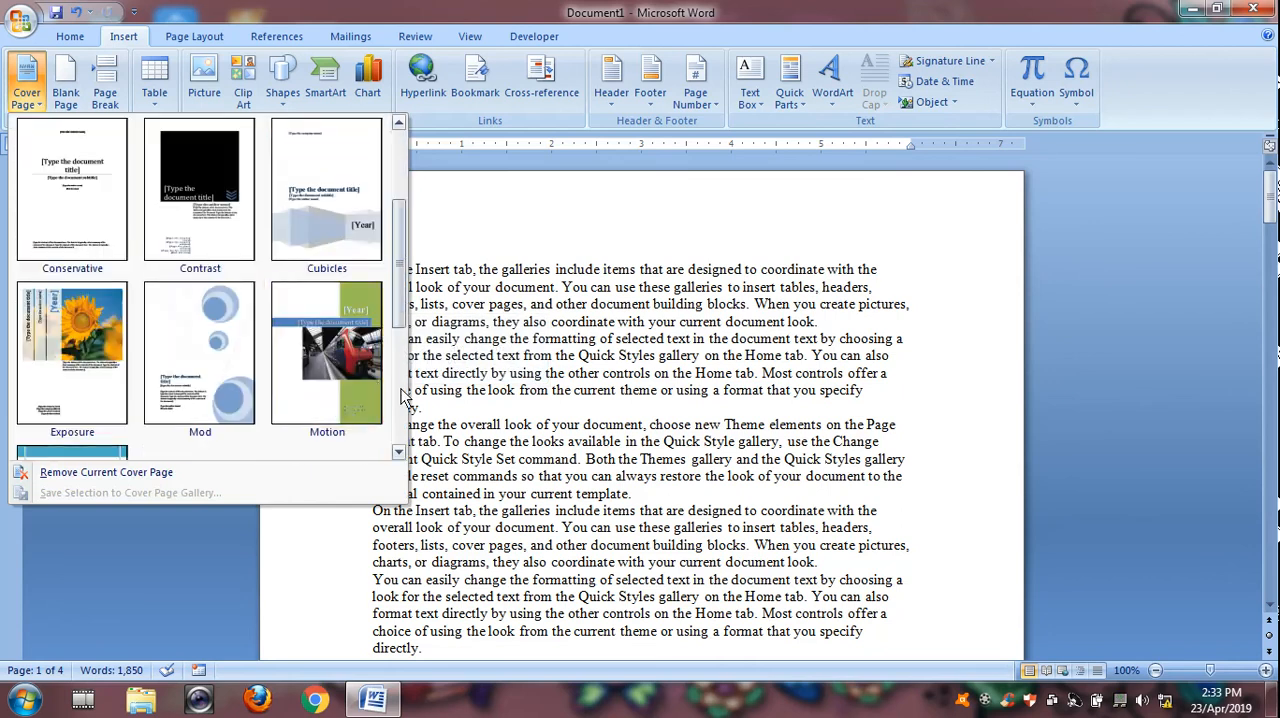
pyautogui.click(327, 352)
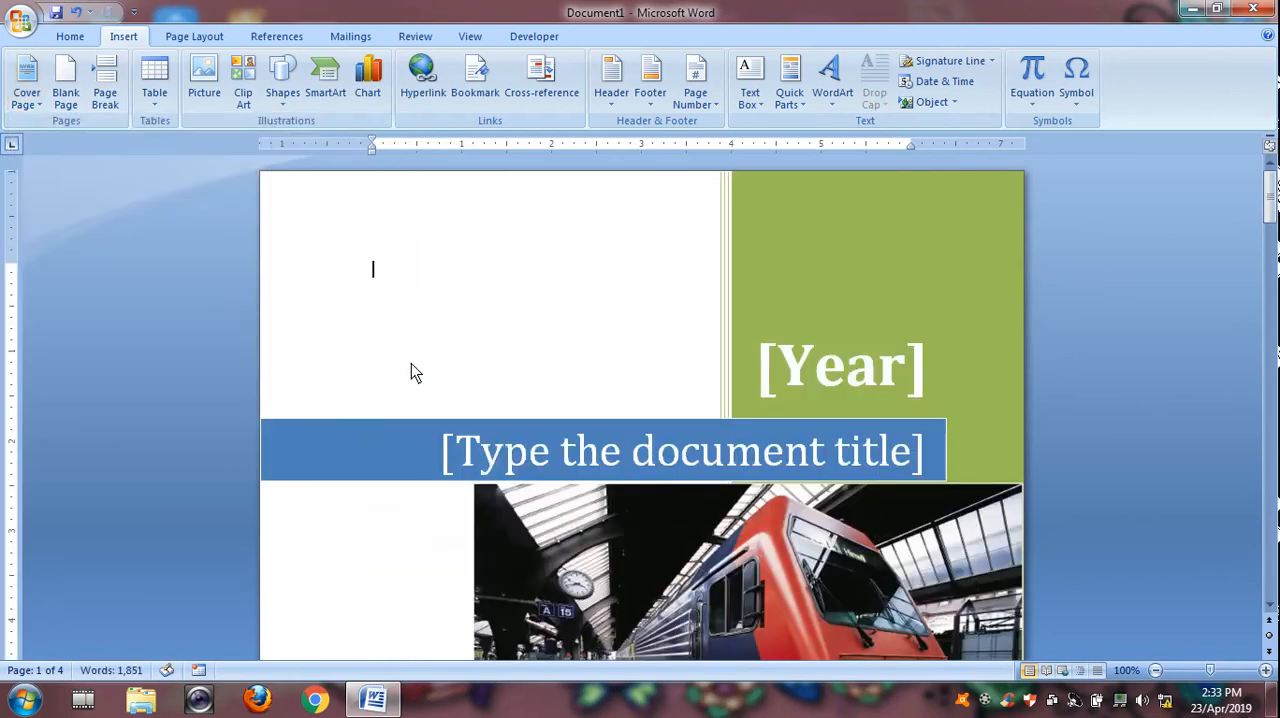
pyautogui.click(840, 365)
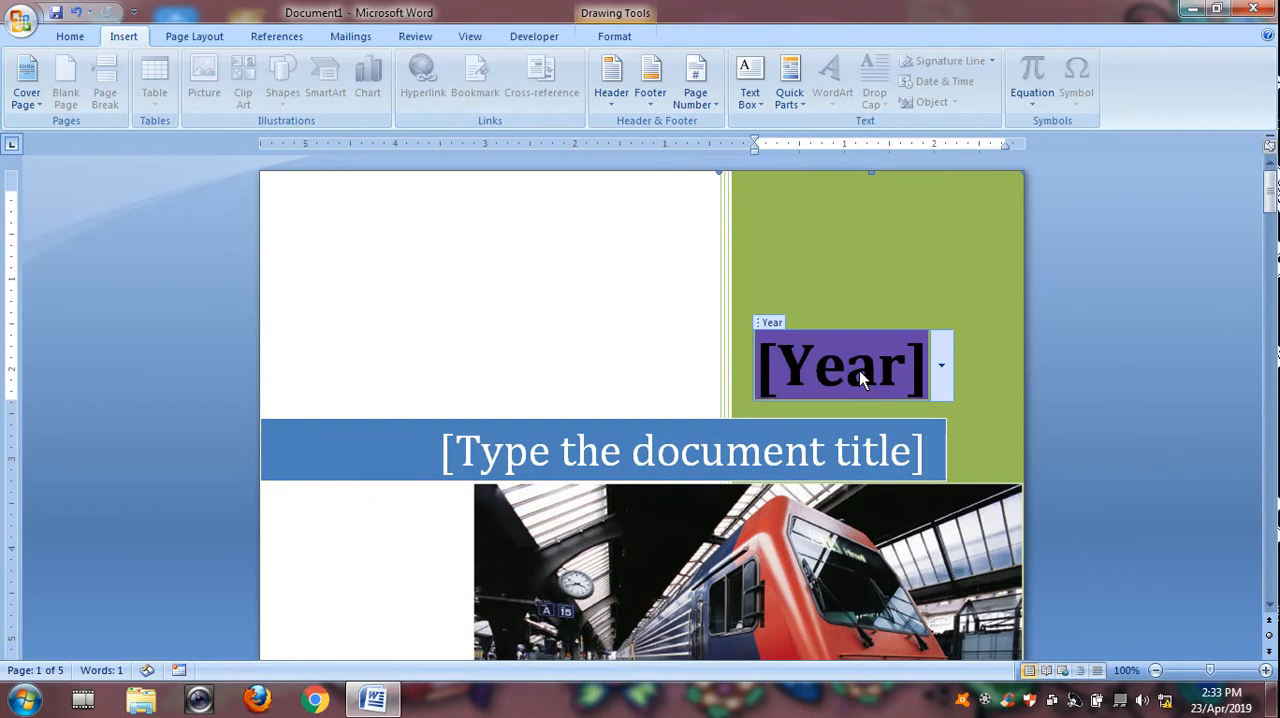
pyautogui.click(940, 365)
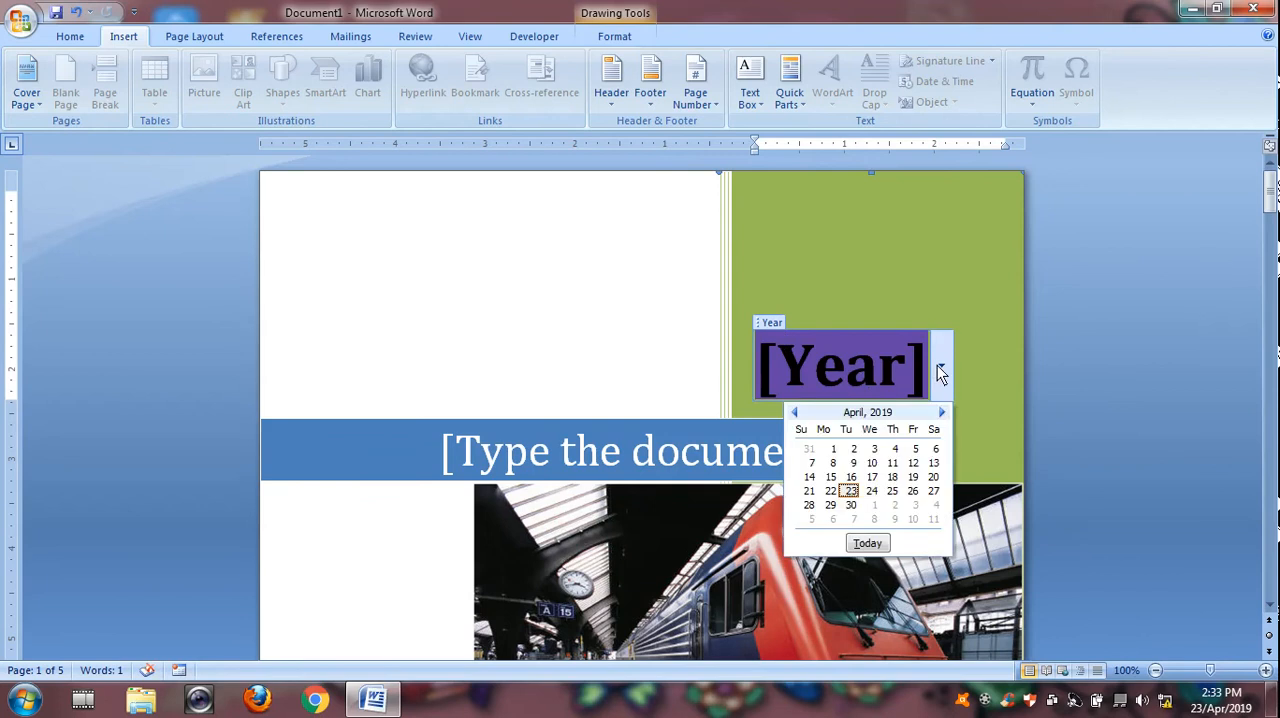
pyautogui.click(865, 555)
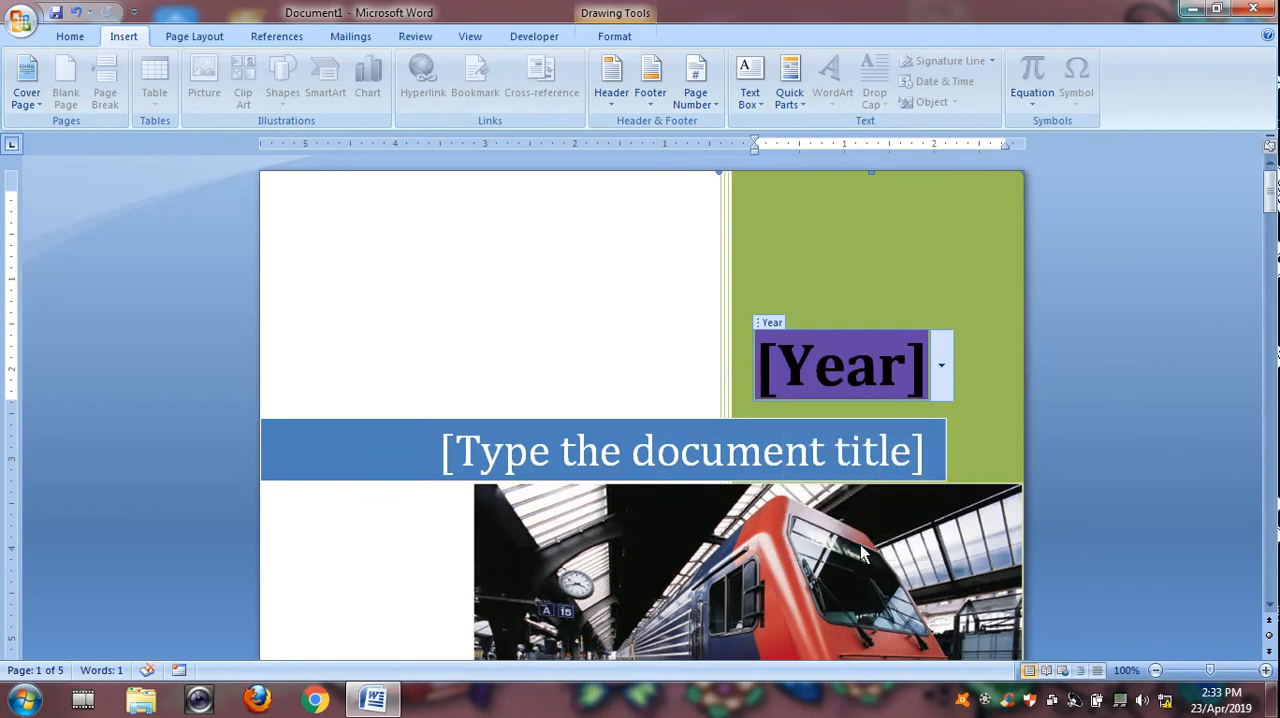
# Enter 'Microsoft office' as the cover title and 'Ravi shankar' as the company.
pyautogui.click(683, 451)
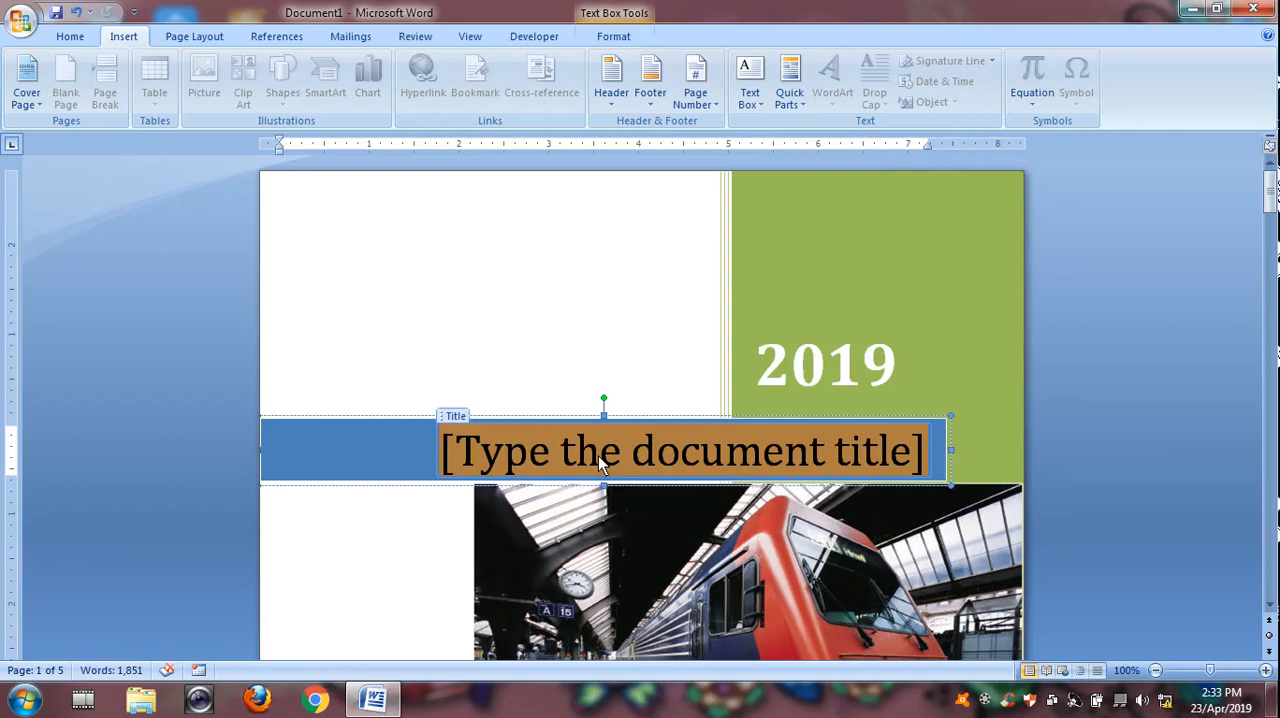
pyautogui.write('m')
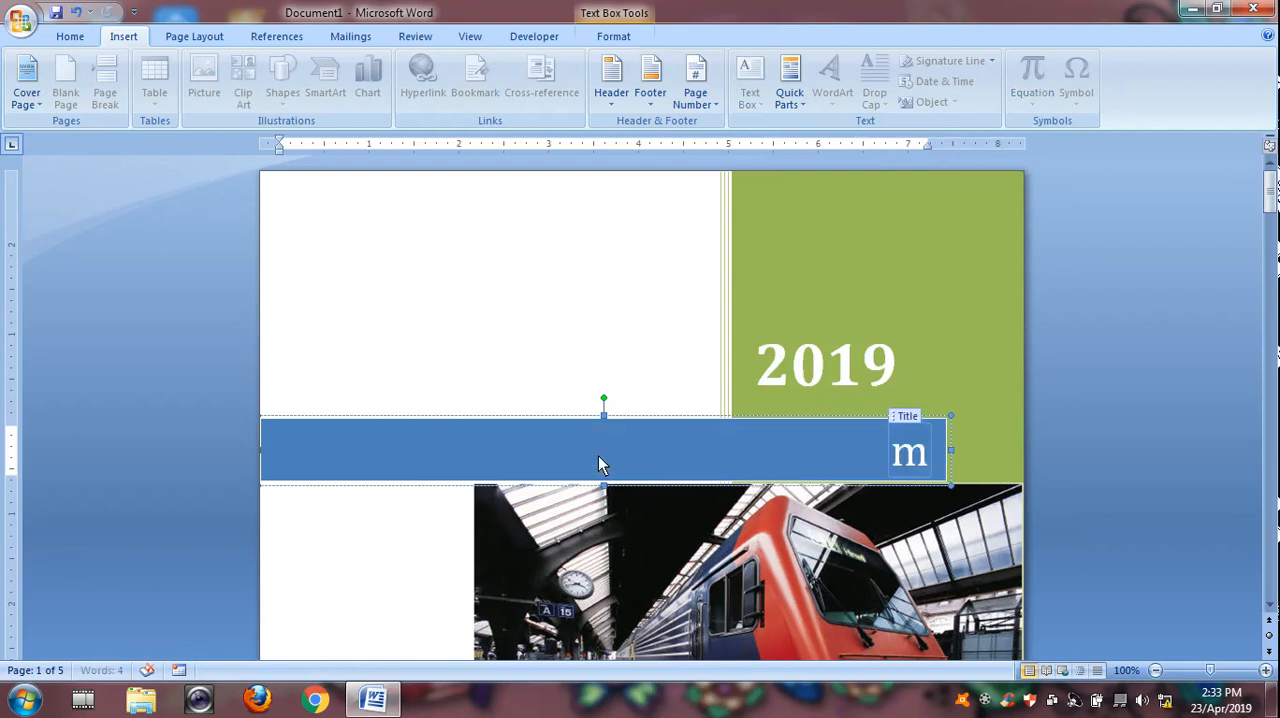
pyautogui.write('icrosoft o')
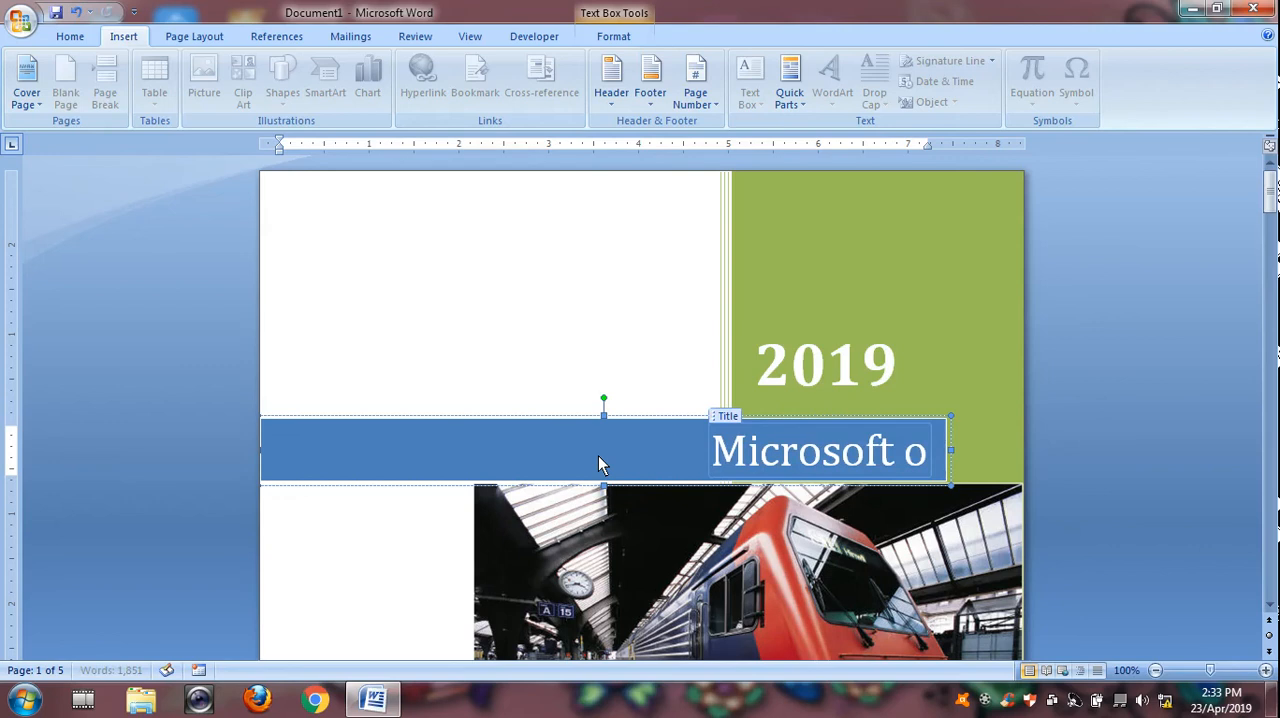
pyautogui.write('ffice')
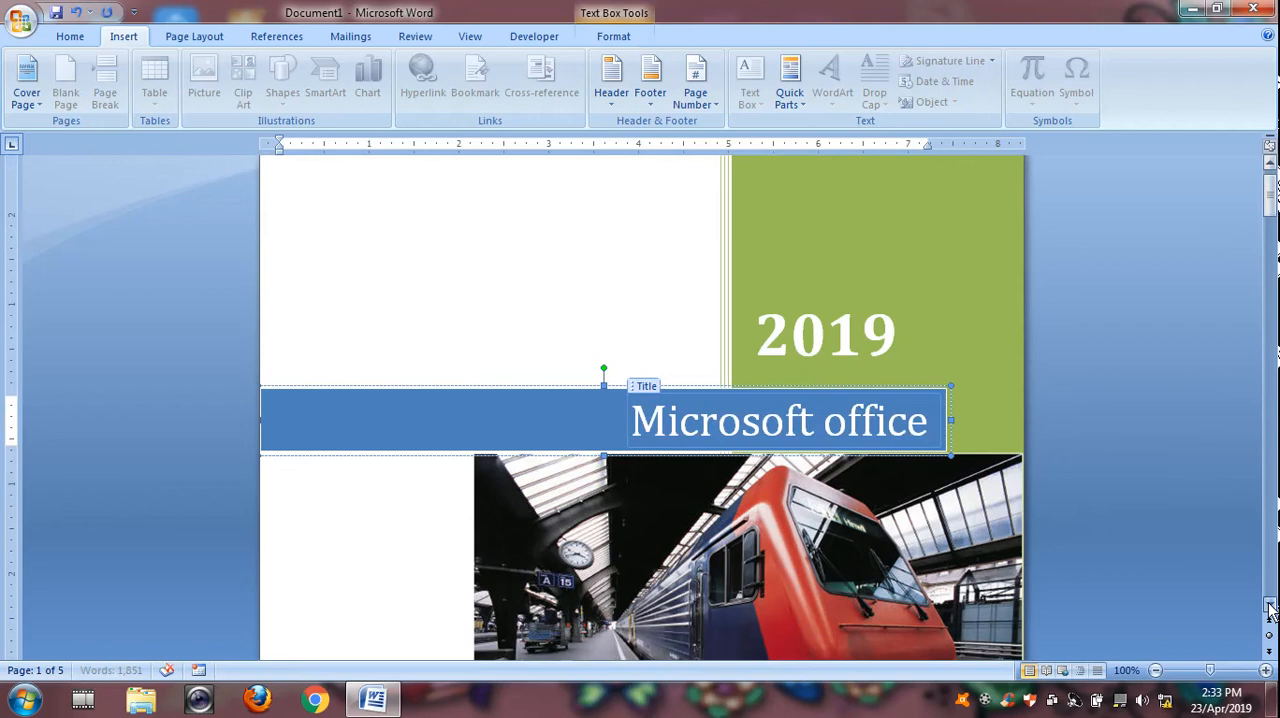
pyautogui.scroll(-3)
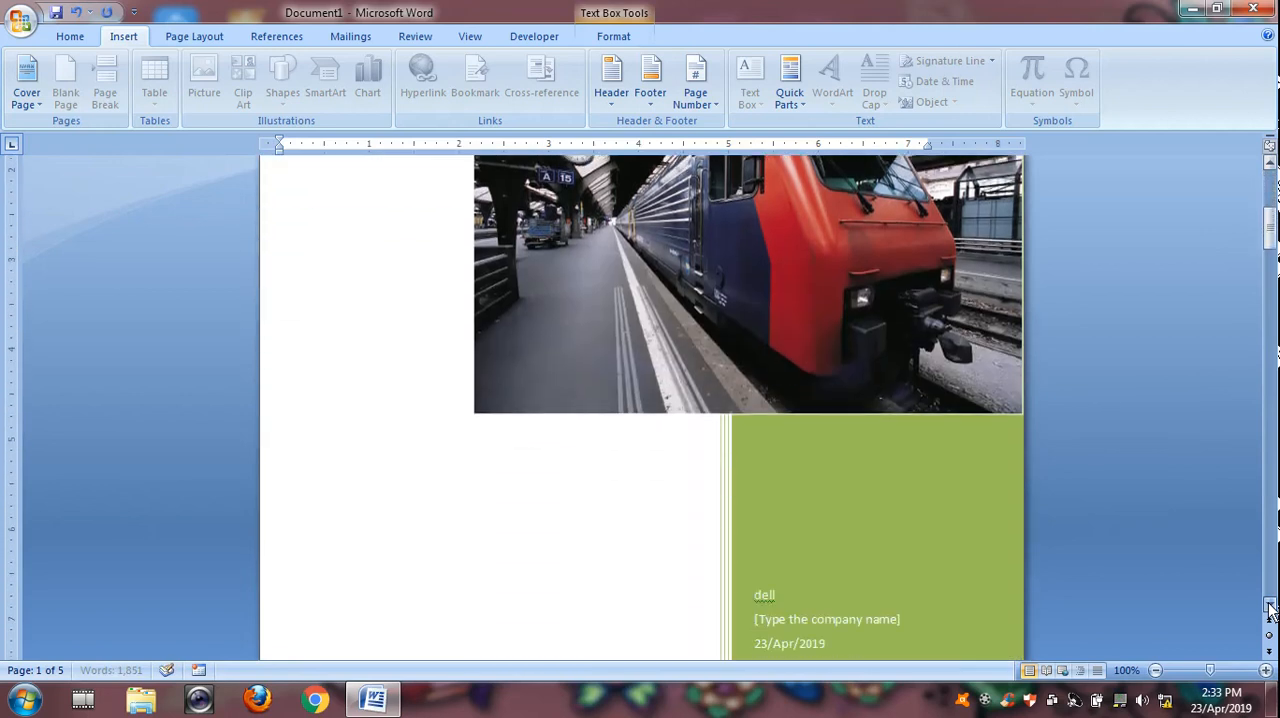
pyautogui.scroll(-3)
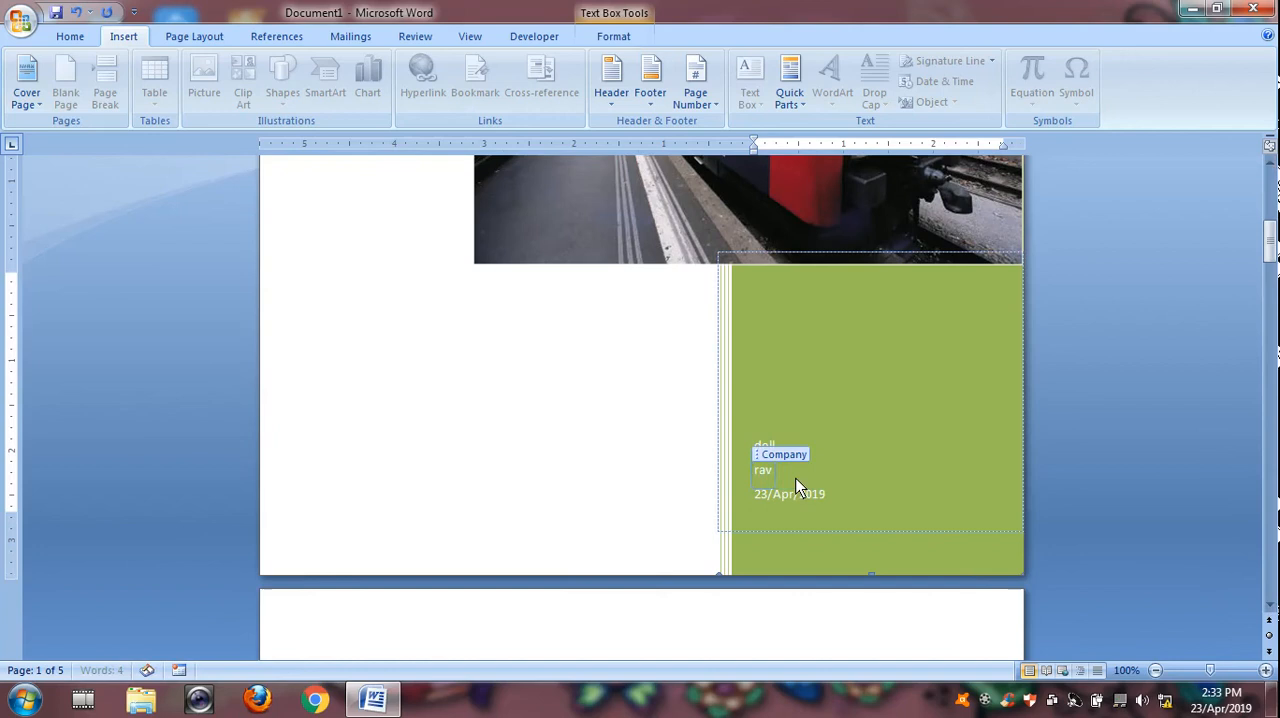
pyautogui.write('Ravi shankar')
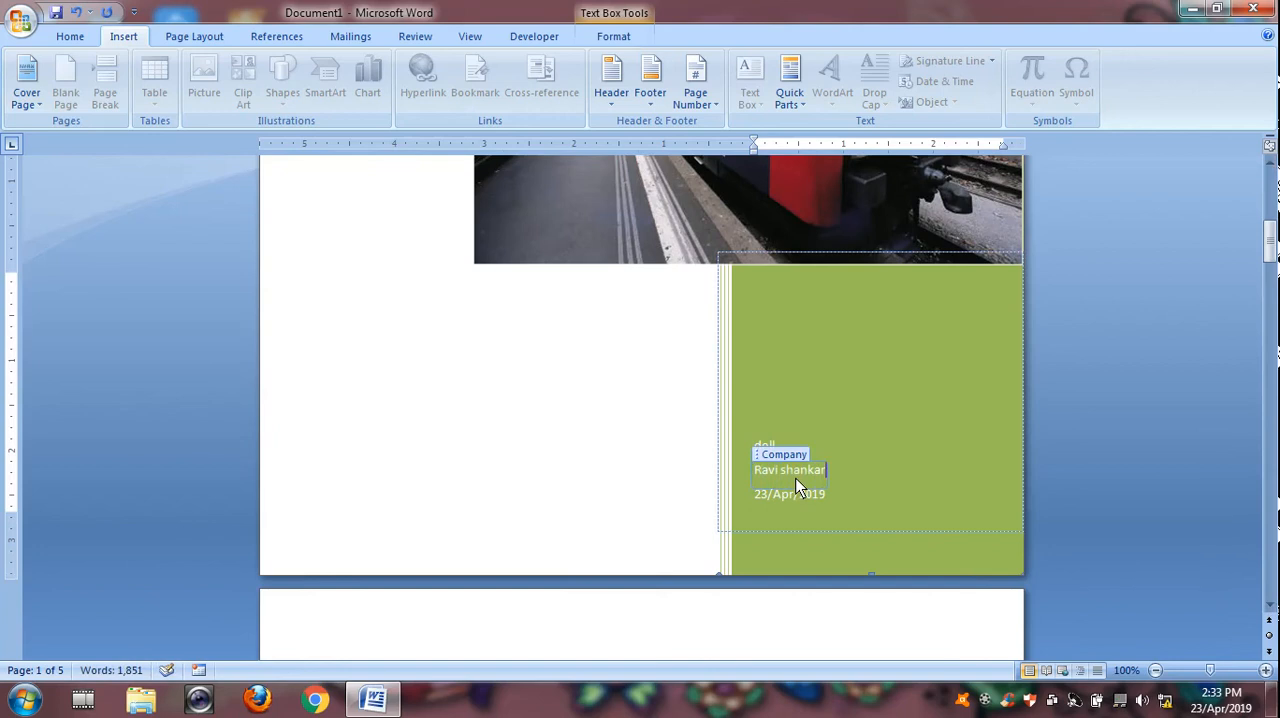
pyautogui.moveTo(883, 421)
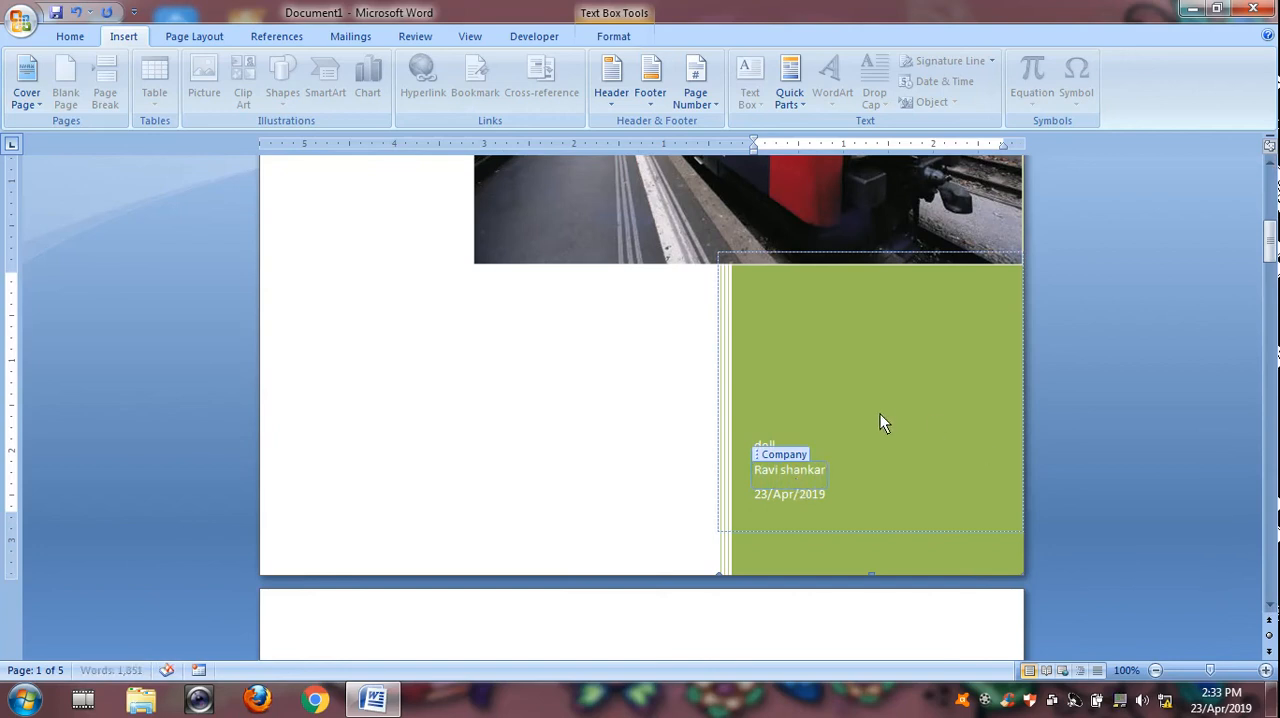
pyautogui.click(20, 18)
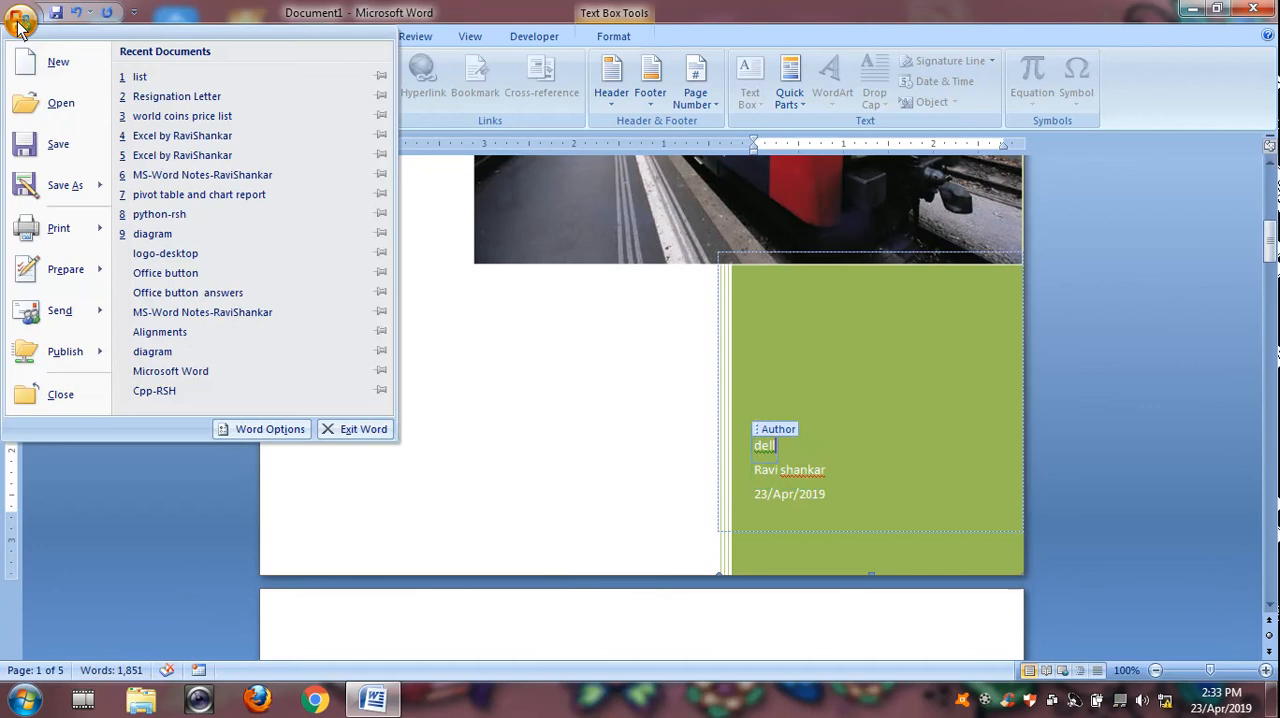
pyautogui.click(58, 185)
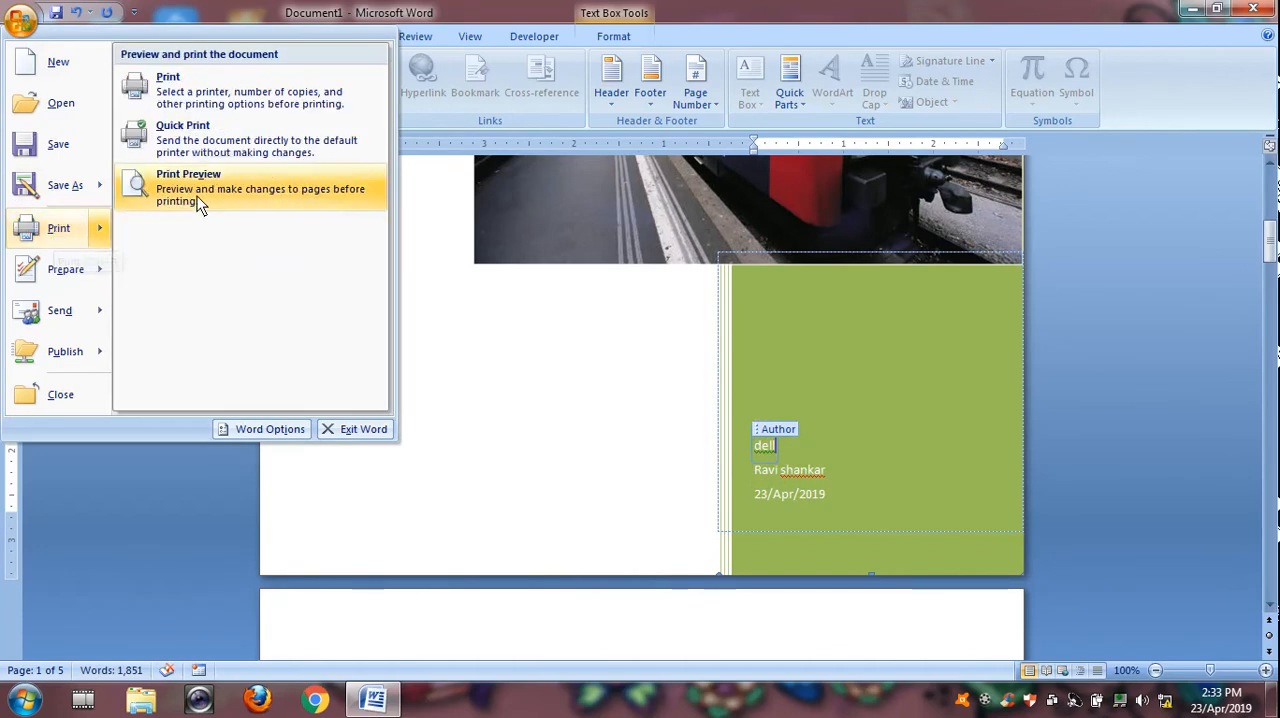
pyautogui.click(188, 188)
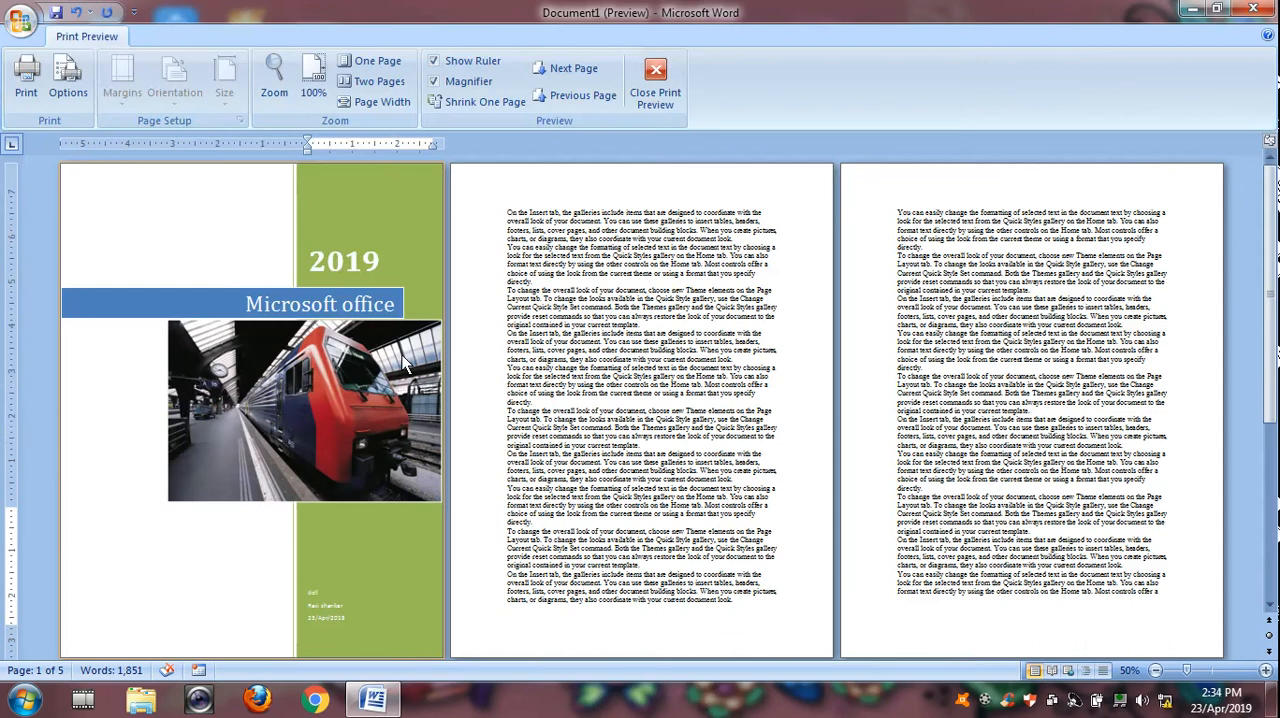
pyautogui.moveTo(405, 360)
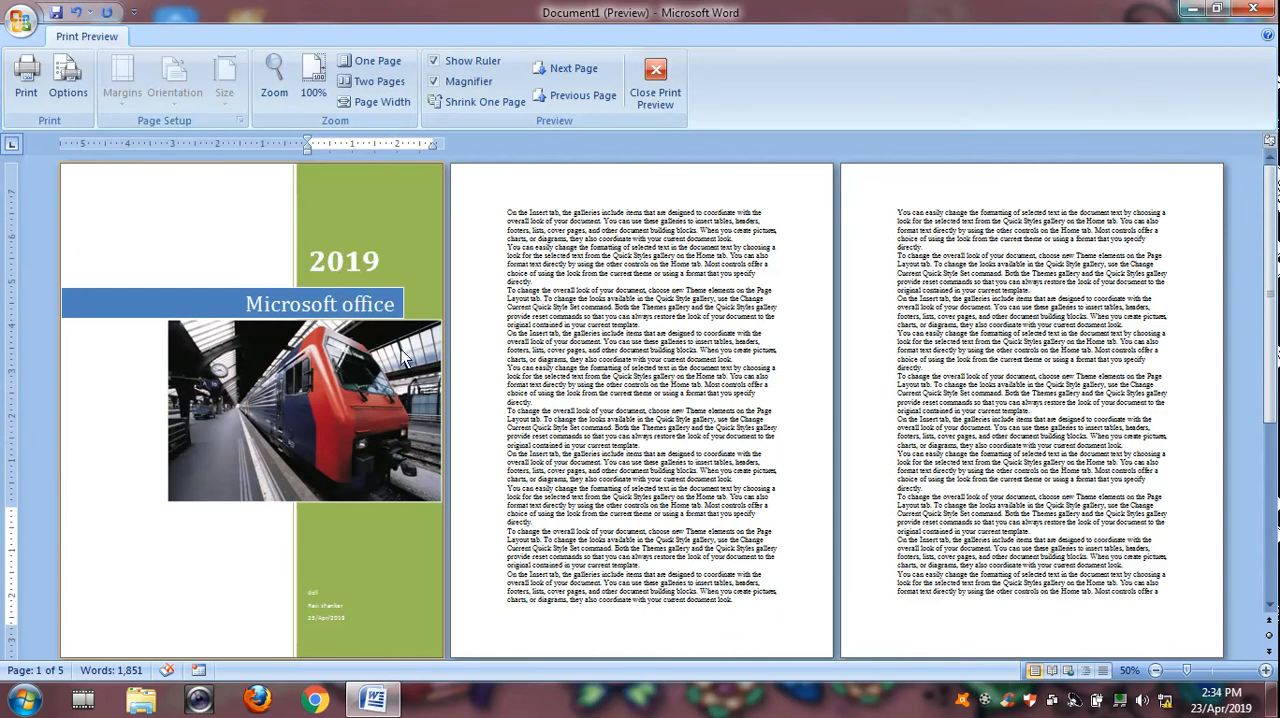
pyautogui.moveTo(590, 370)
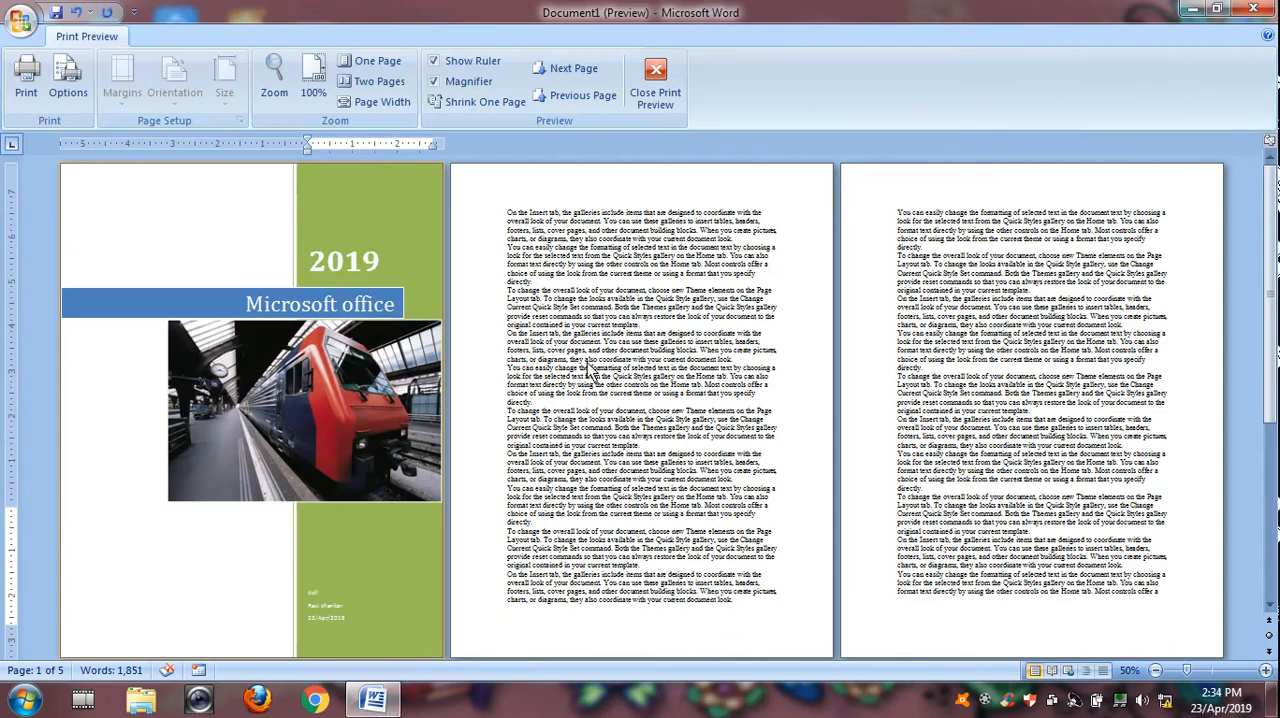
pyautogui.moveTo(655, 95)
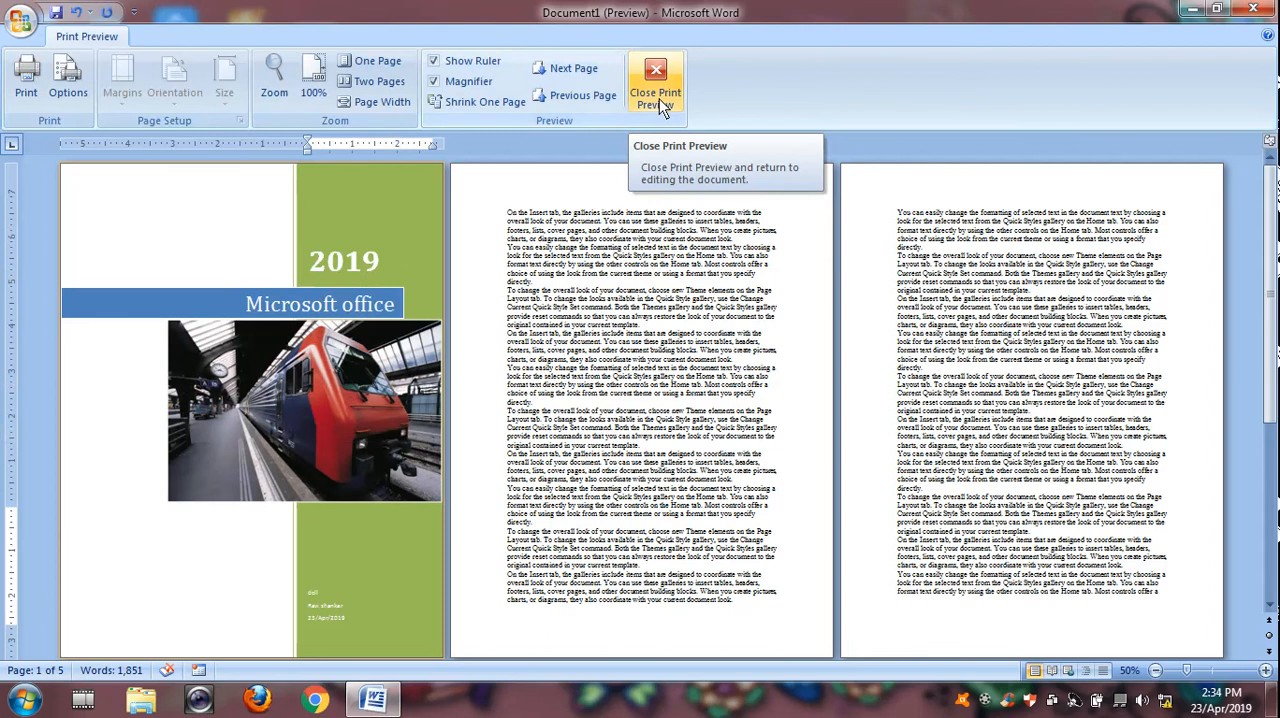
pyautogui.click(655, 85)
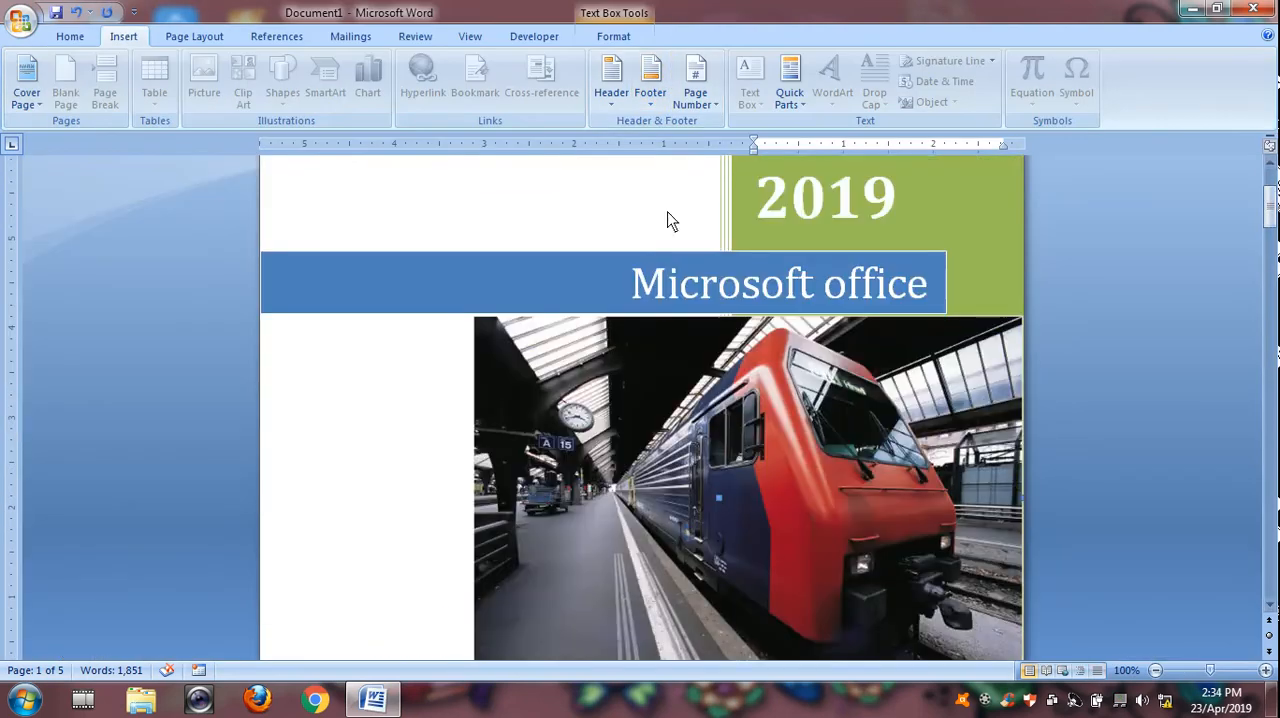
# Try the grey patterned and red toy car cover page designs.
pyautogui.click(26, 80)
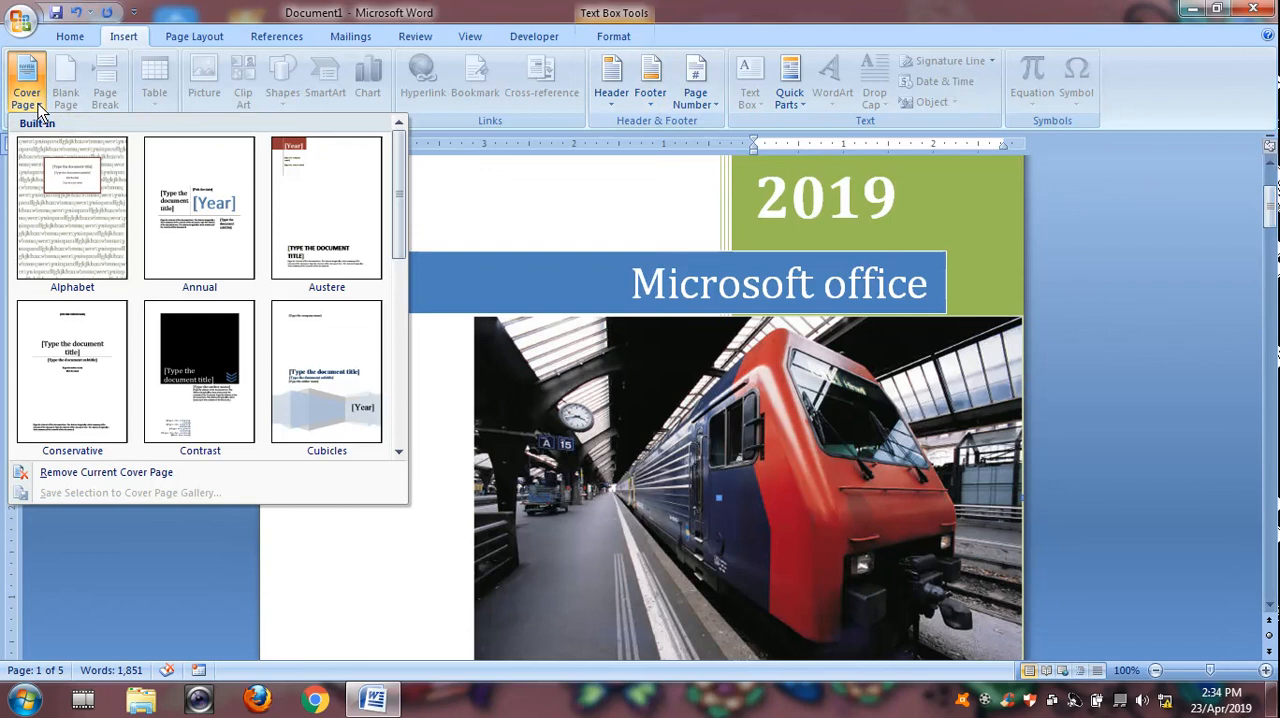
pyautogui.scroll(-3)
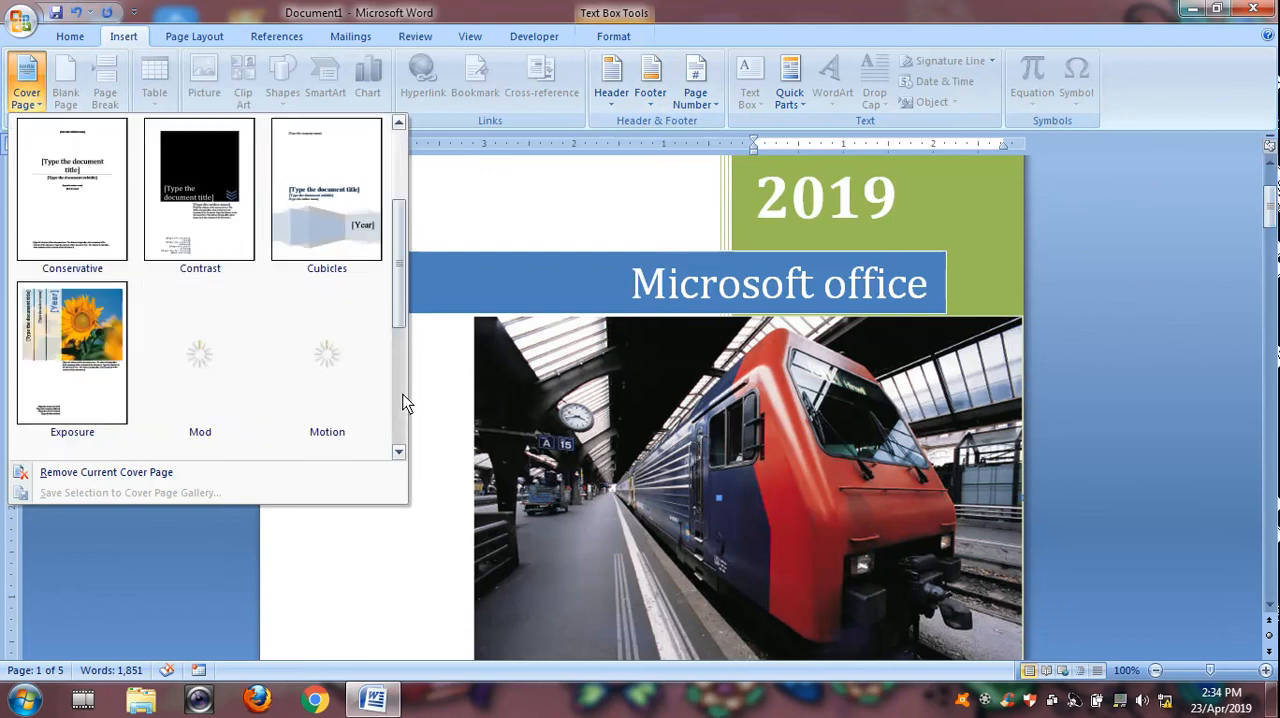
pyautogui.scroll(-3)
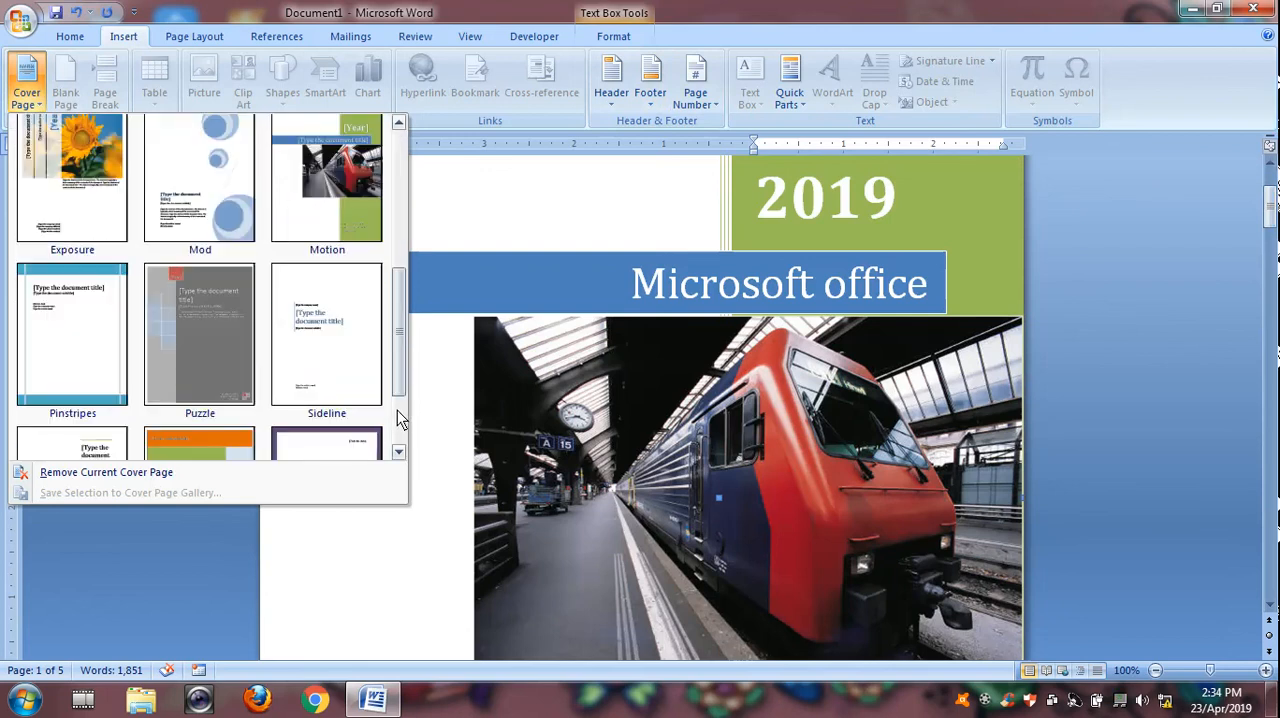
pyautogui.click(199, 335)
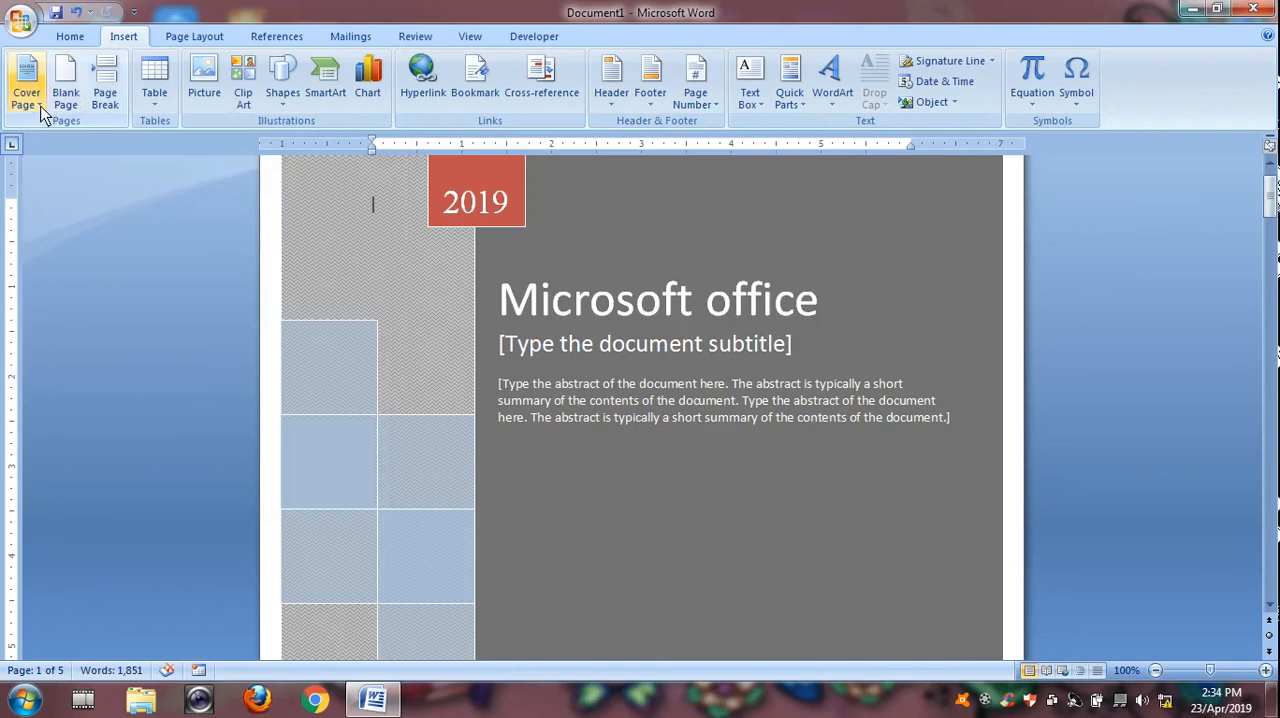
pyautogui.click(26, 80)
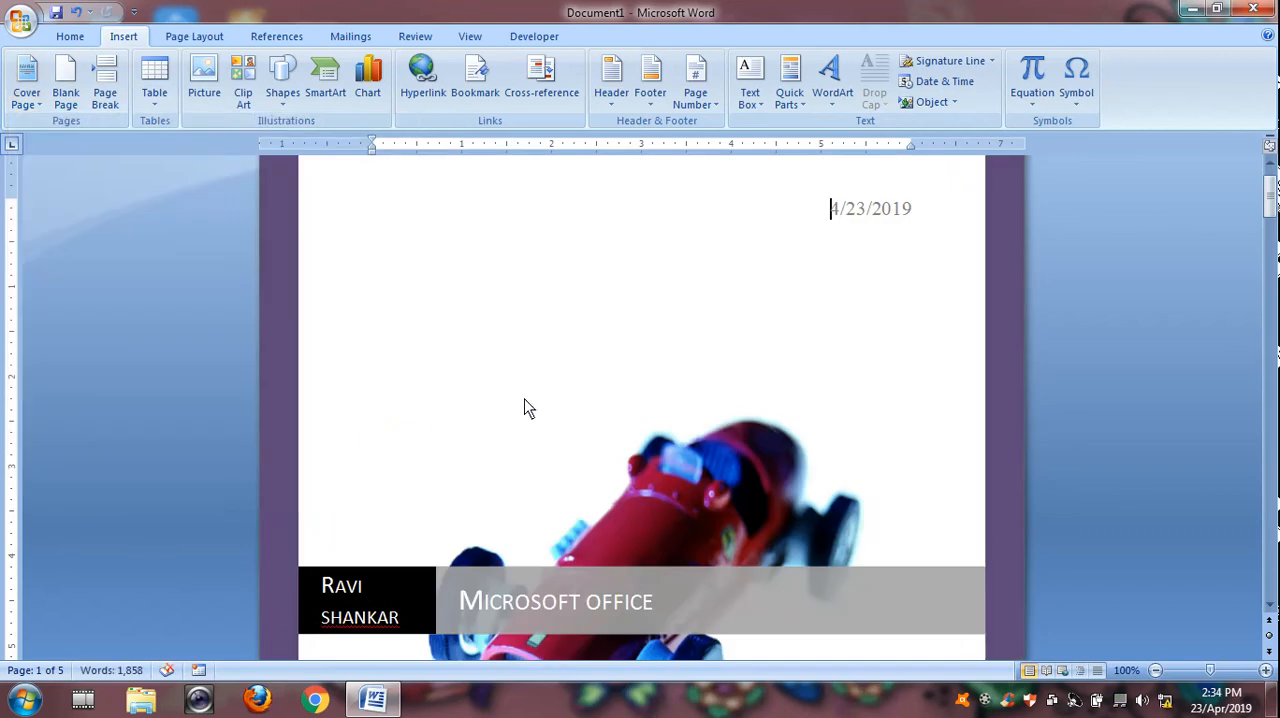
pyautogui.moveTo(192, 150)
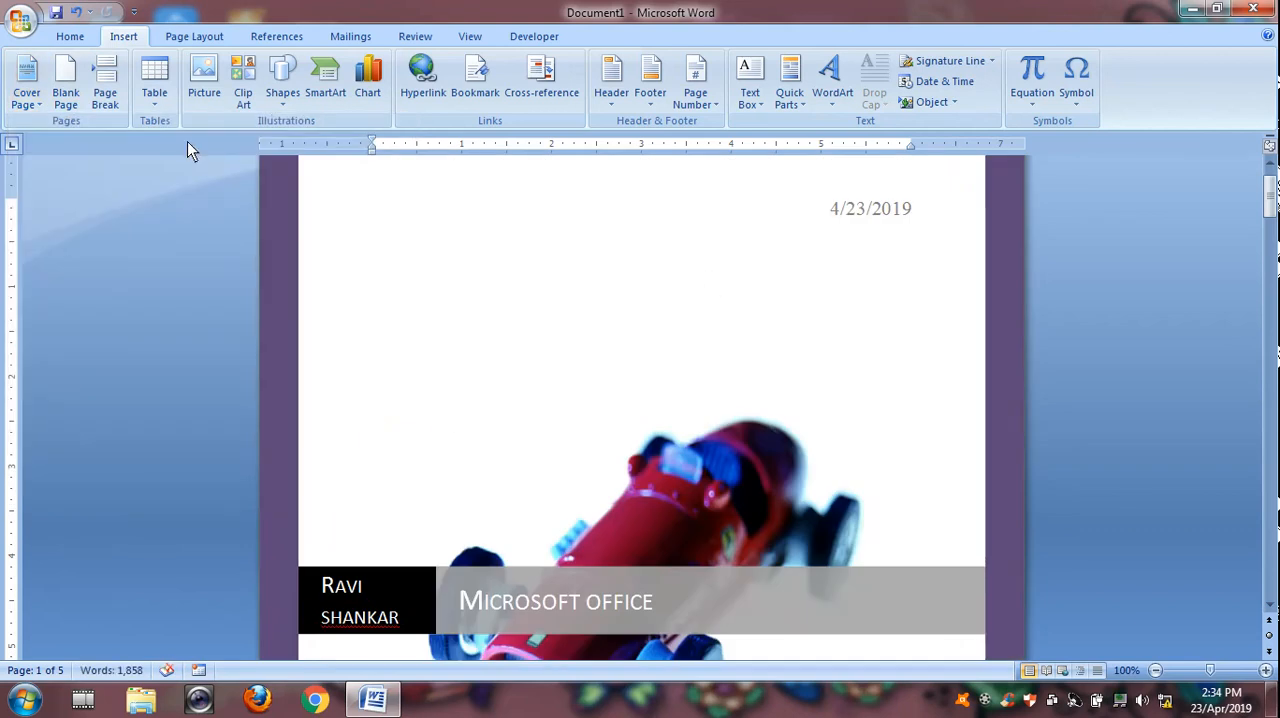
# Check the pages in Print Preview, then browse the designs for the sunflower Exposure cover.
pyautogui.click(21, 18)
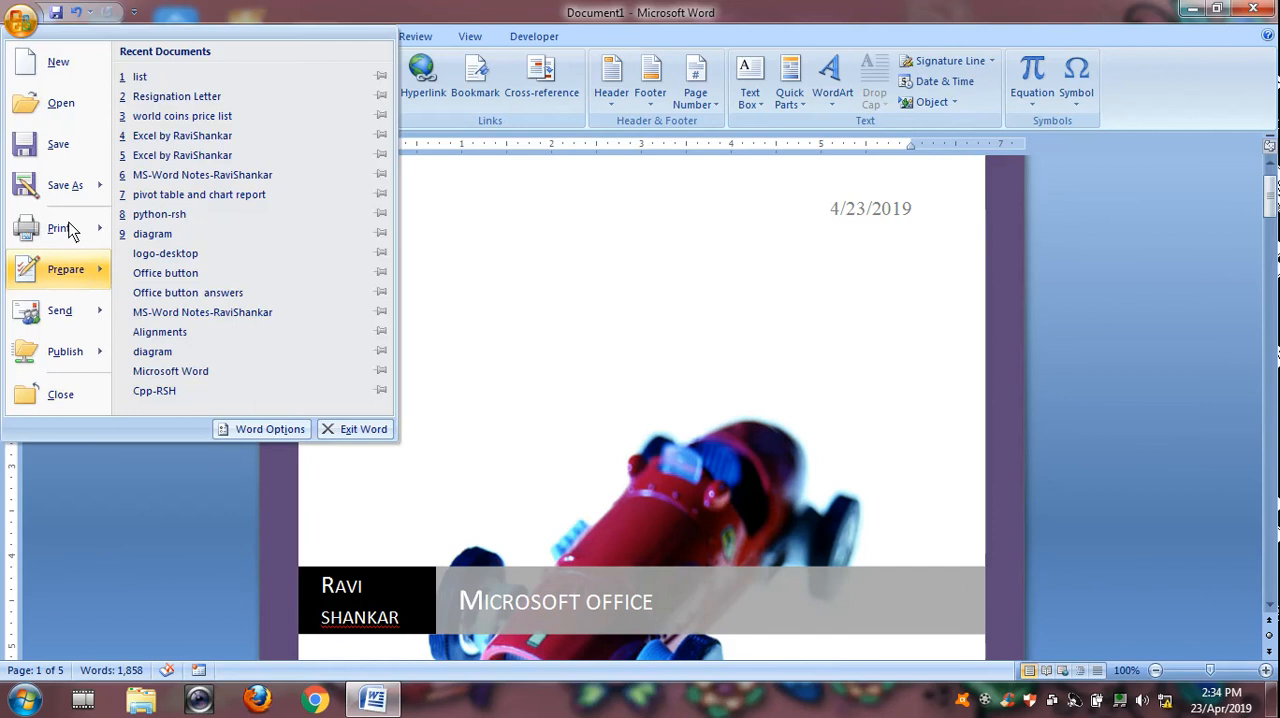
pyautogui.click(58, 228)
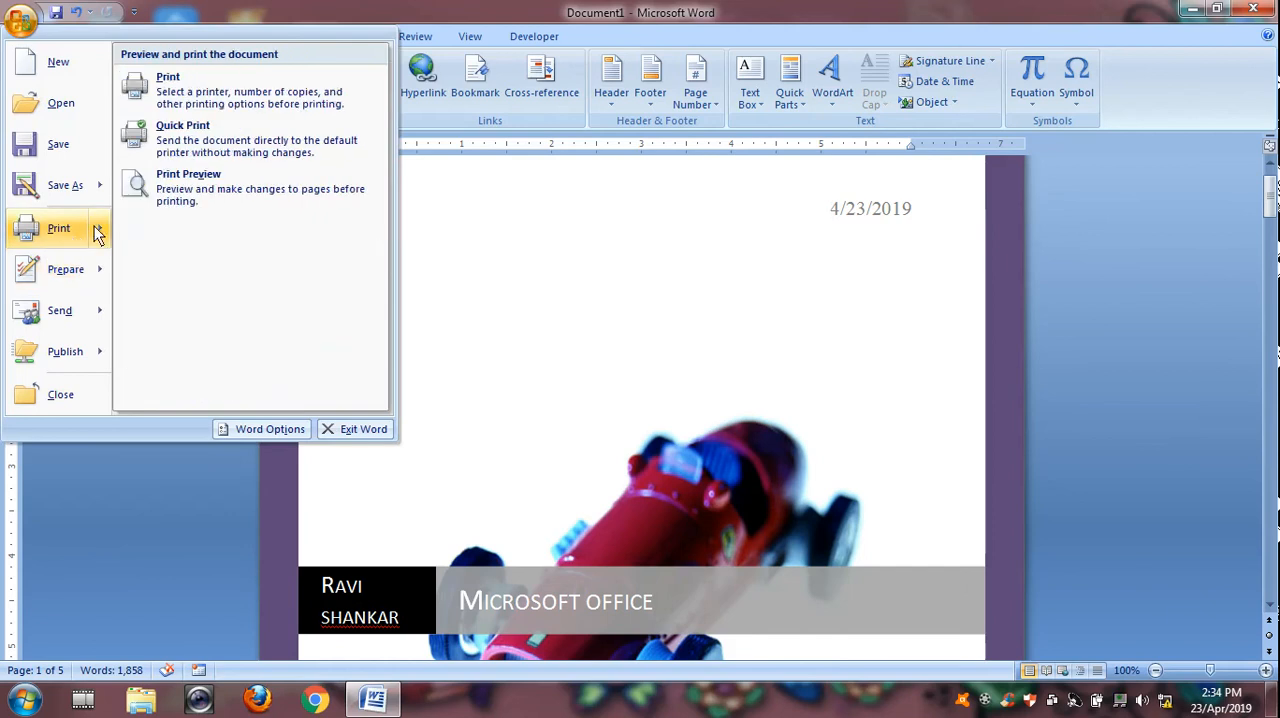
pyautogui.click(188, 187)
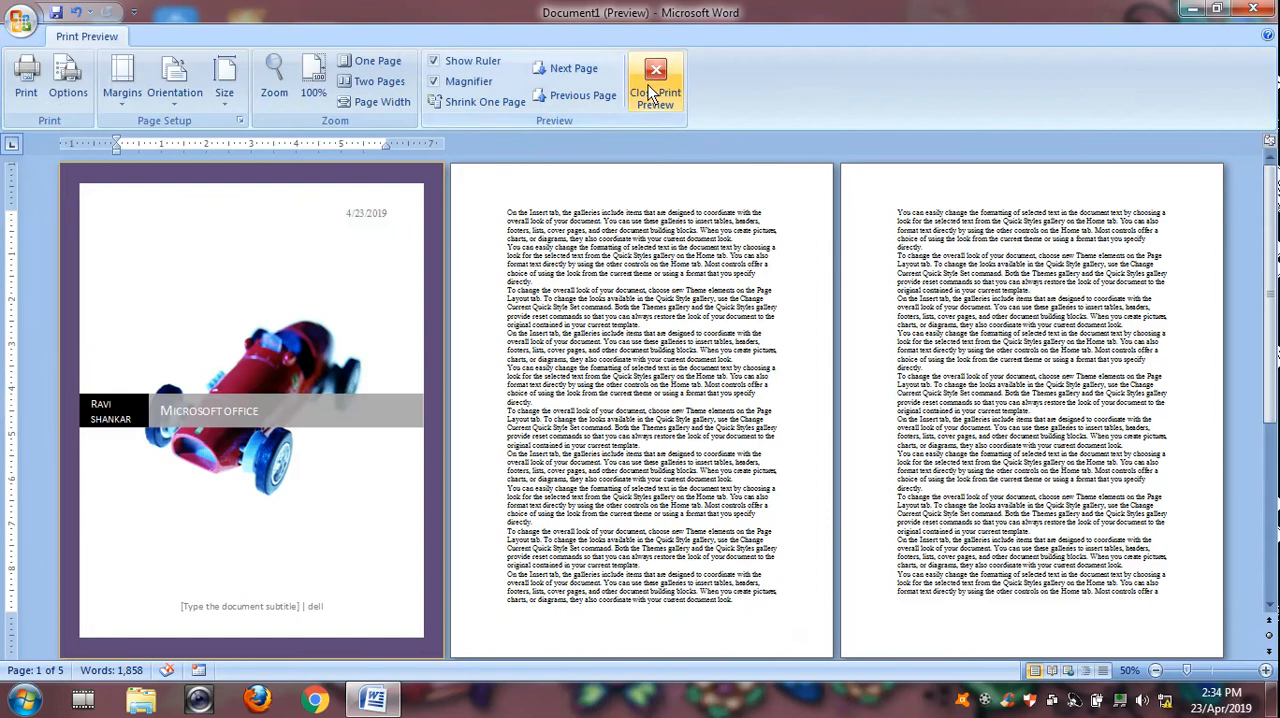
pyautogui.click(655, 80)
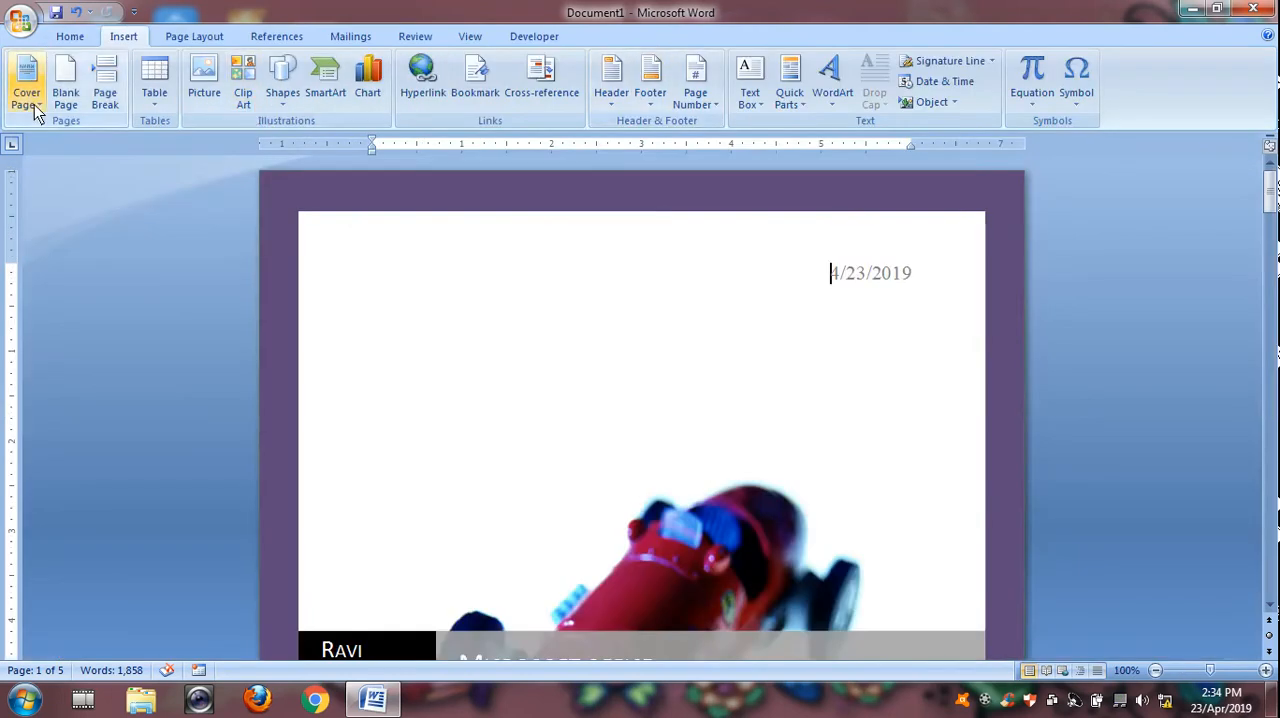
pyautogui.click(26, 82)
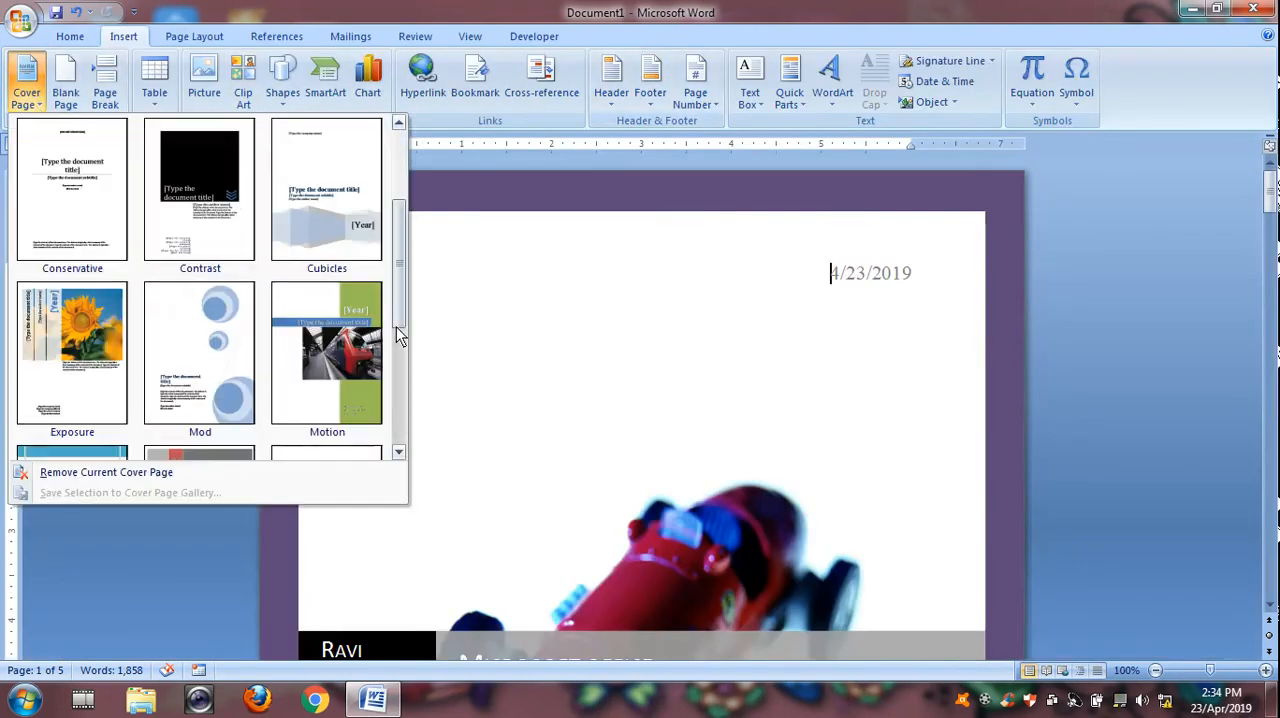
pyautogui.moveTo(327, 352)
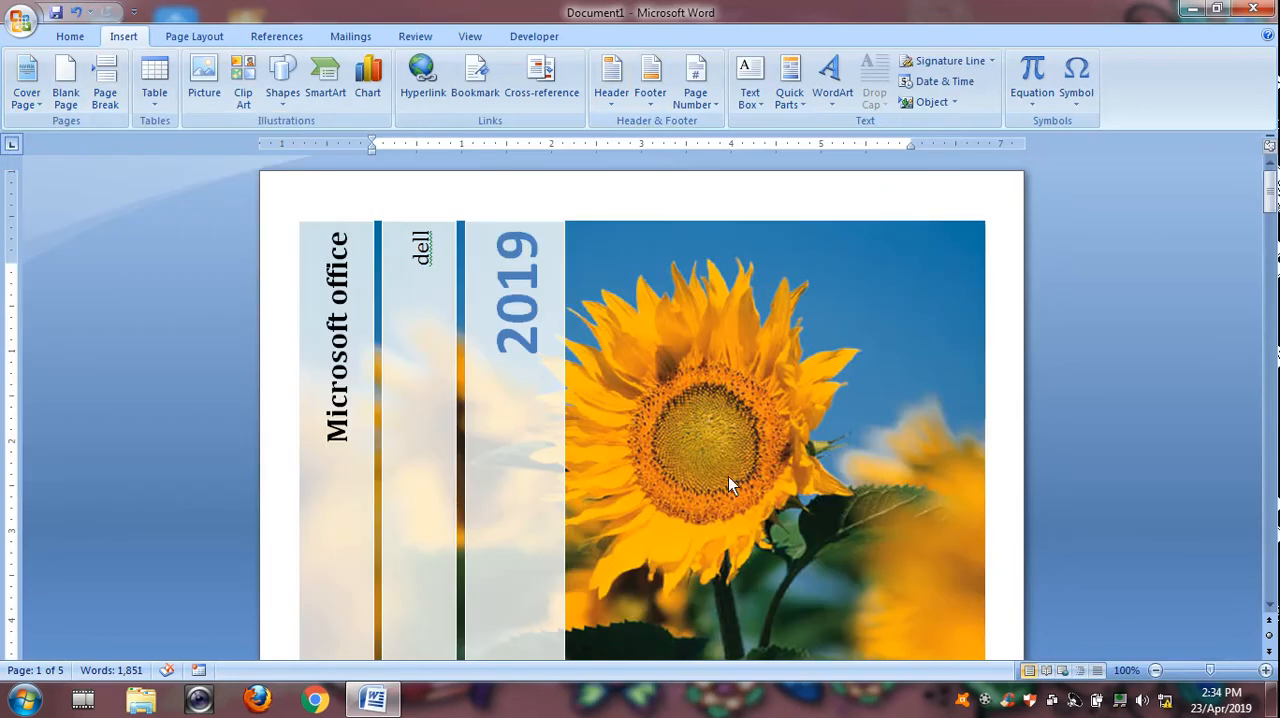
pyautogui.scroll(-3)
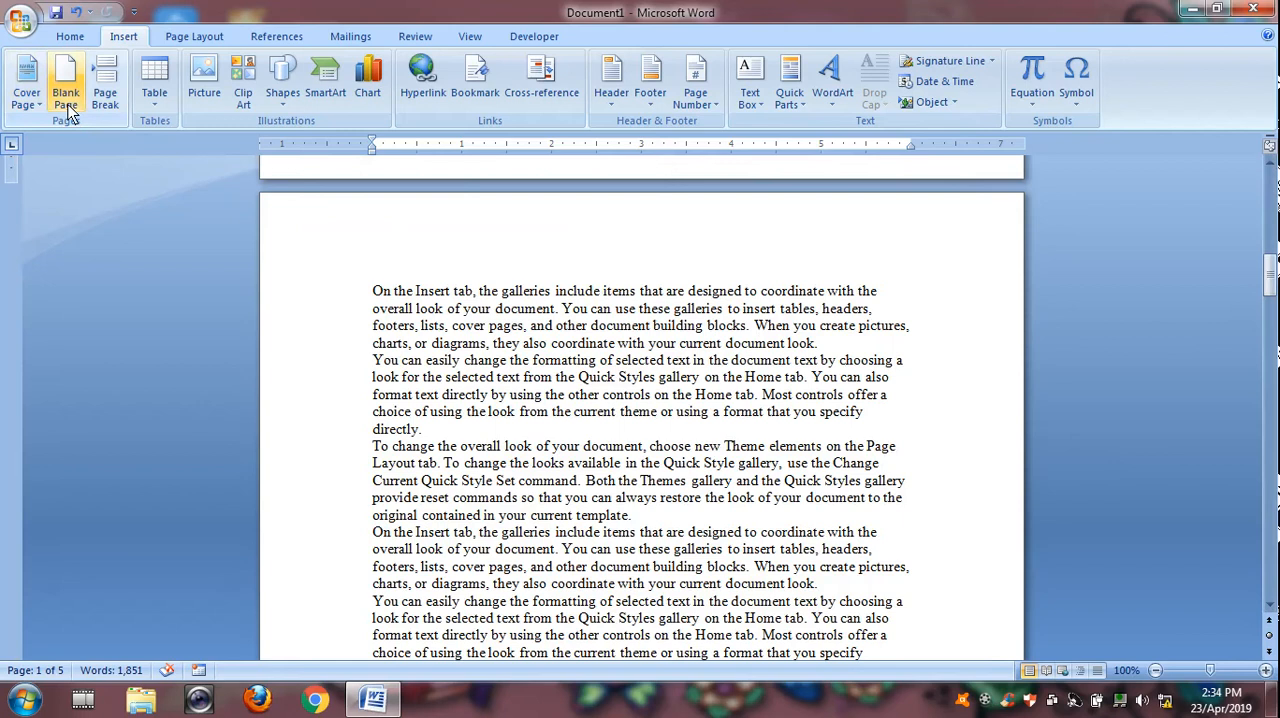
# Reapply the Motion train cover page design.
pyautogui.click(26, 80)
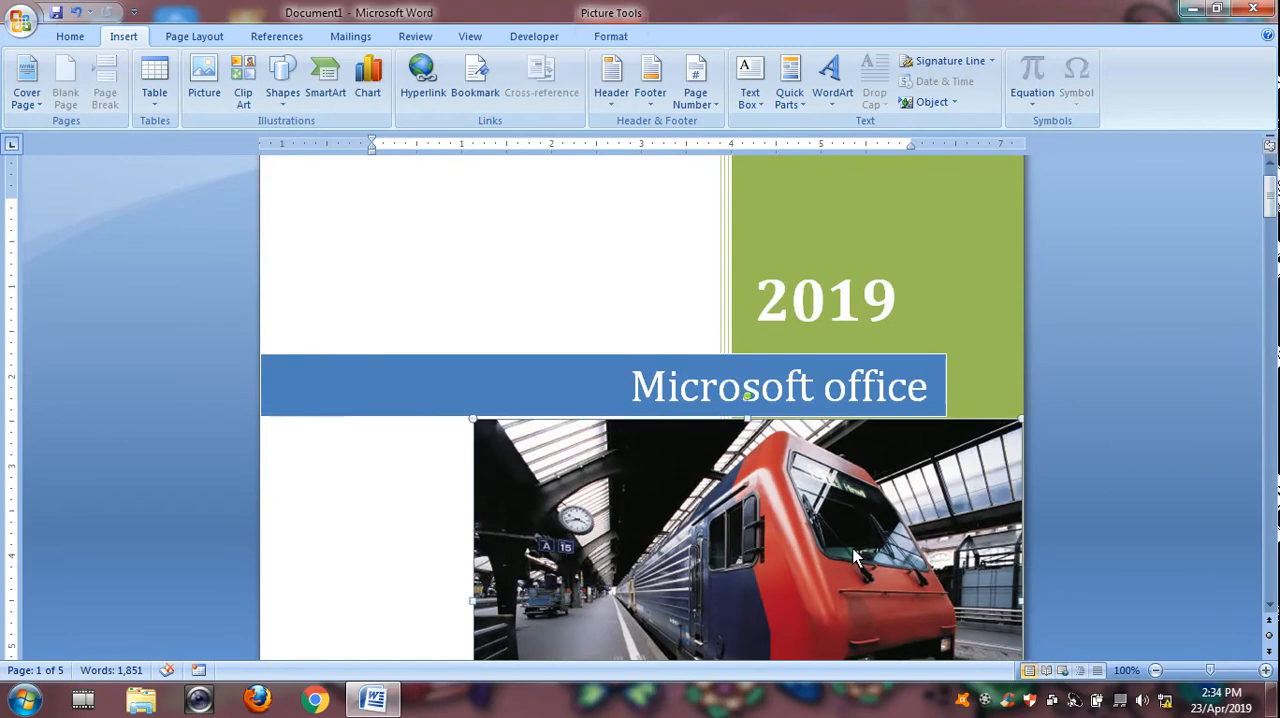
pyautogui.scroll(-3)
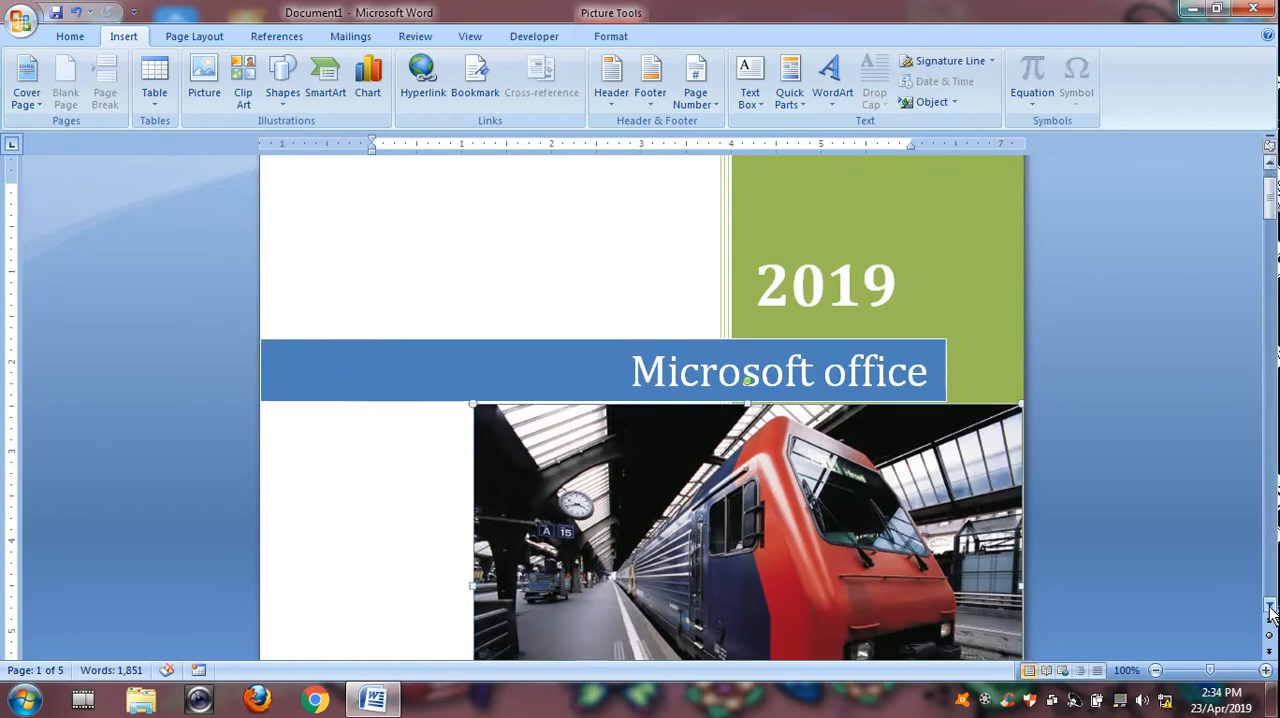
pyautogui.scroll(-3)
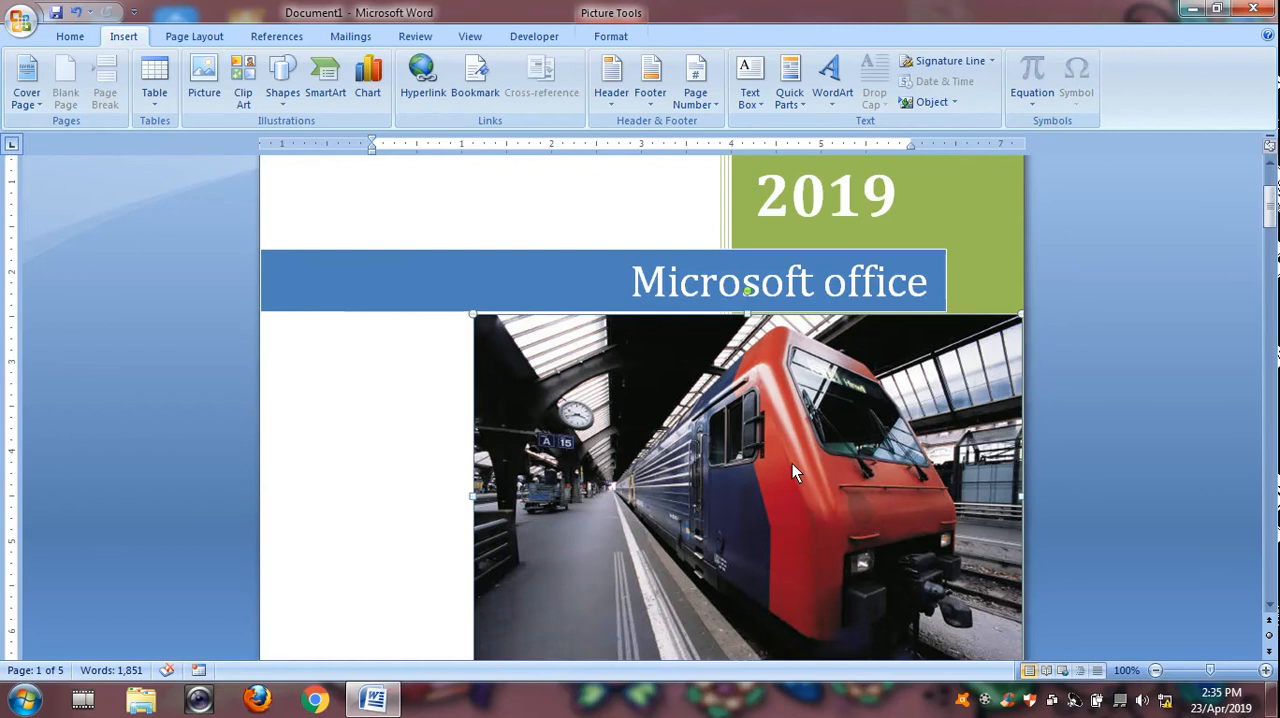
# Swap the train photo for the starry night picture from Dell WebCam Central.
pyautogui.rightClick(795, 472)
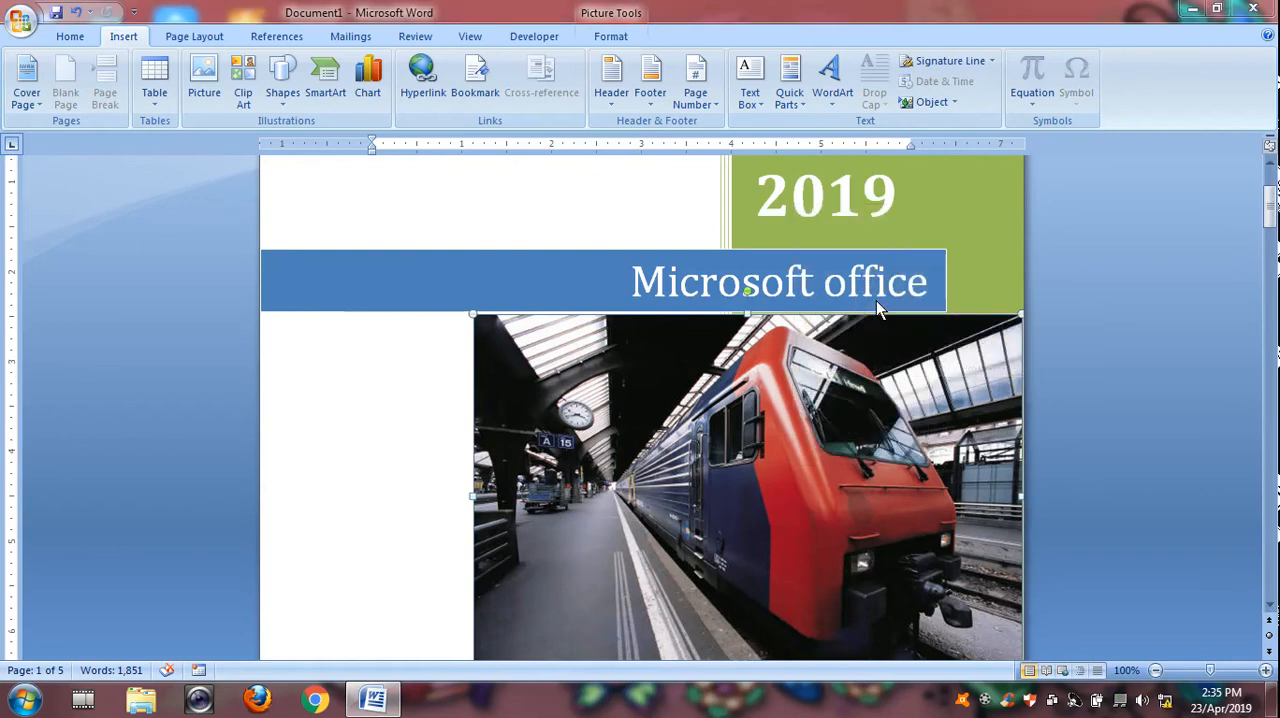
pyautogui.click(203, 75)
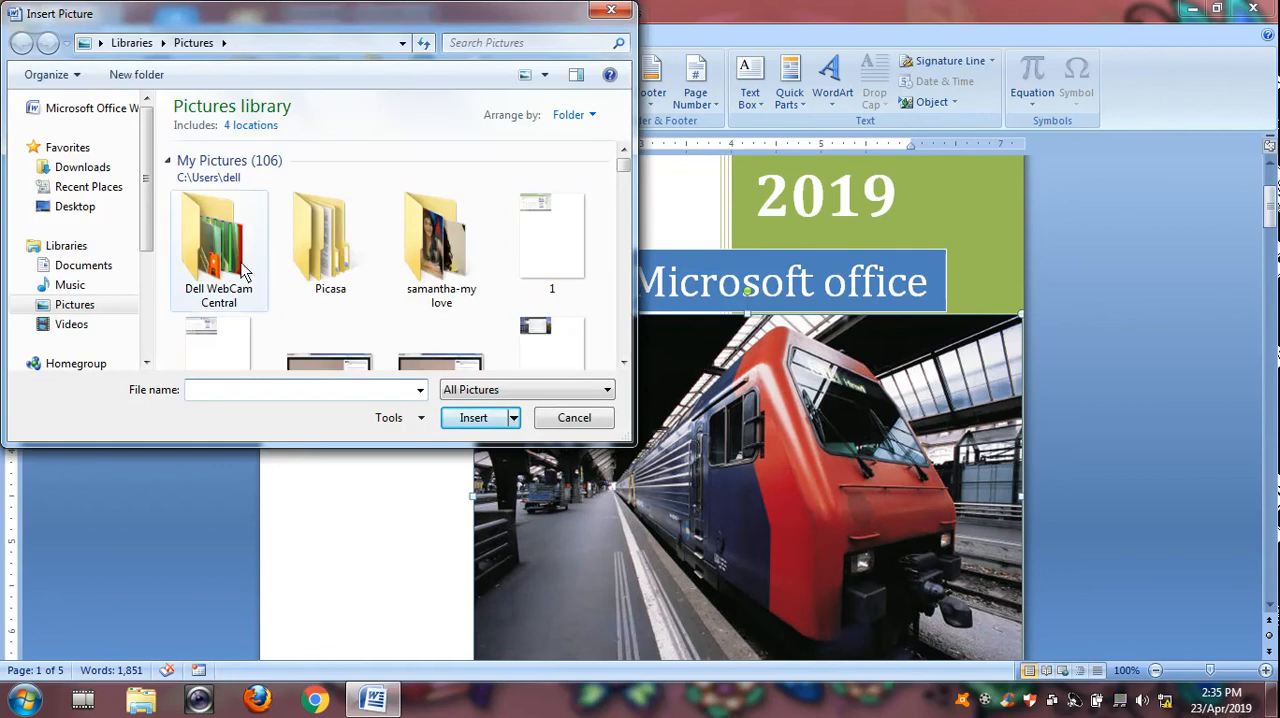
pyautogui.doubleClick(219, 240)
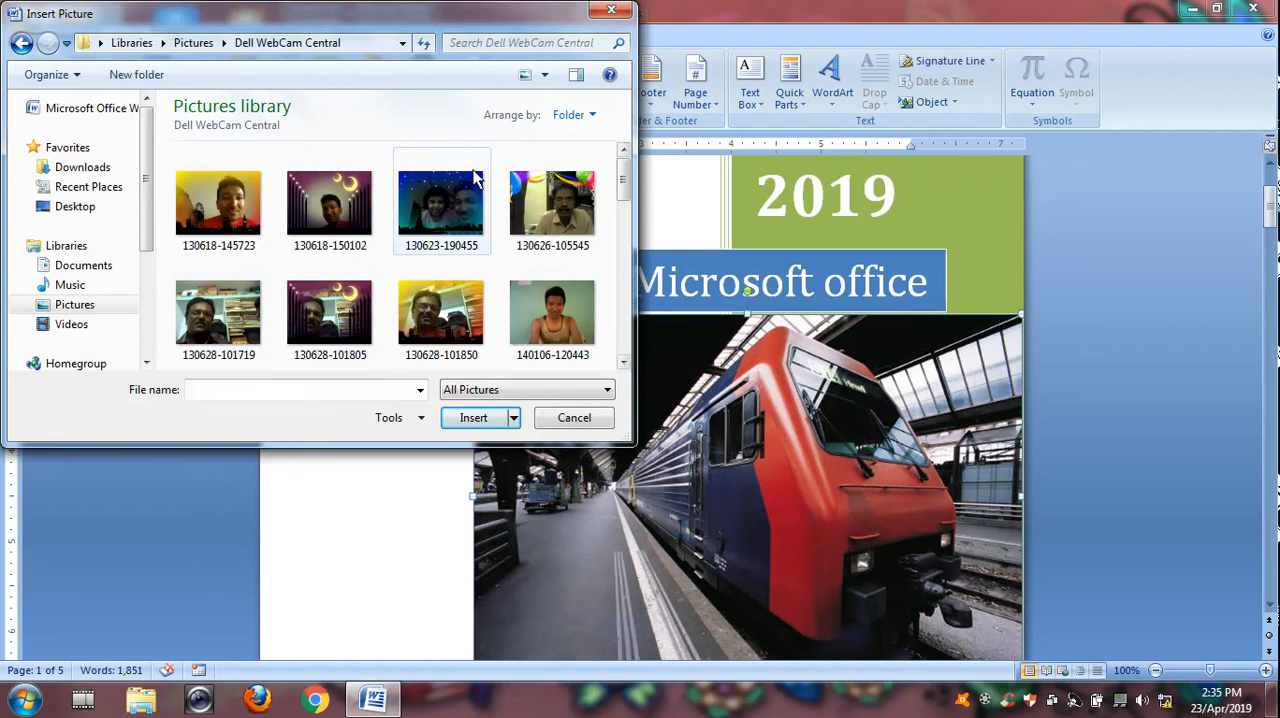
pyautogui.click(441, 200)
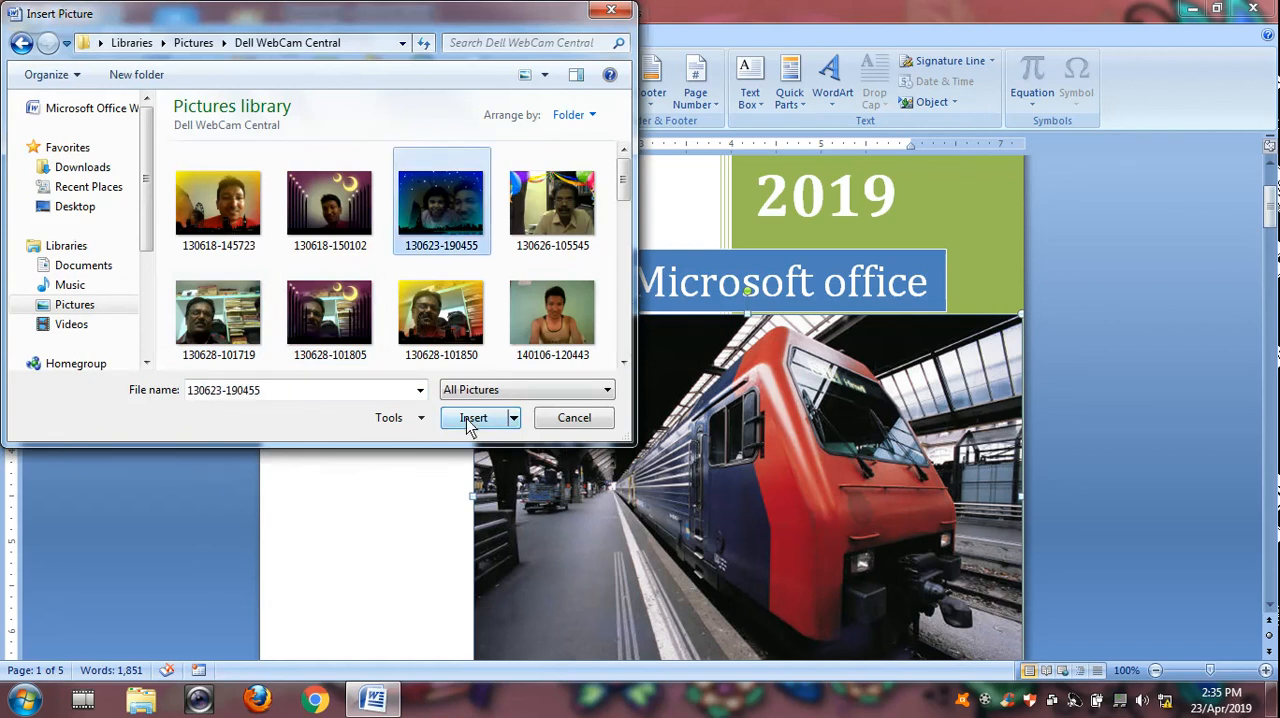
pyautogui.click(472, 418)
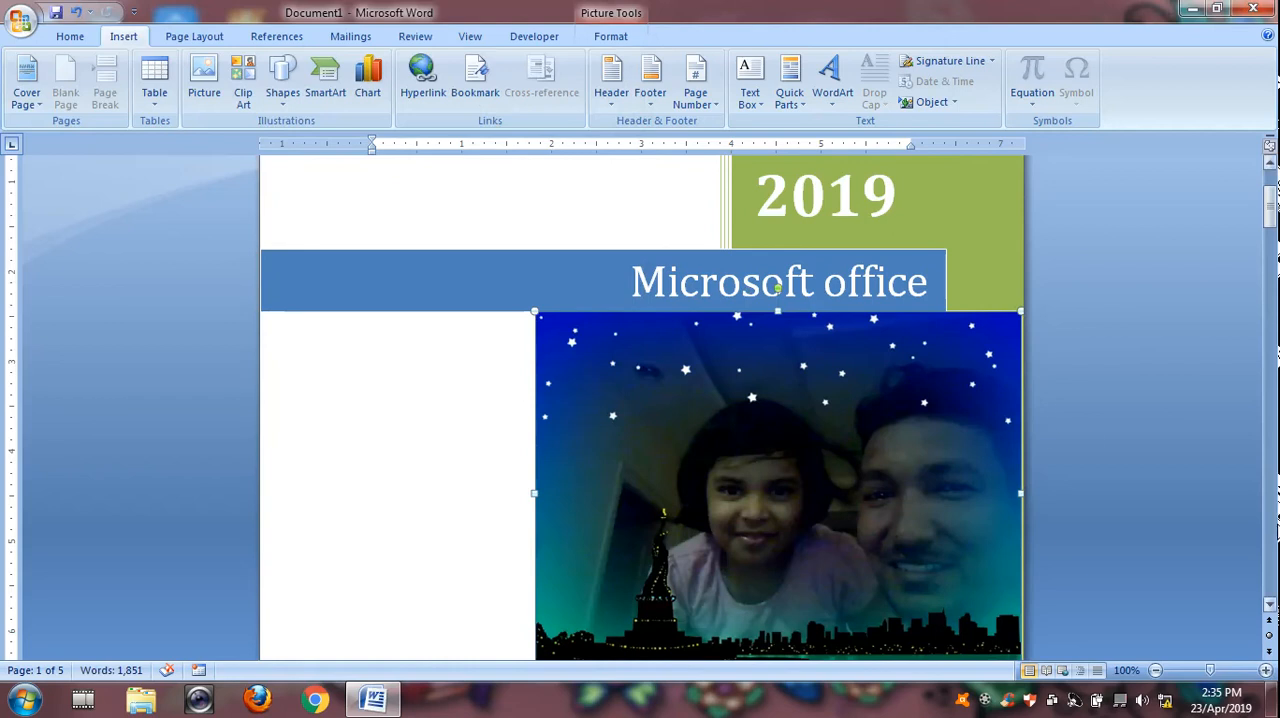
pyautogui.scroll(-3)
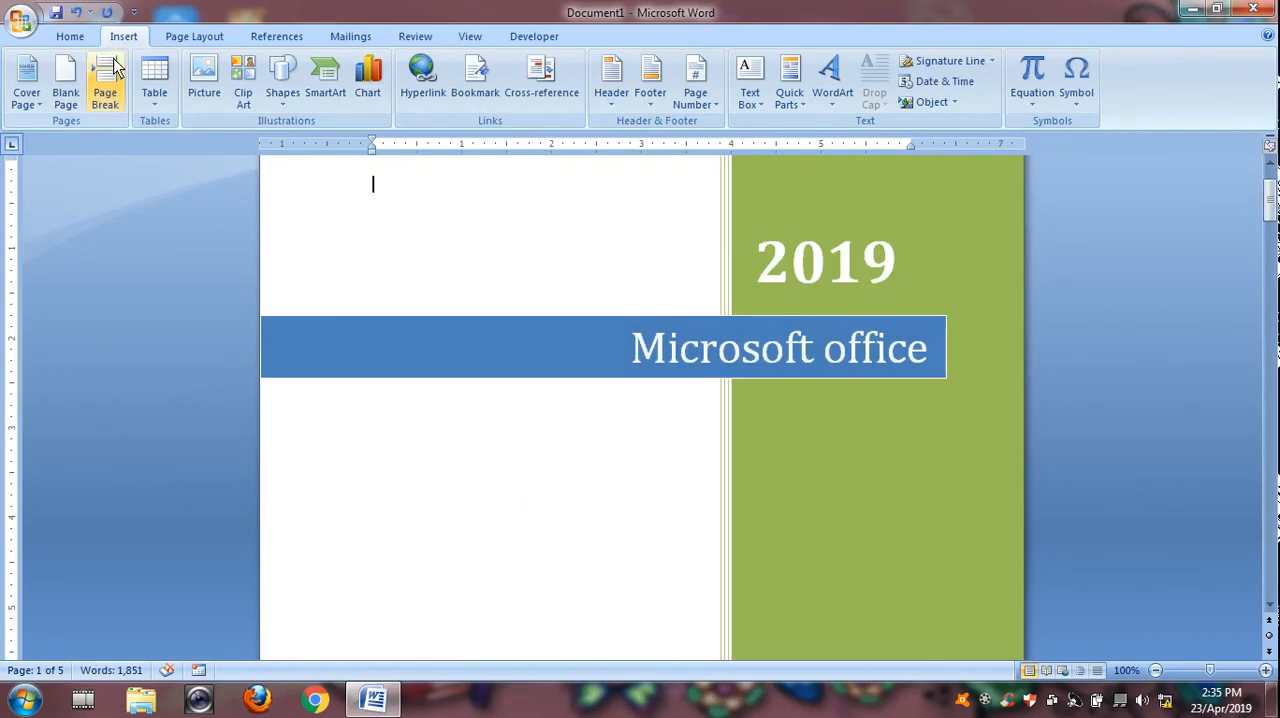
# Open Print Preview to view the photo-free cover page, then close it.
pyautogui.click(20, 20)
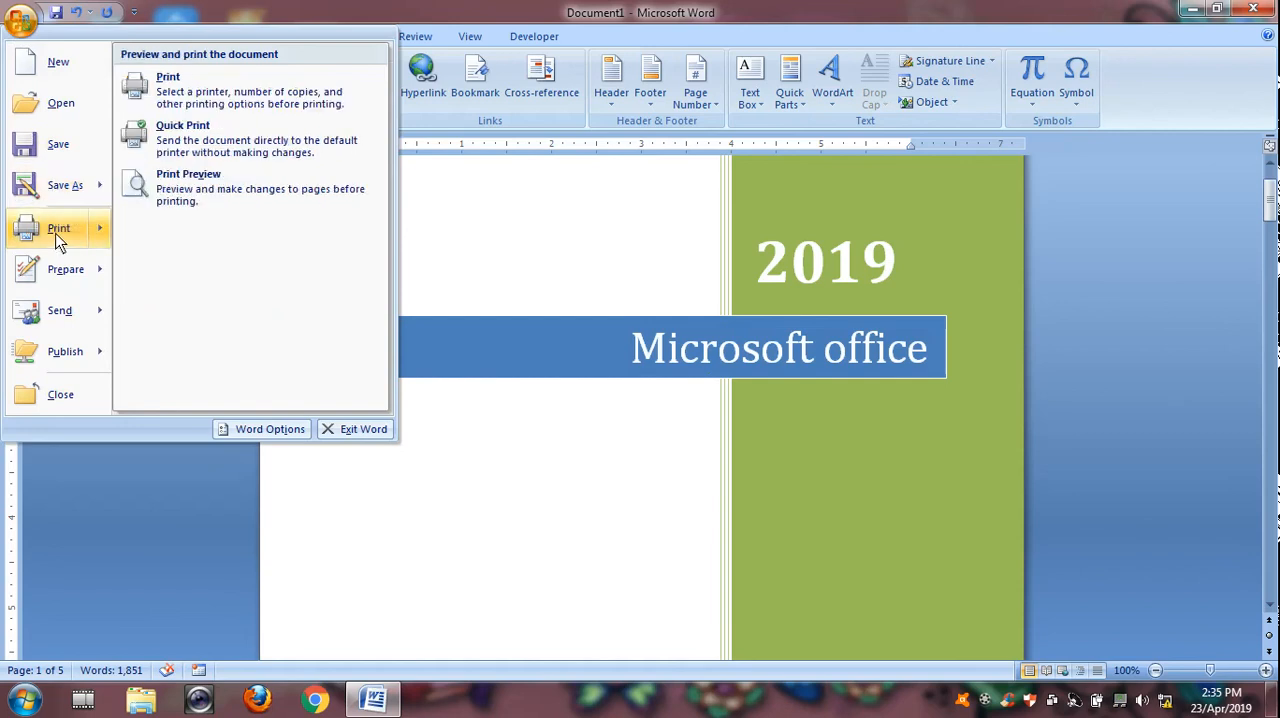
pyautogui.click(188, 173)
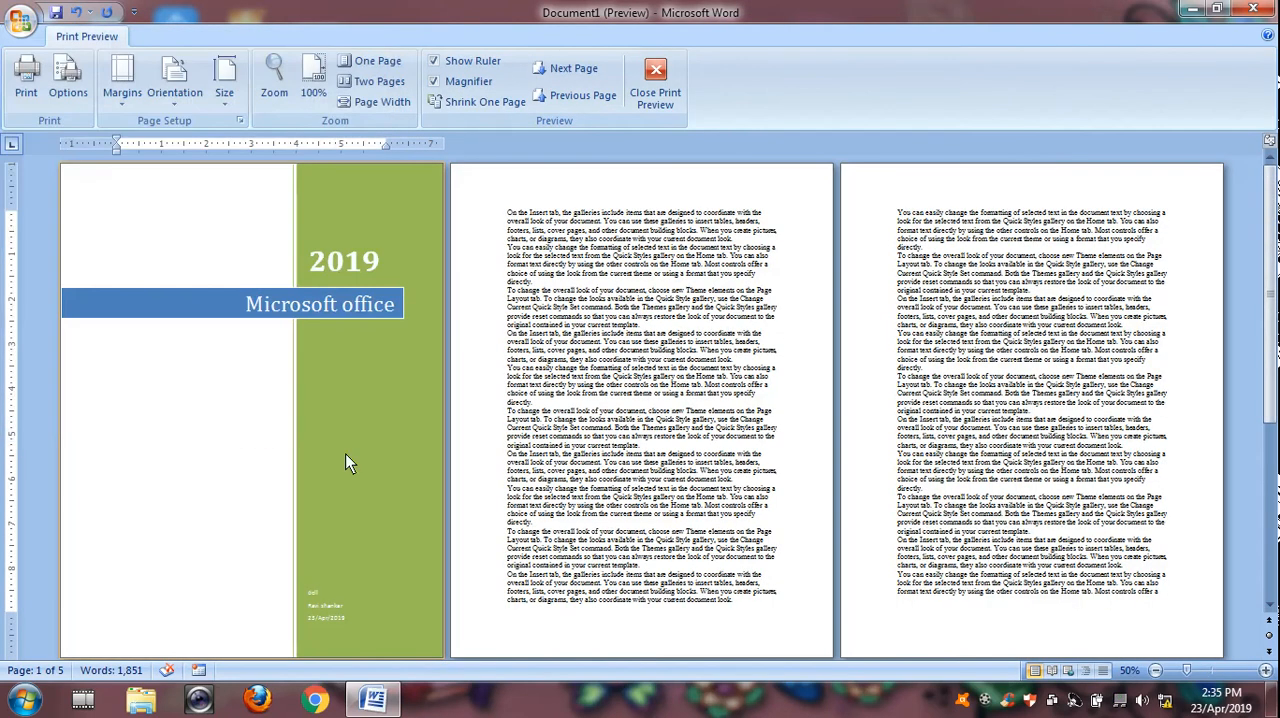
pyautogui.moveTo(477, 353)
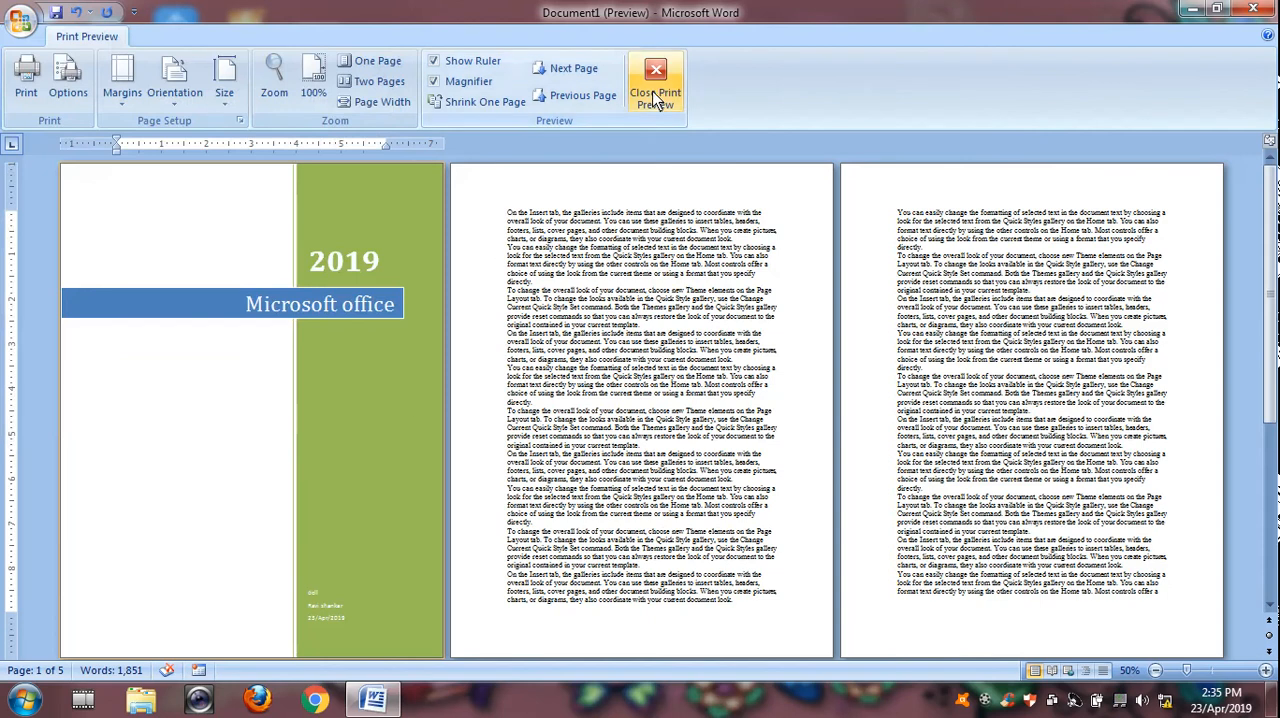
pyautogui.click(655, 80)
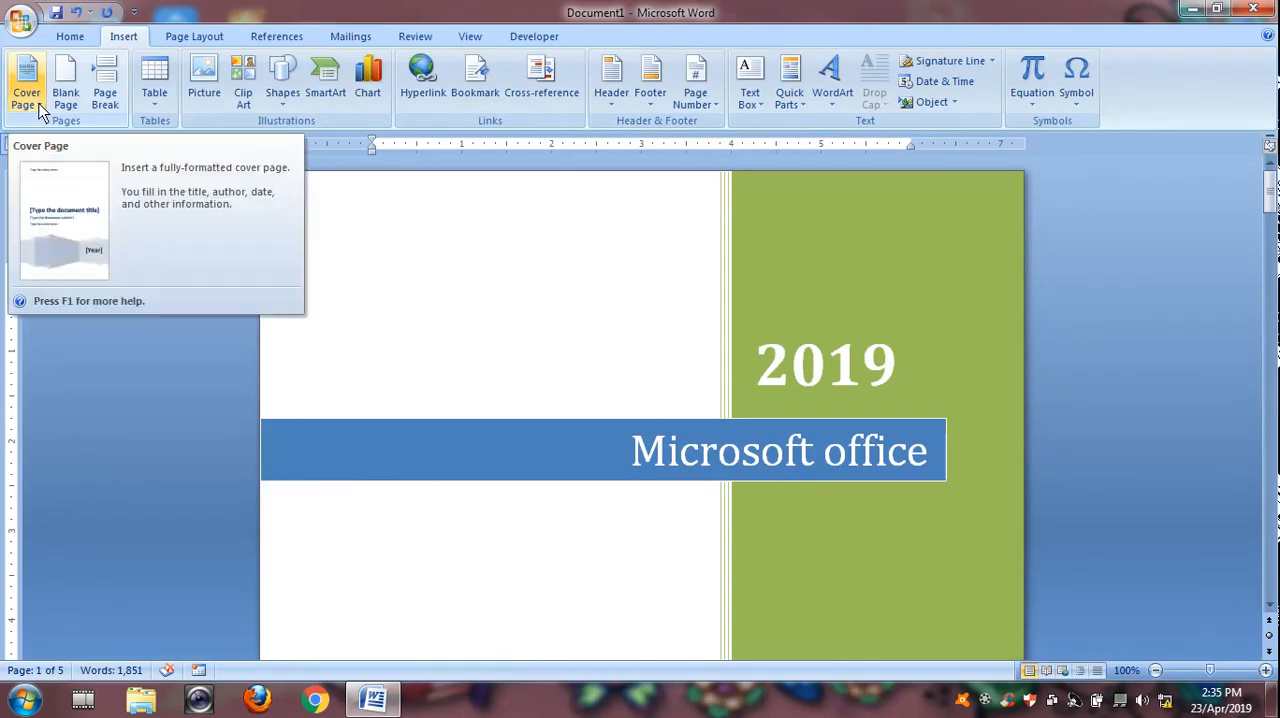
# Remove the current cover page and confirm the four text pages in Print Preview.
pyautogui.click(26, 80)
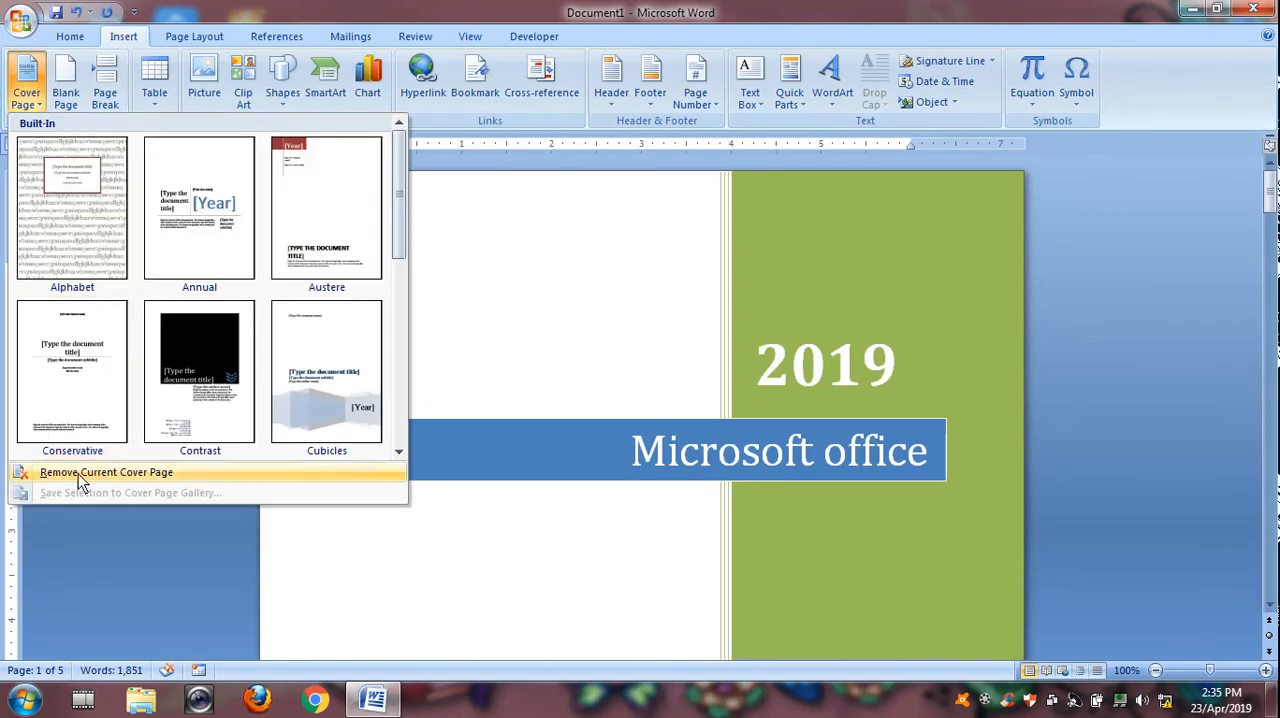
pyautogui.click(106, 471)
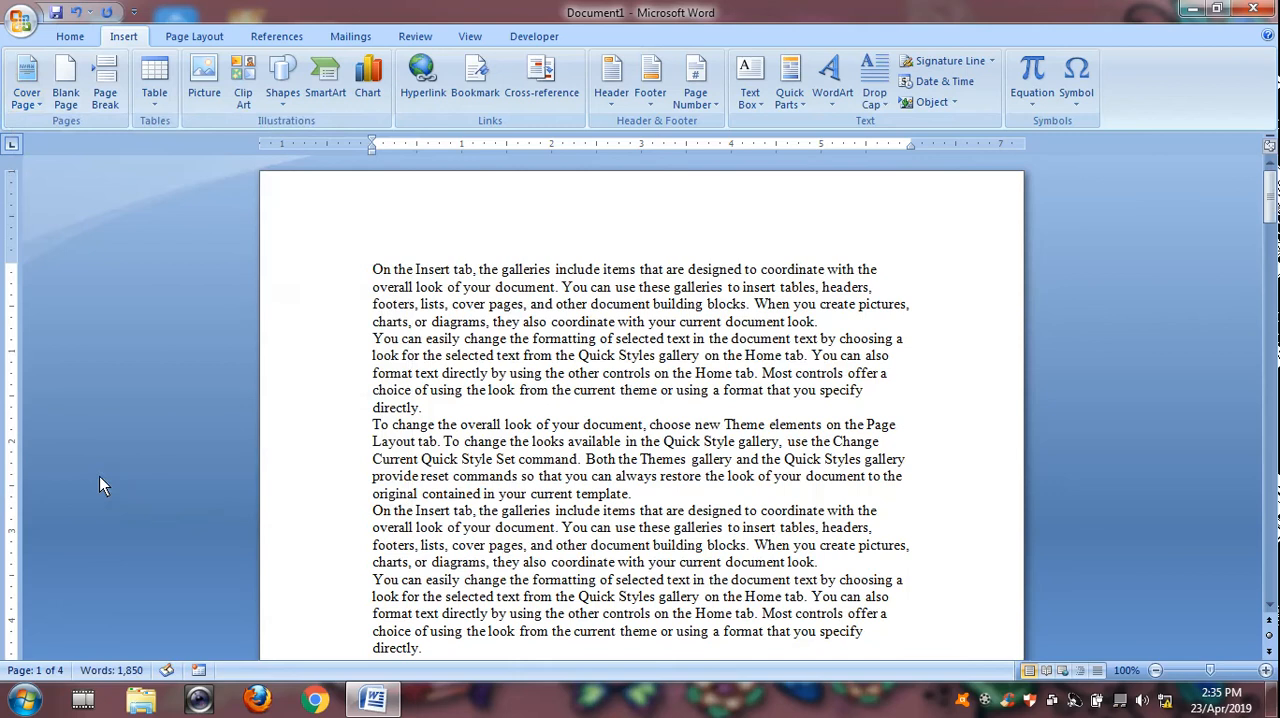
pyautogui.click(20, 20)
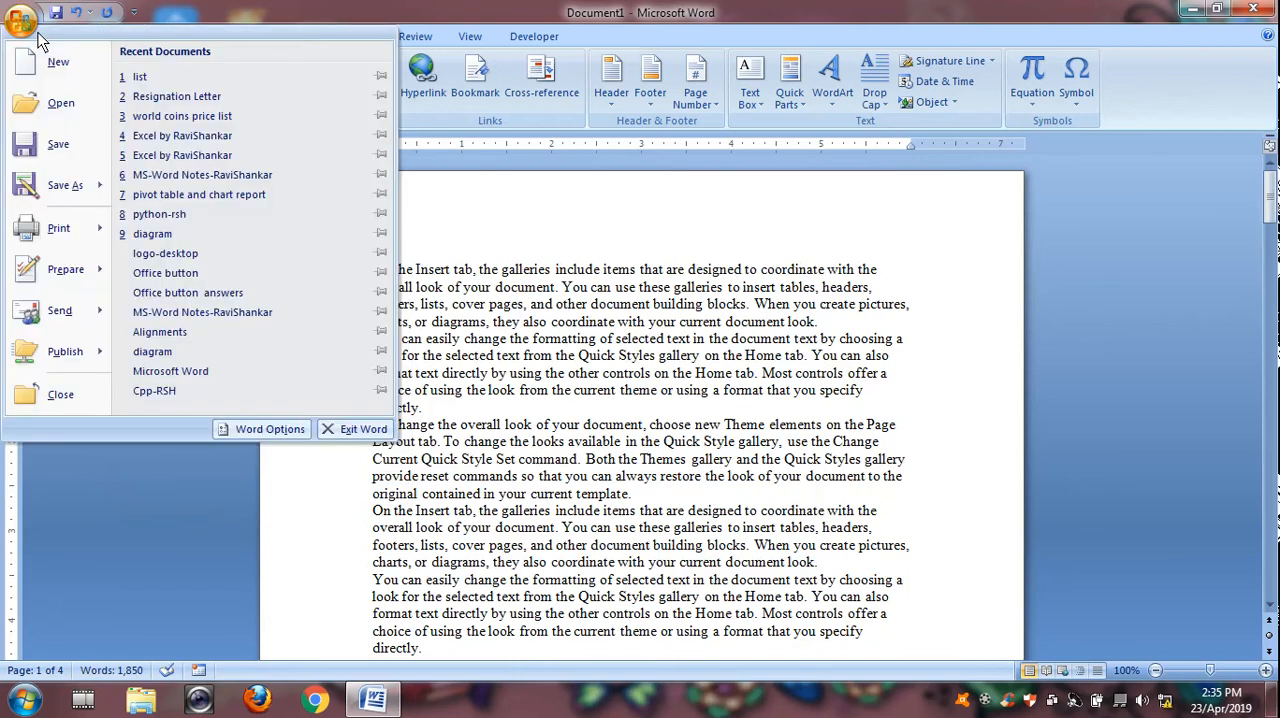
pyautogui.click(58, 228)
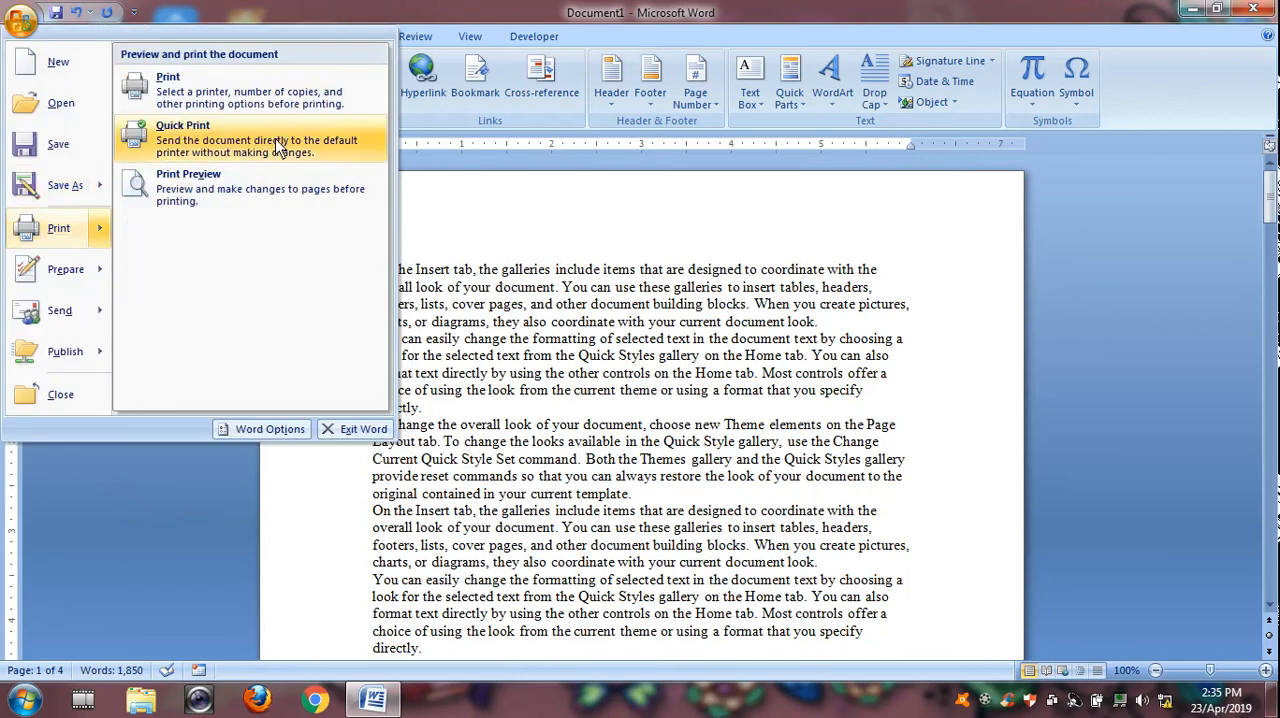
pyautogui.click(188, 187)
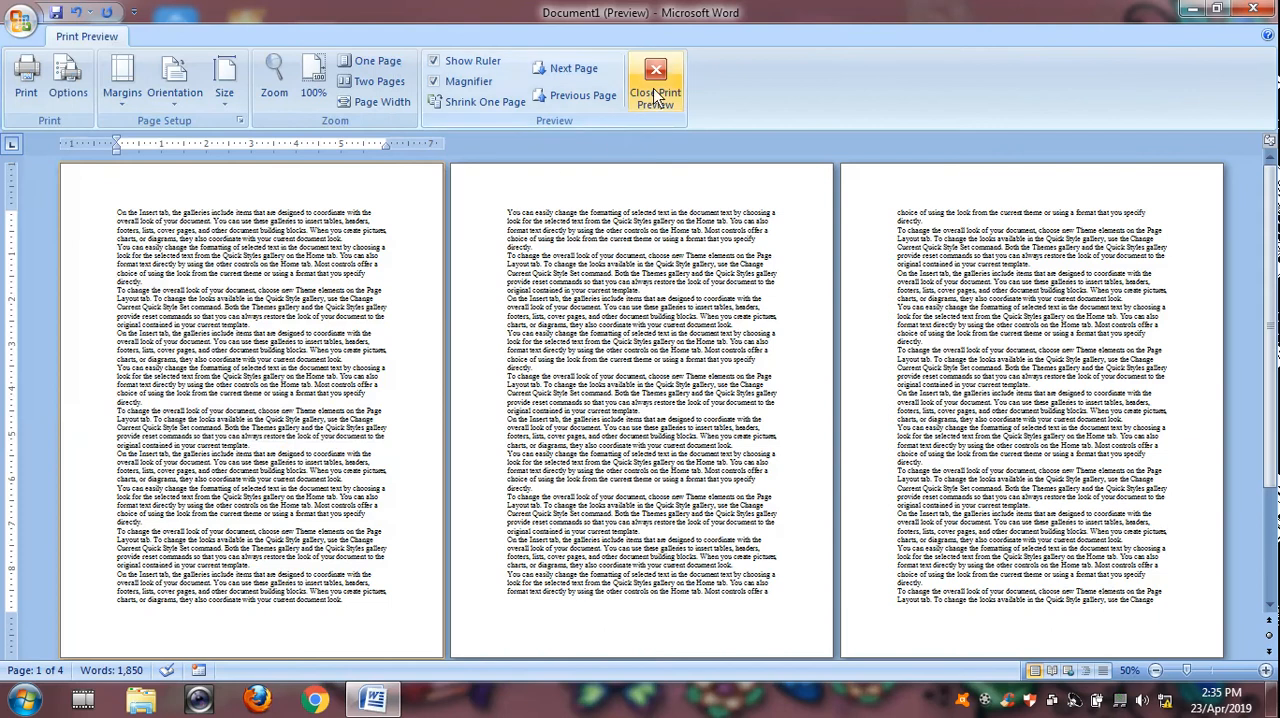
pyautogui.click(656, 80)
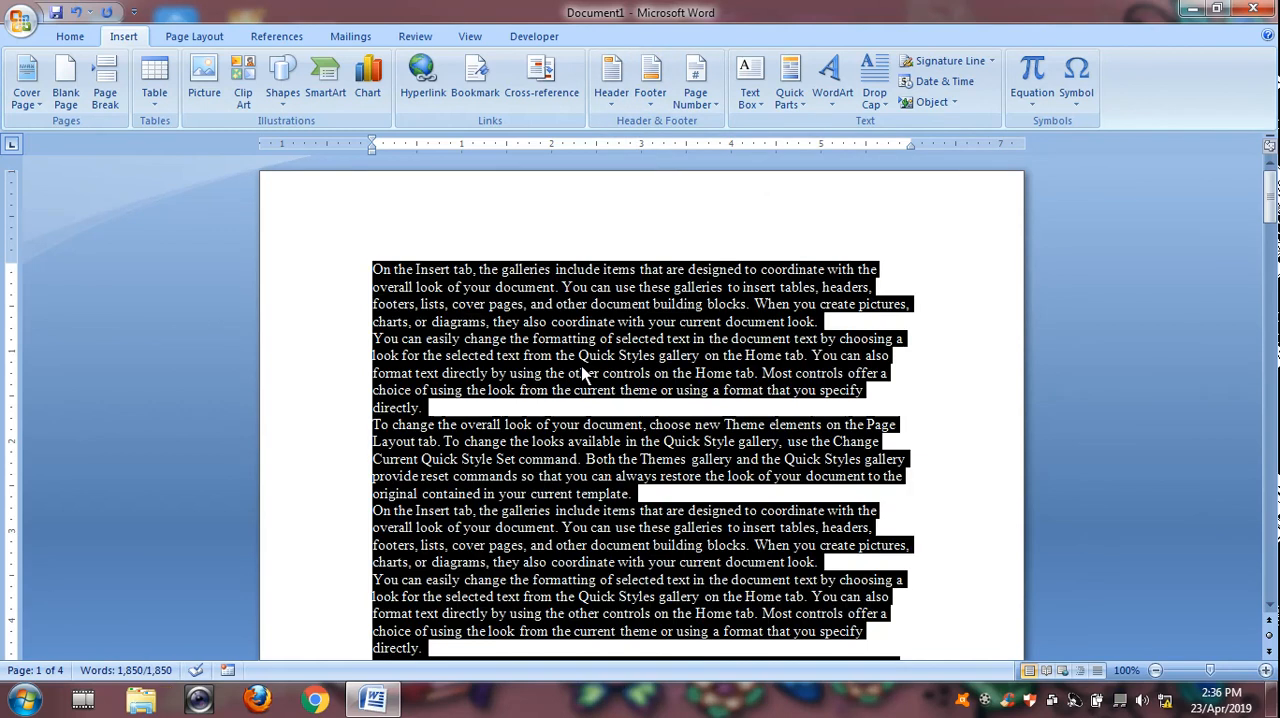
# Clear the page, type the heading 'Qualification:' and start a new line below it.
pyautogui.press('Delete')
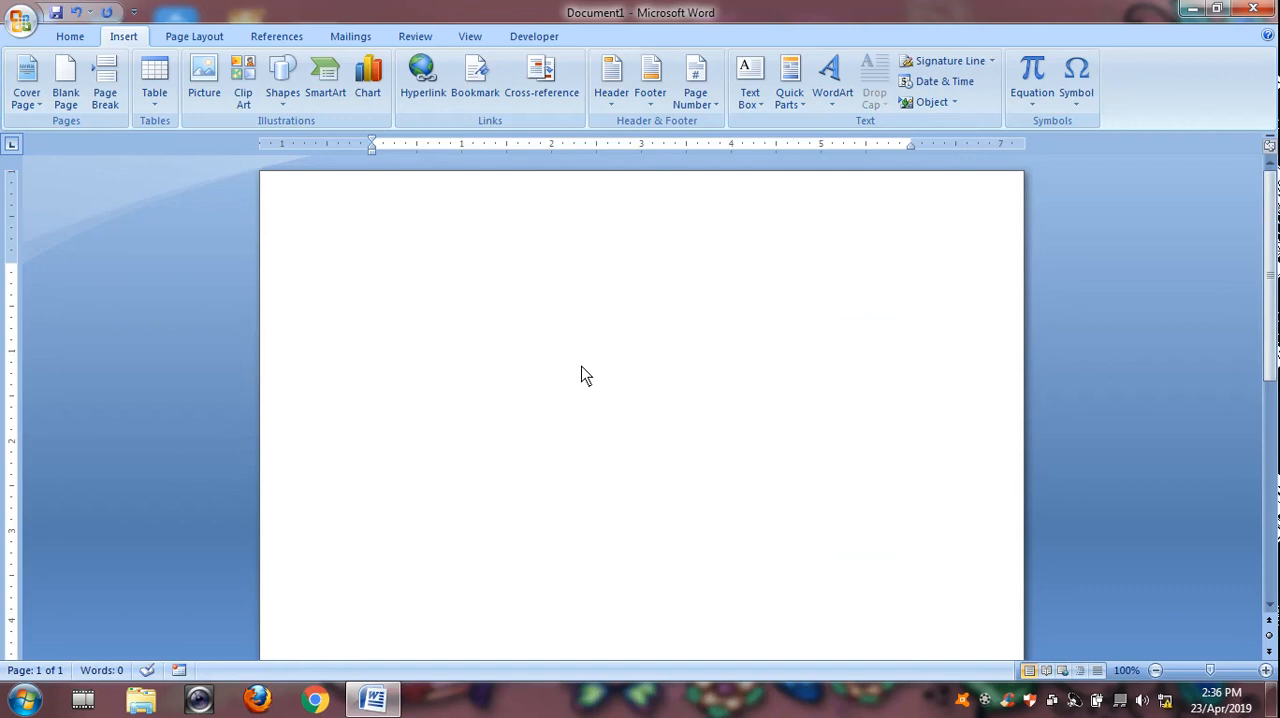
pyautogui.write('qualifi')
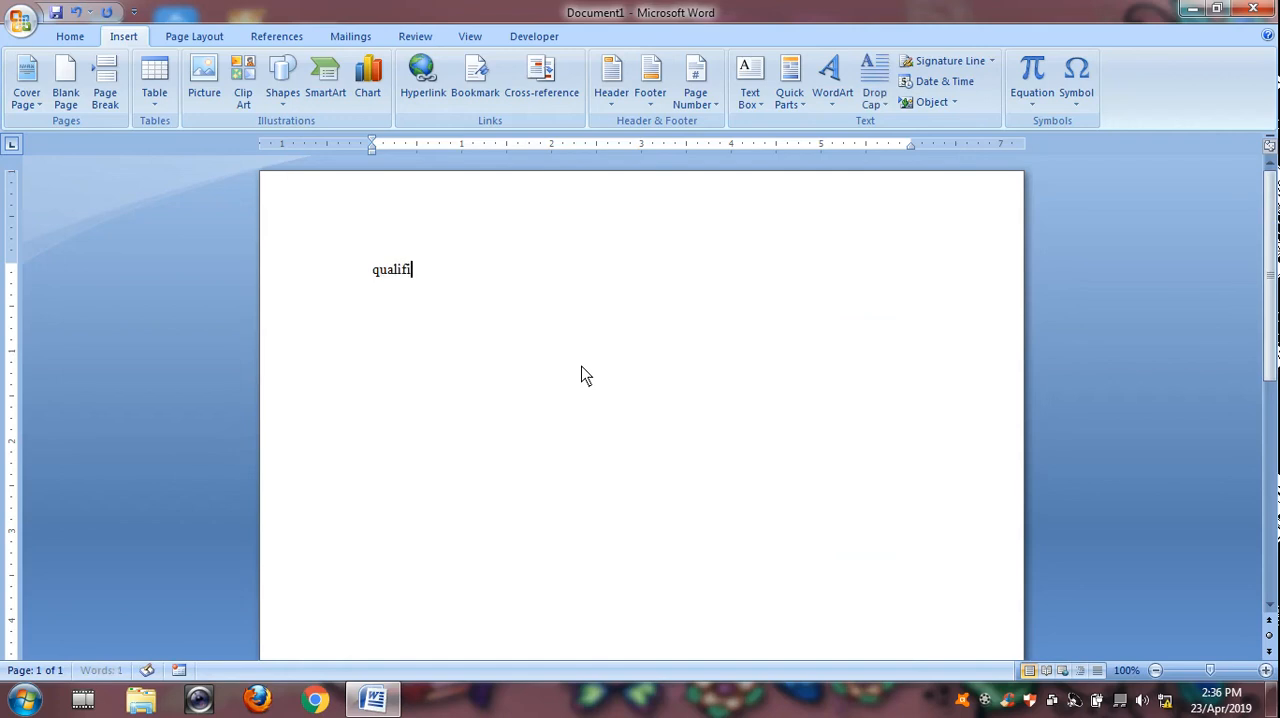
pyautogui.write('cation')
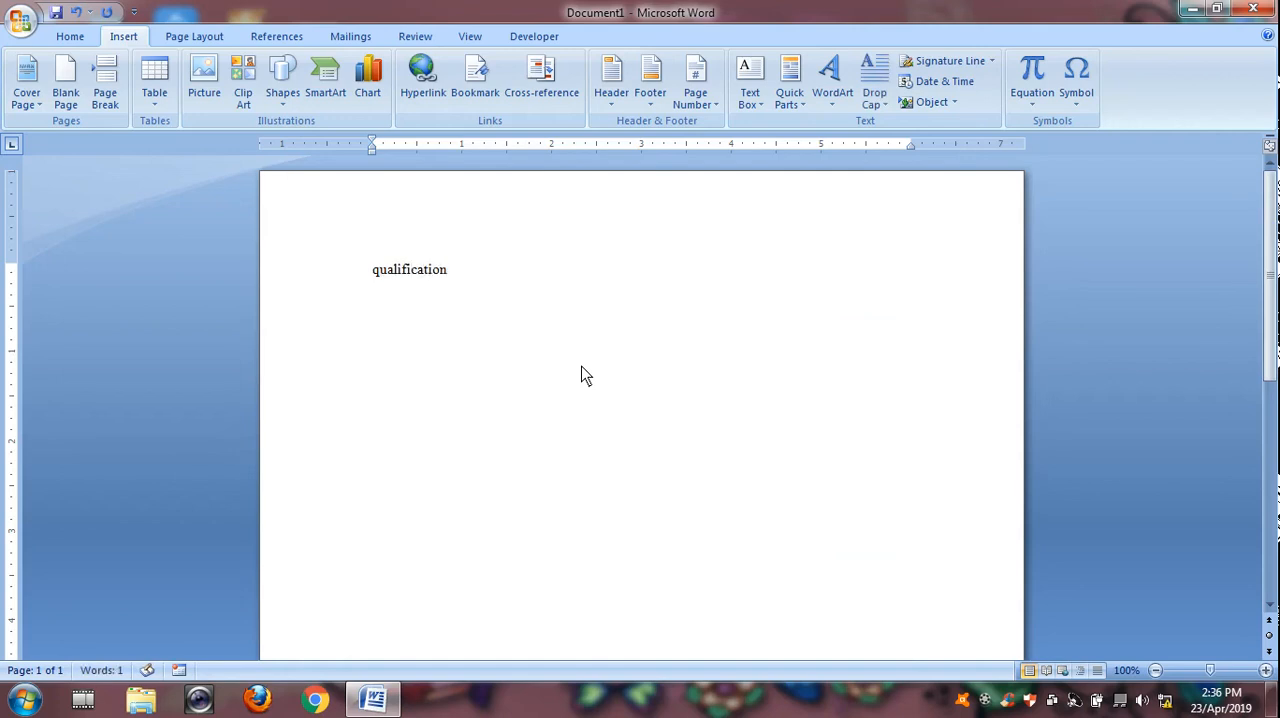
pyautogui.write('Qualification:')
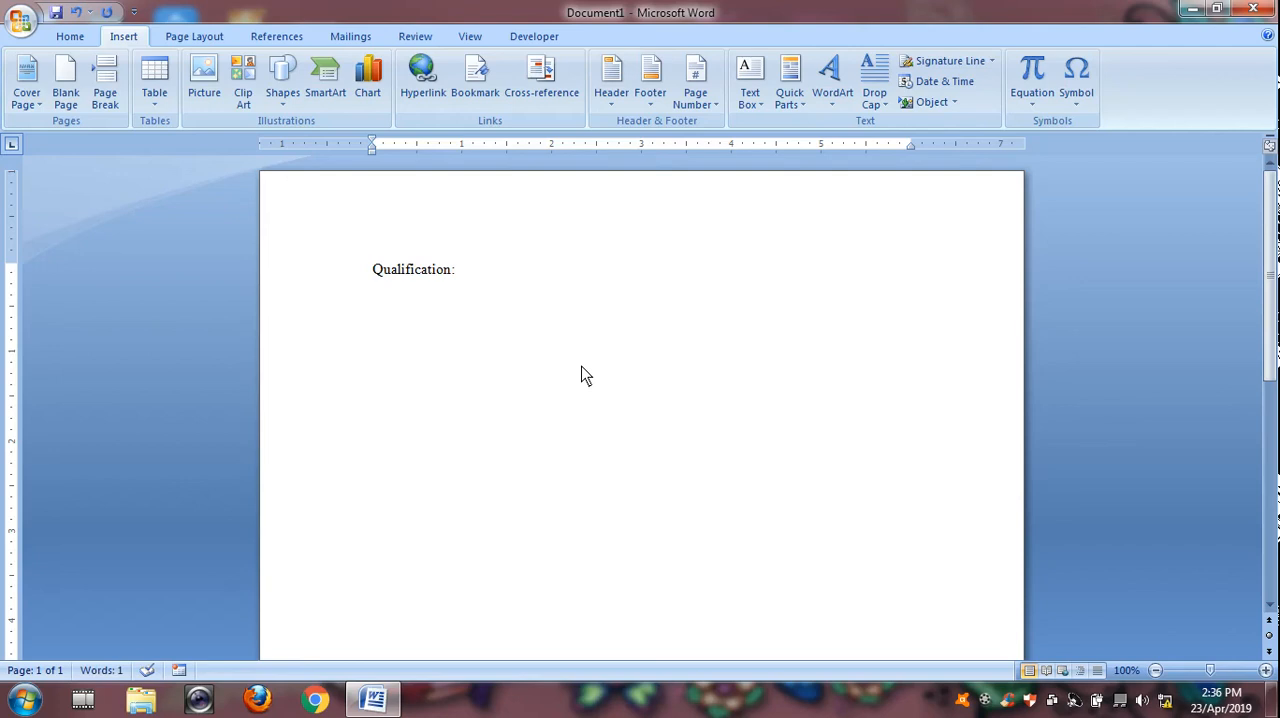
pyautogui.press('enter')
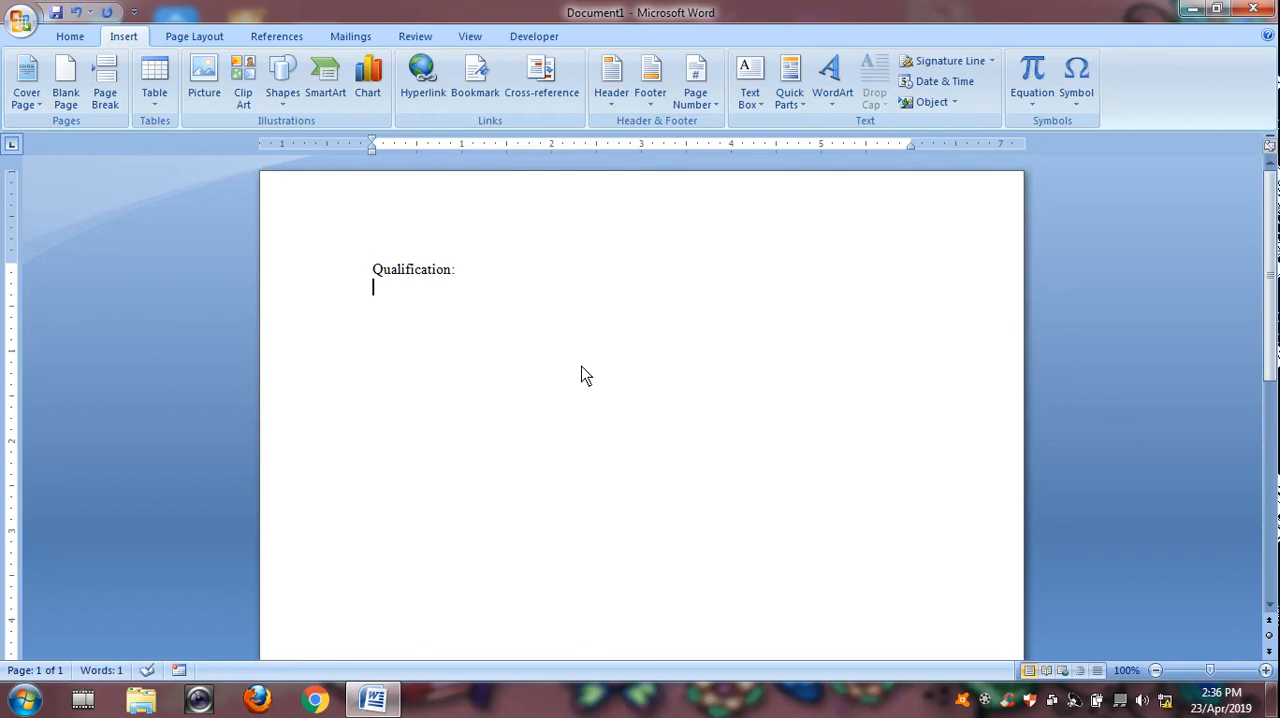
# Enter 10th, Inter, Degree, Post degree and Phd as a four-diamond bulleted list, then end it.
pyautogui.click(69, 36)
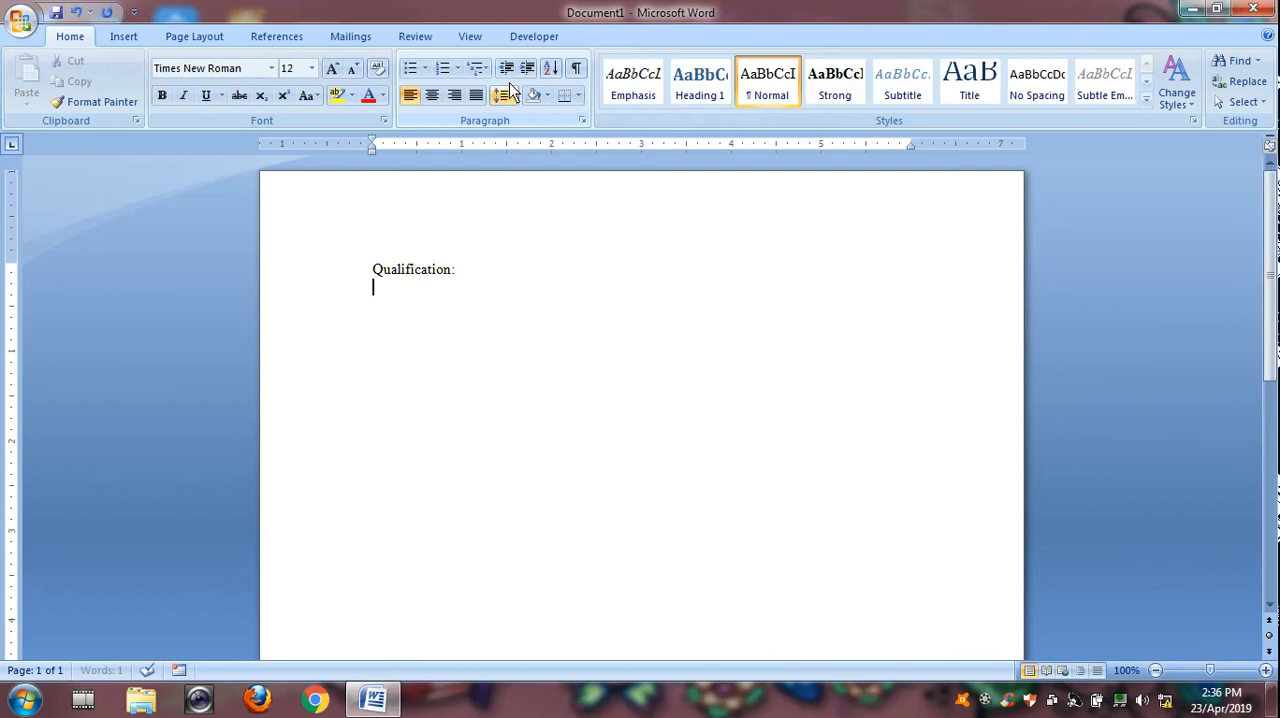
pyautogui.moveTo(410, 68)
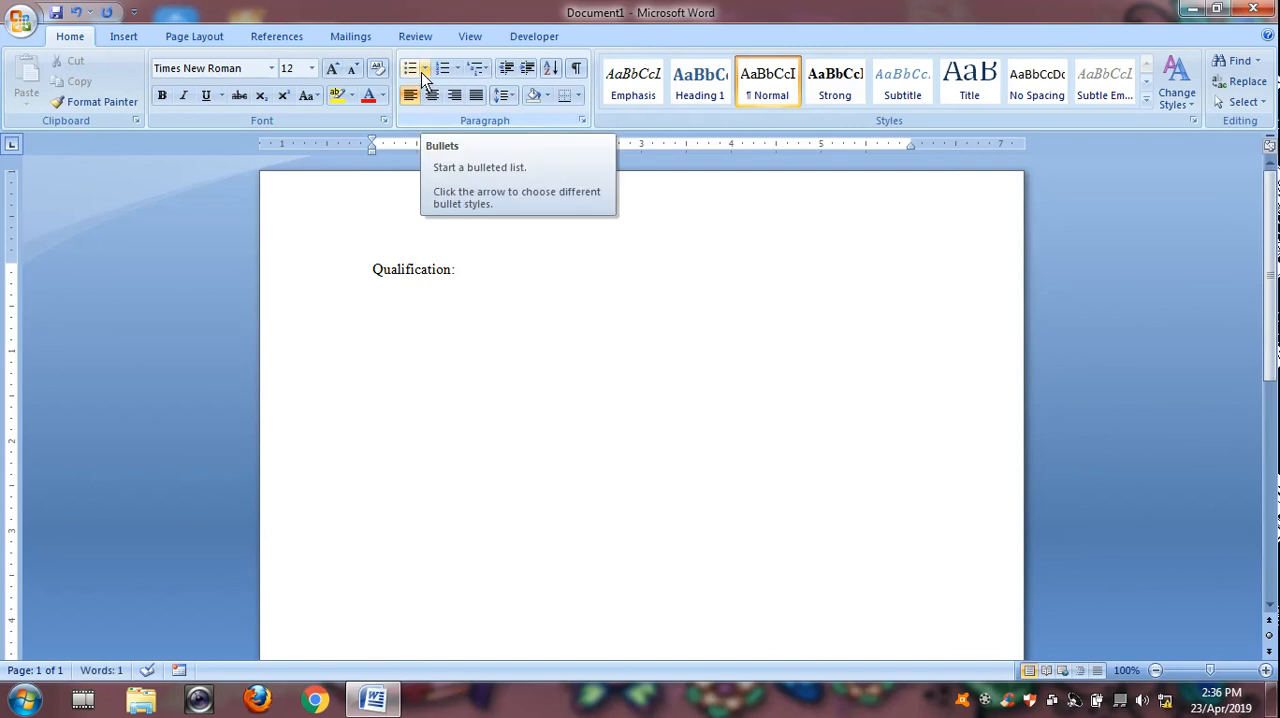
pyautogui.moveTo(480, 122)
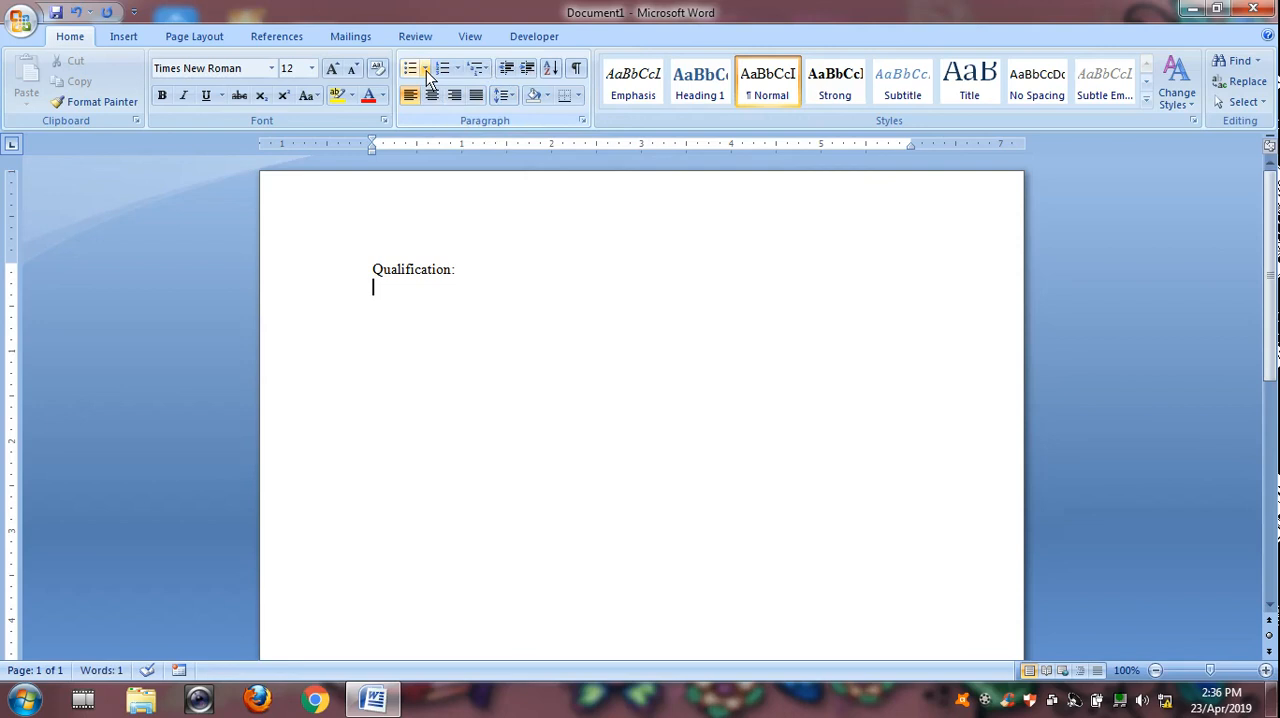
pyautogui.click(425, 68)
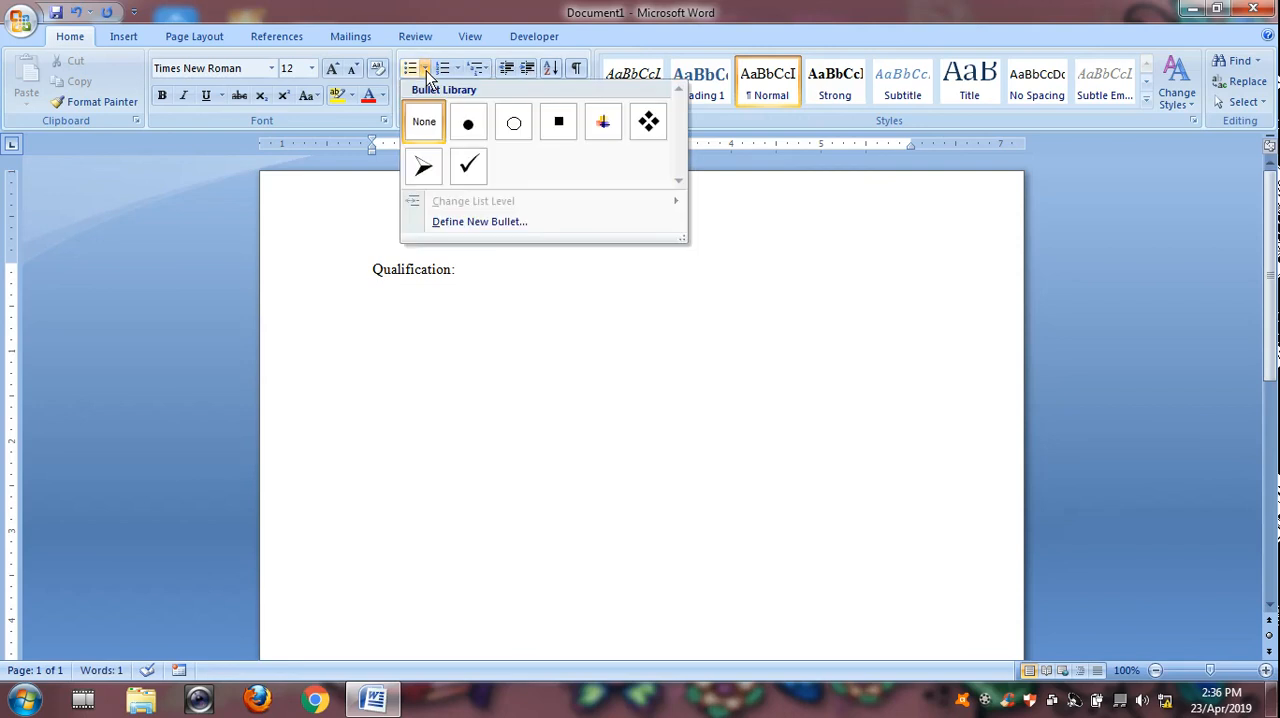
pyautogui.click(648, 121)
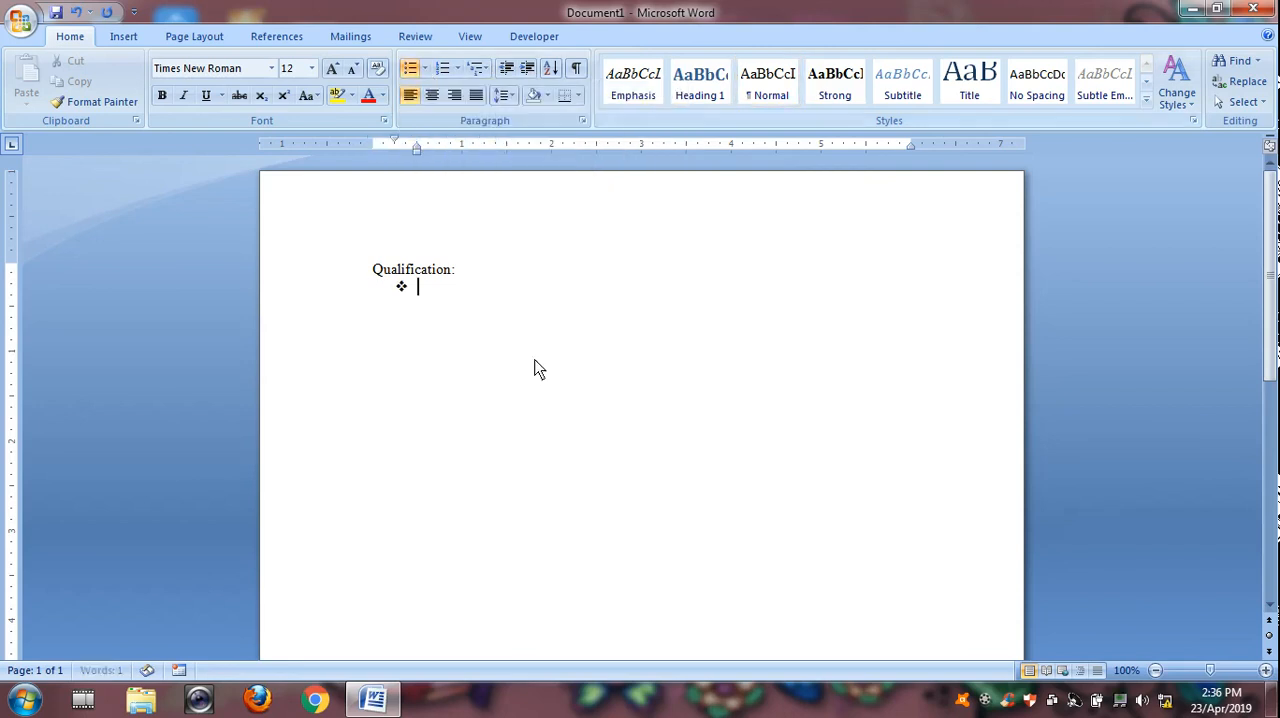
pyautogui.moveTo(519, 413)
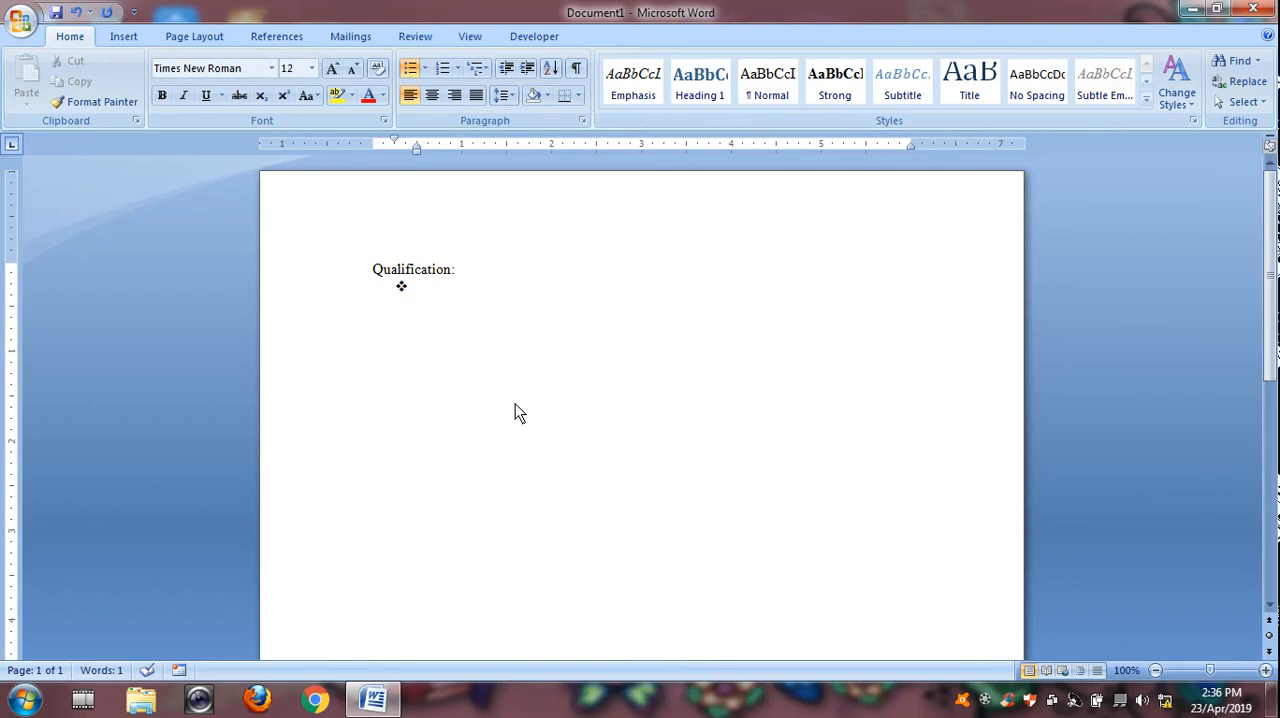
pyautogui.write('10th')
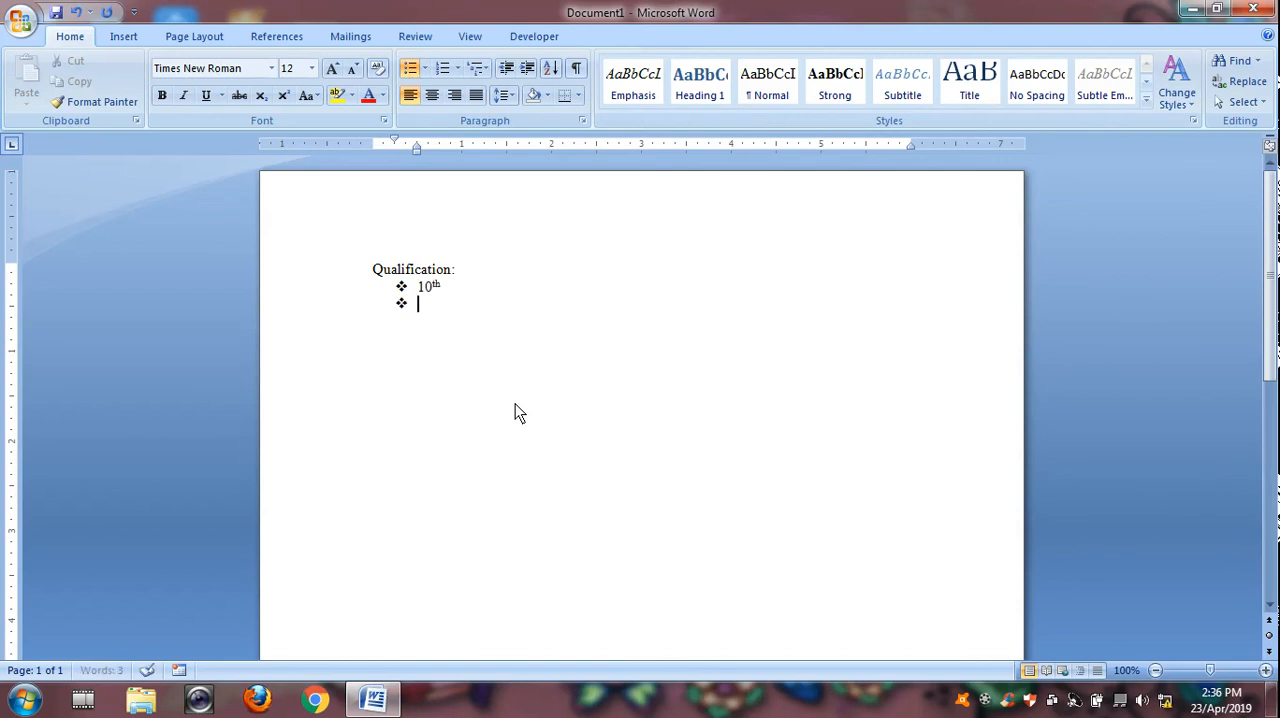
pyautogui.write('inter')
pyautogui.write('Post degree')
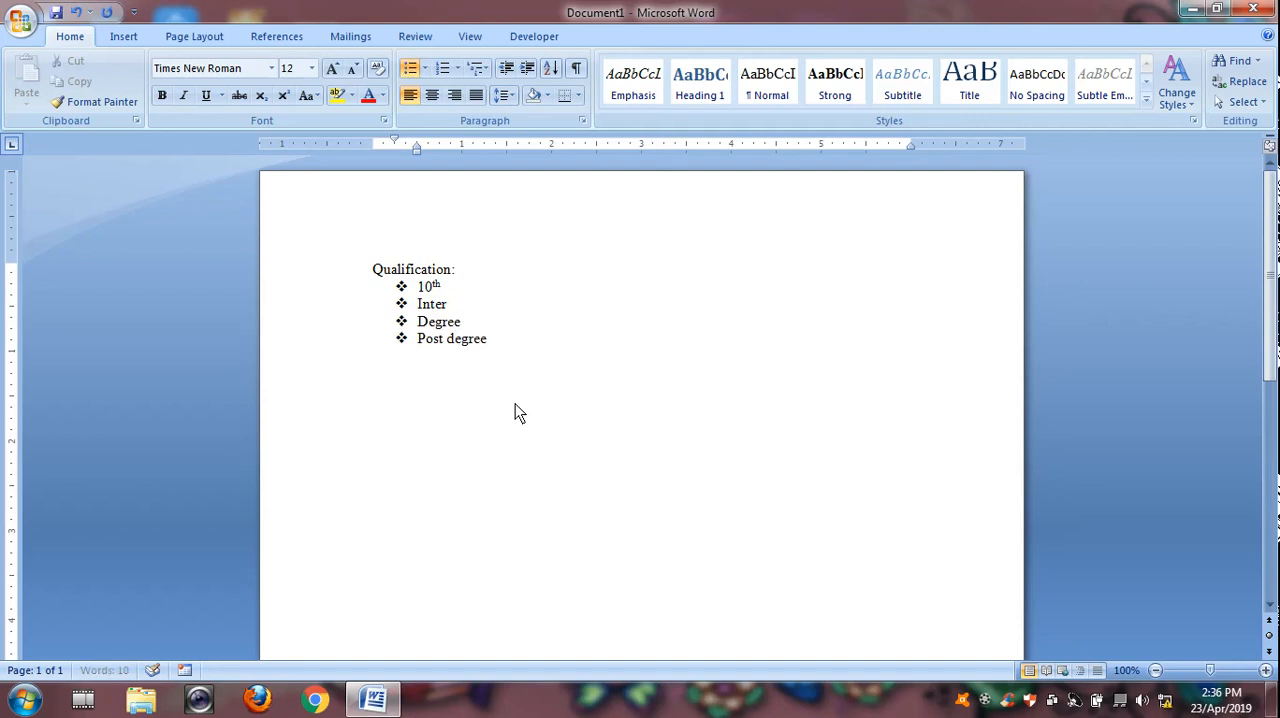
pyautogui.press('enter')
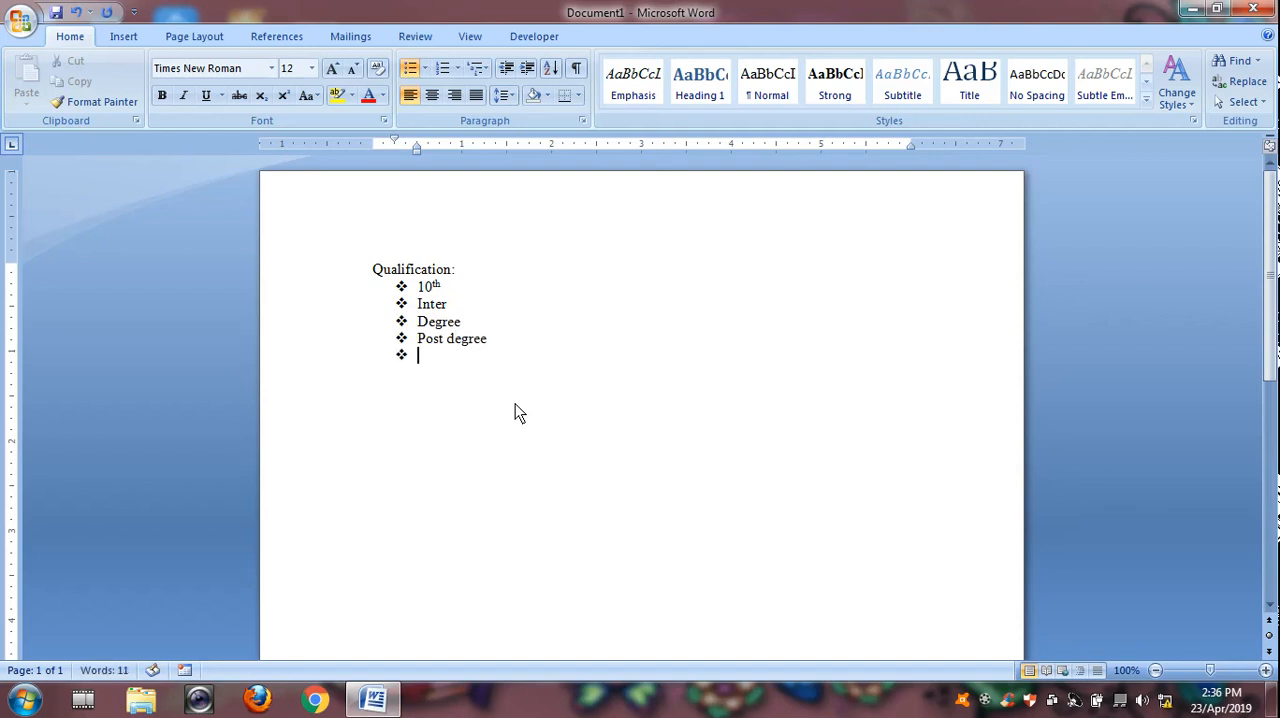
pyautogui.write('phd')
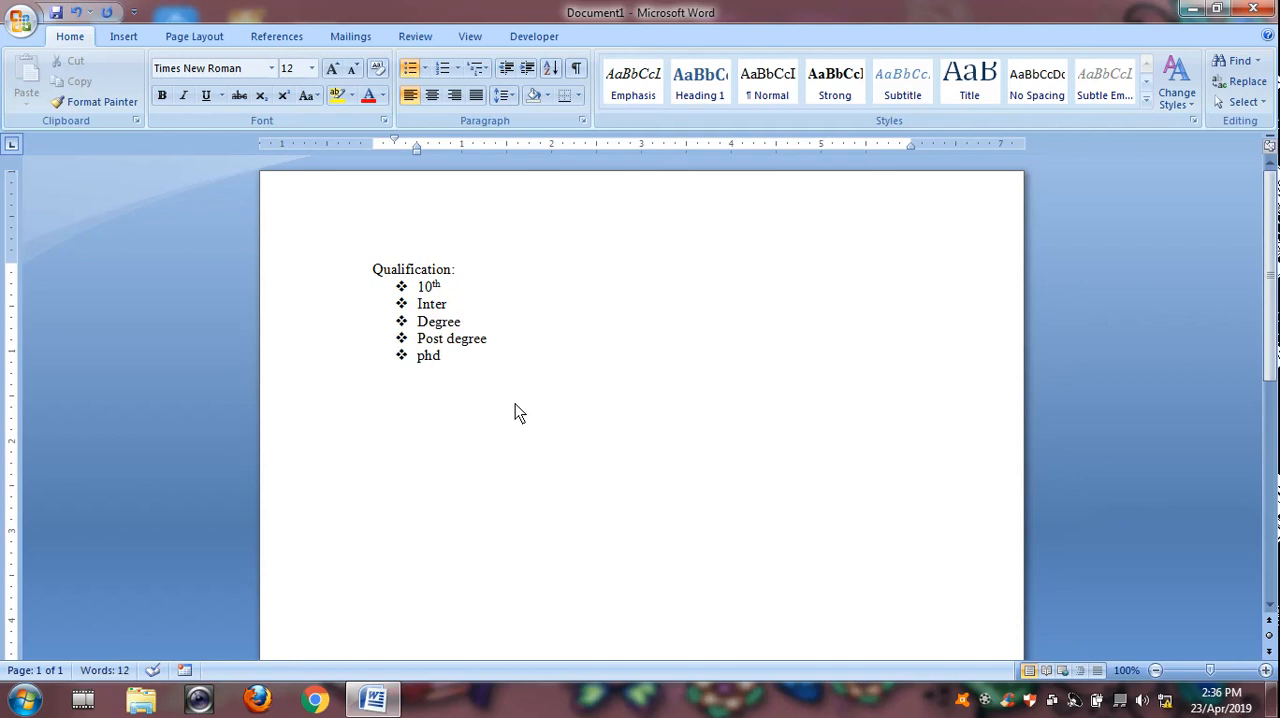
pyautogui.click(441, 355)
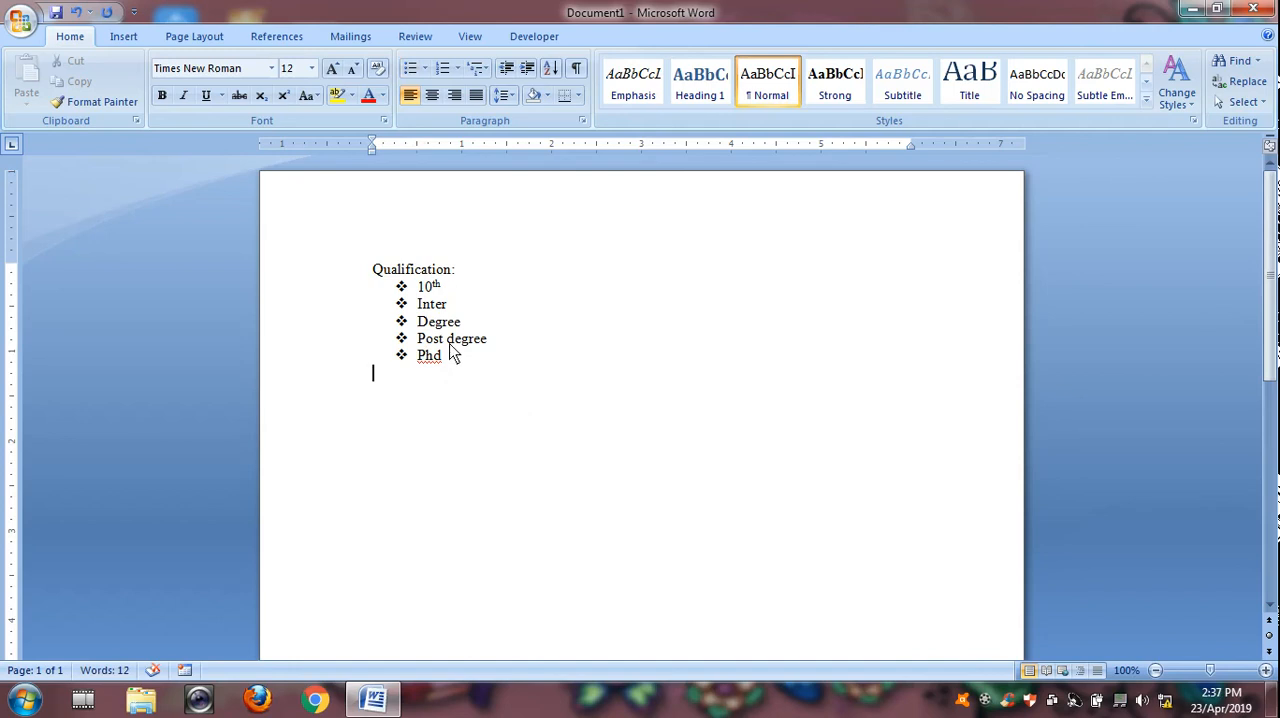
pyautogui.moveTo(423, 295)
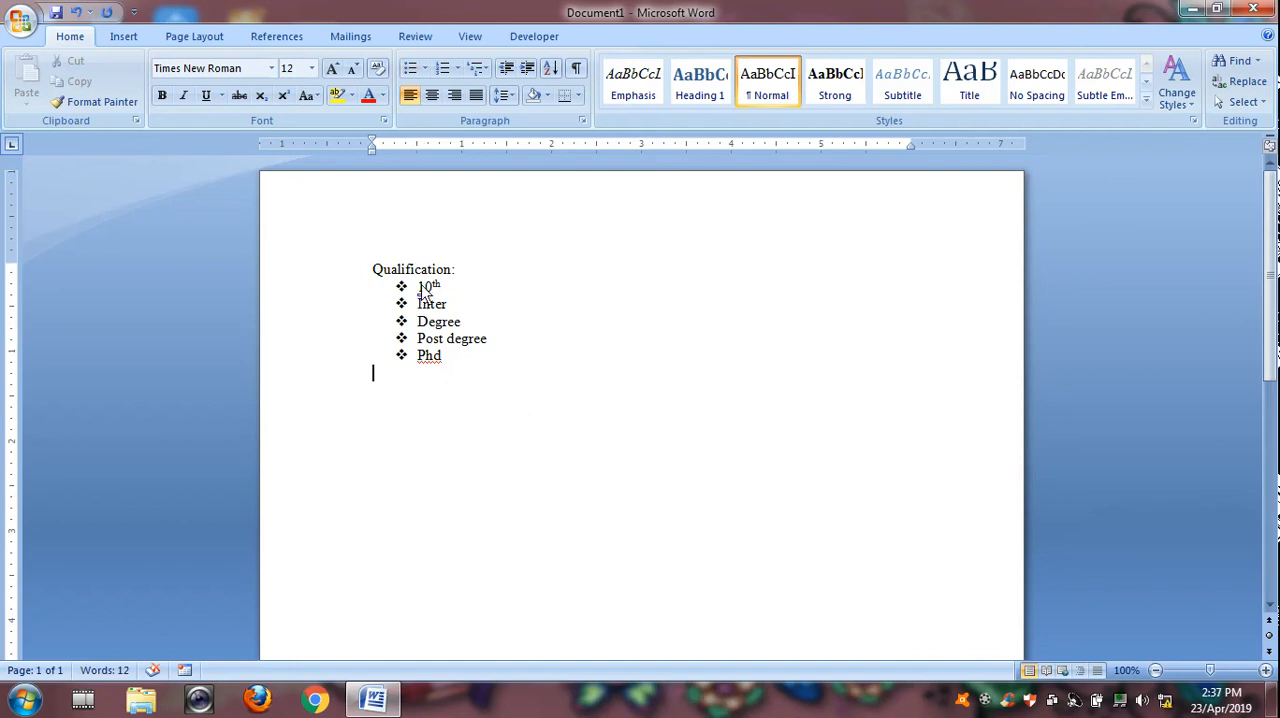
# Number the five selected qualification items 1) to 5), then set Numbering to None.
pyautogui.moveTo(416, 286); pyautogui.dragTo(441, 355)
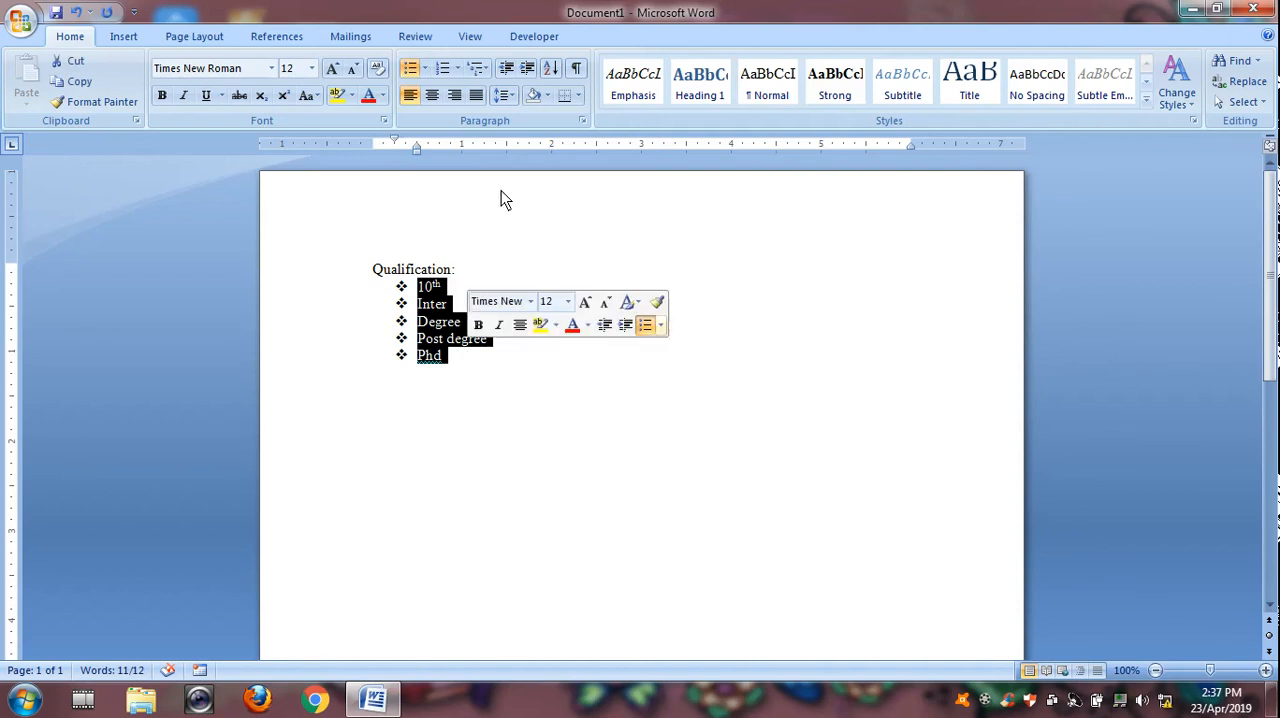
pyautogui.click(459, 68)
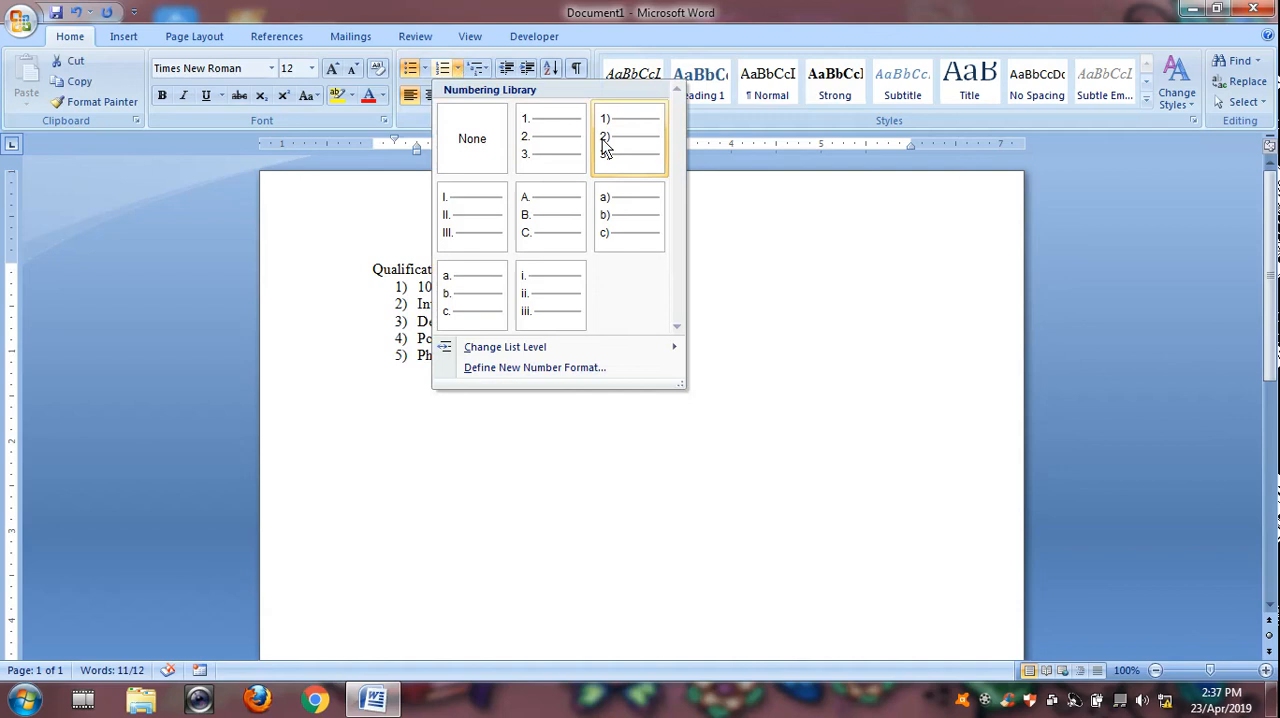
pyautogui.moveTo(628, 137)
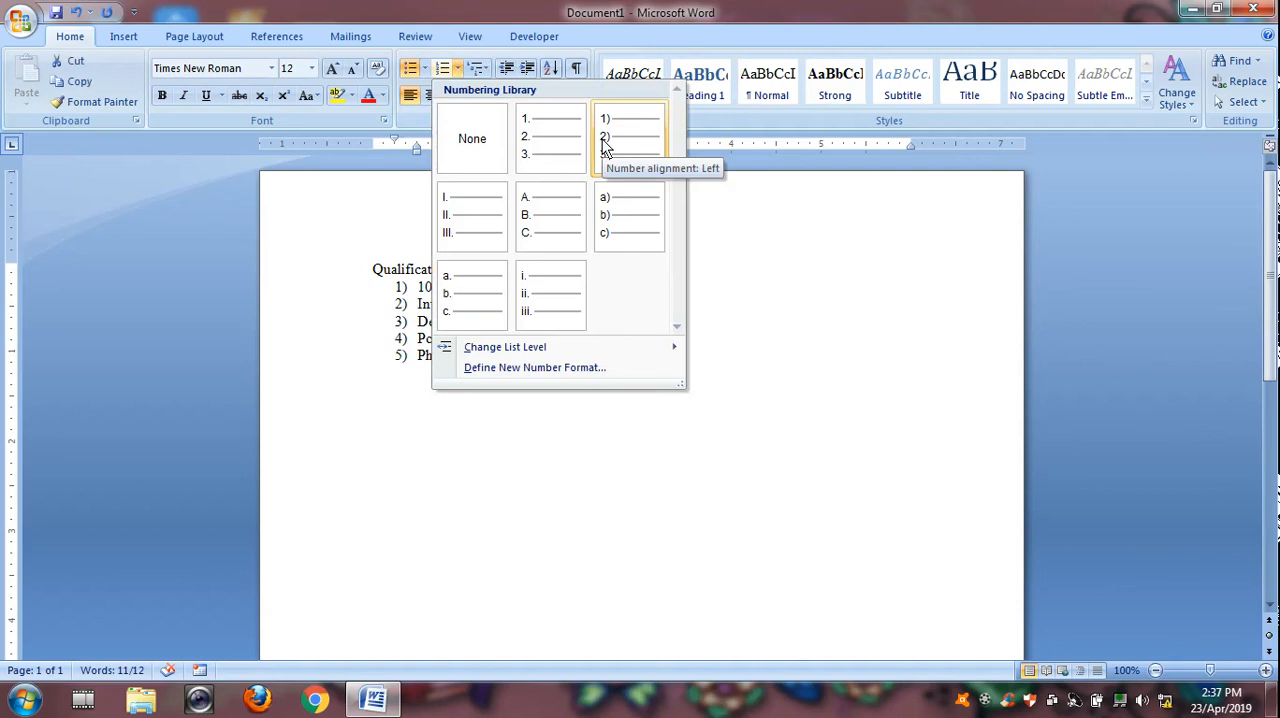
pyautogui.click(629, 137)
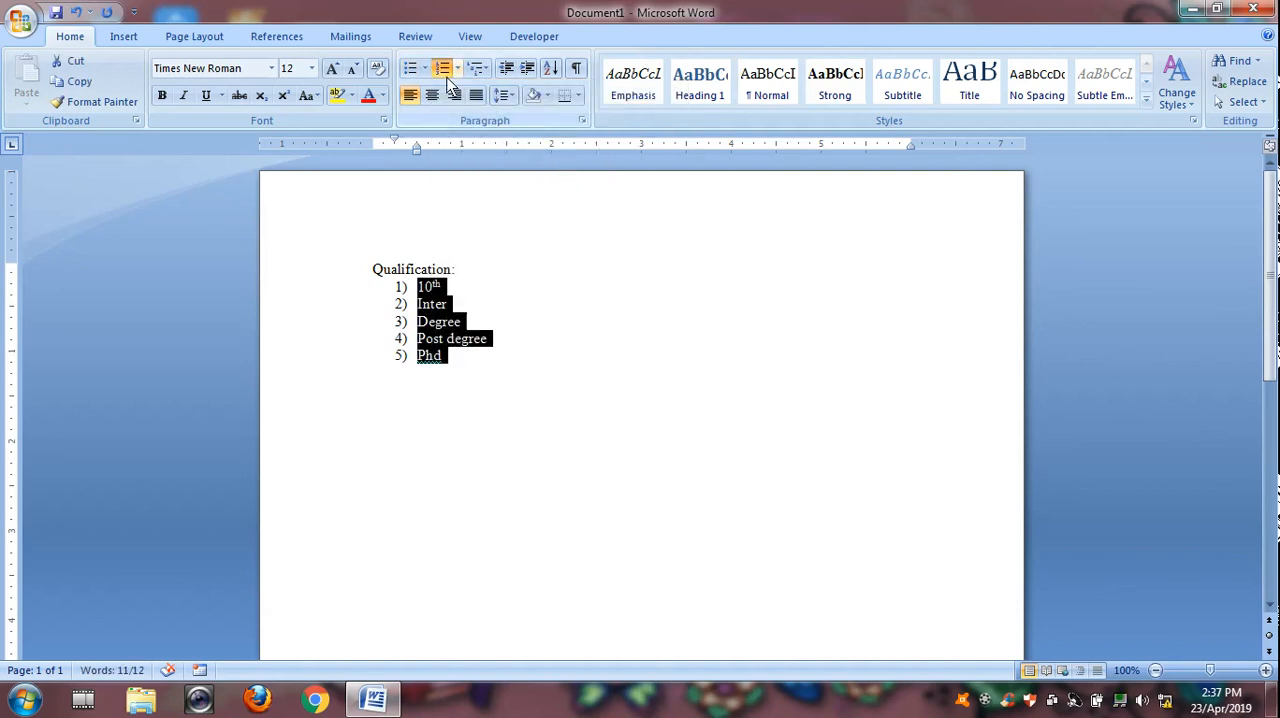
pyautogui.click(443, 68)
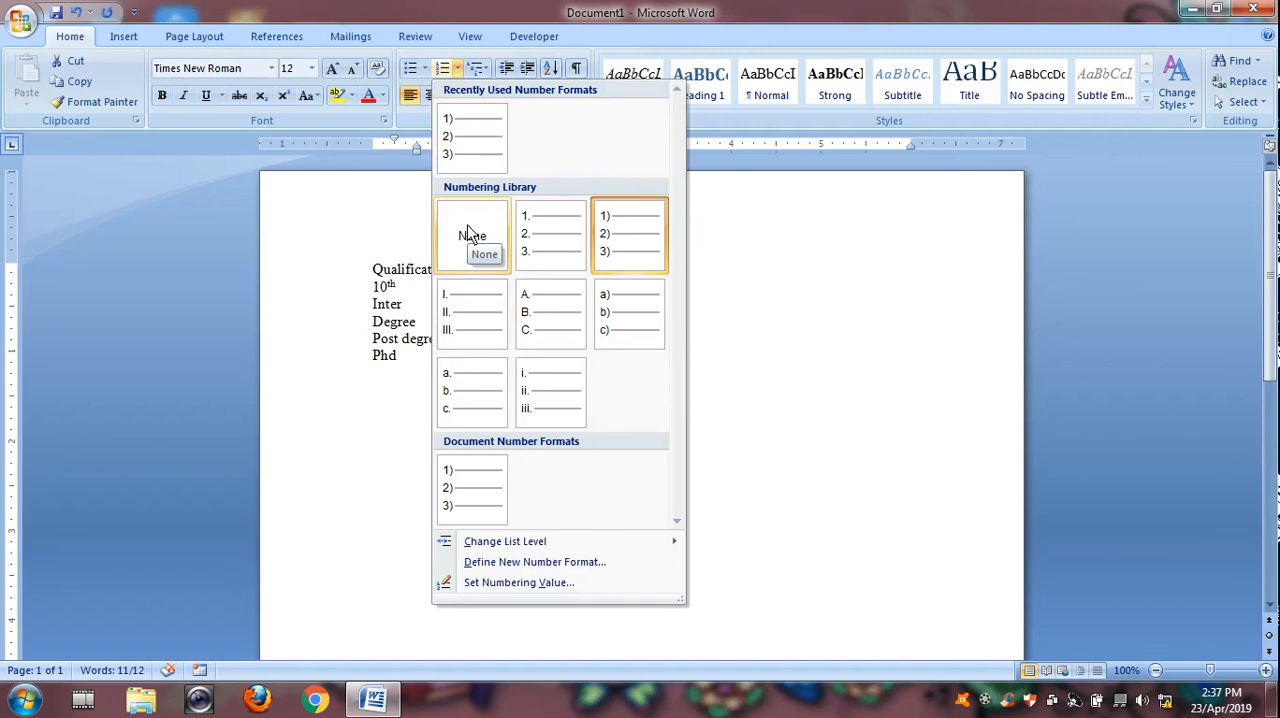
pyautogui.click(472, 235)
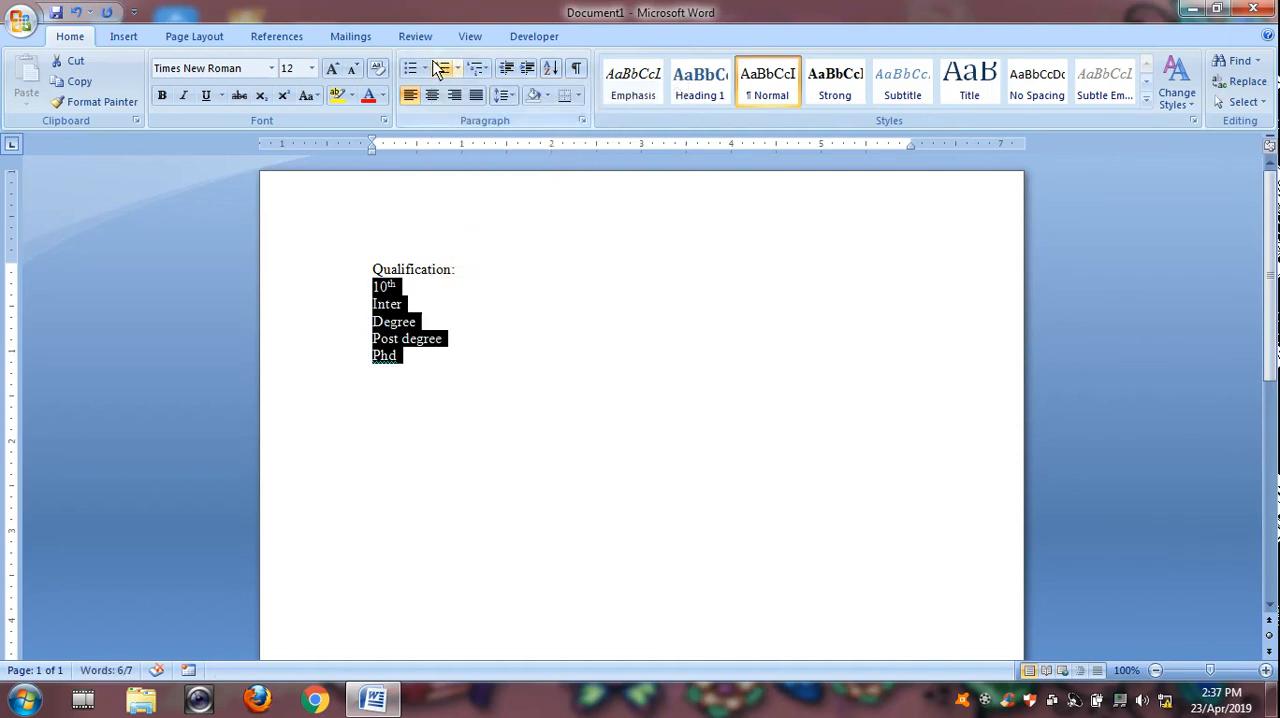
# Apply check-mark bullets to the items, then set Bullets to None.
pyautogui.click(425, 68)
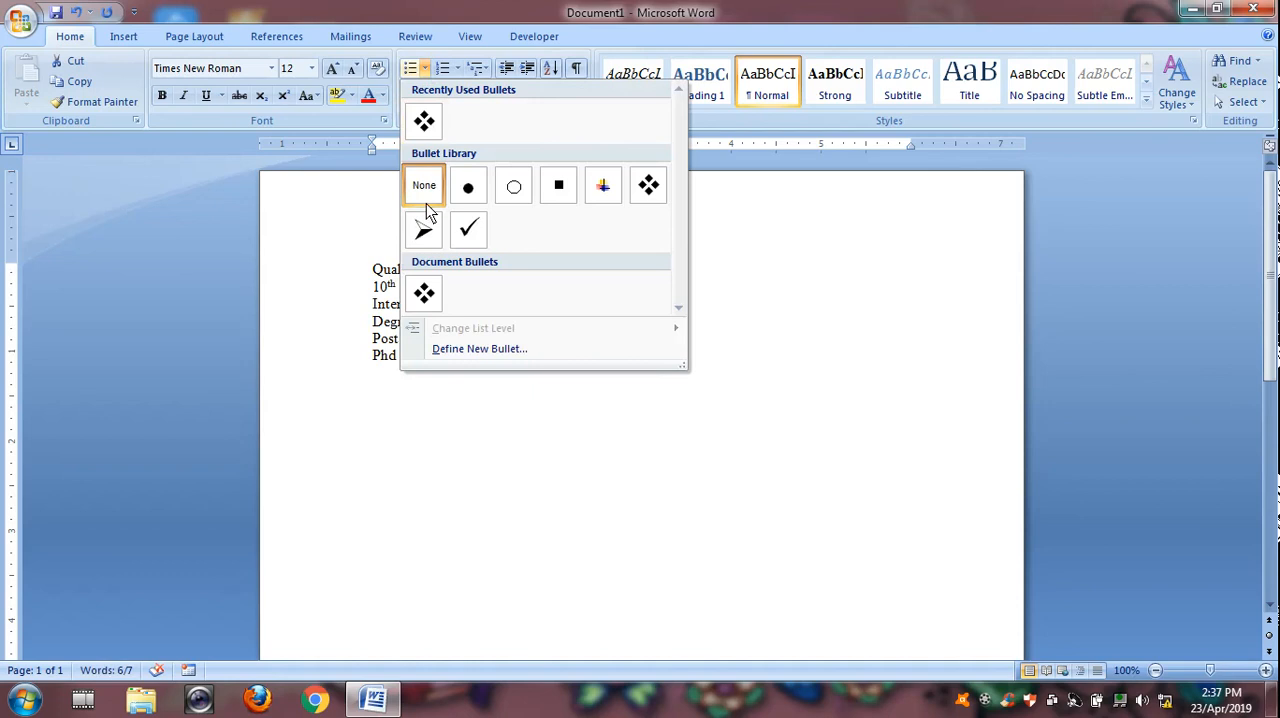
pyautogui.click(468, 228)
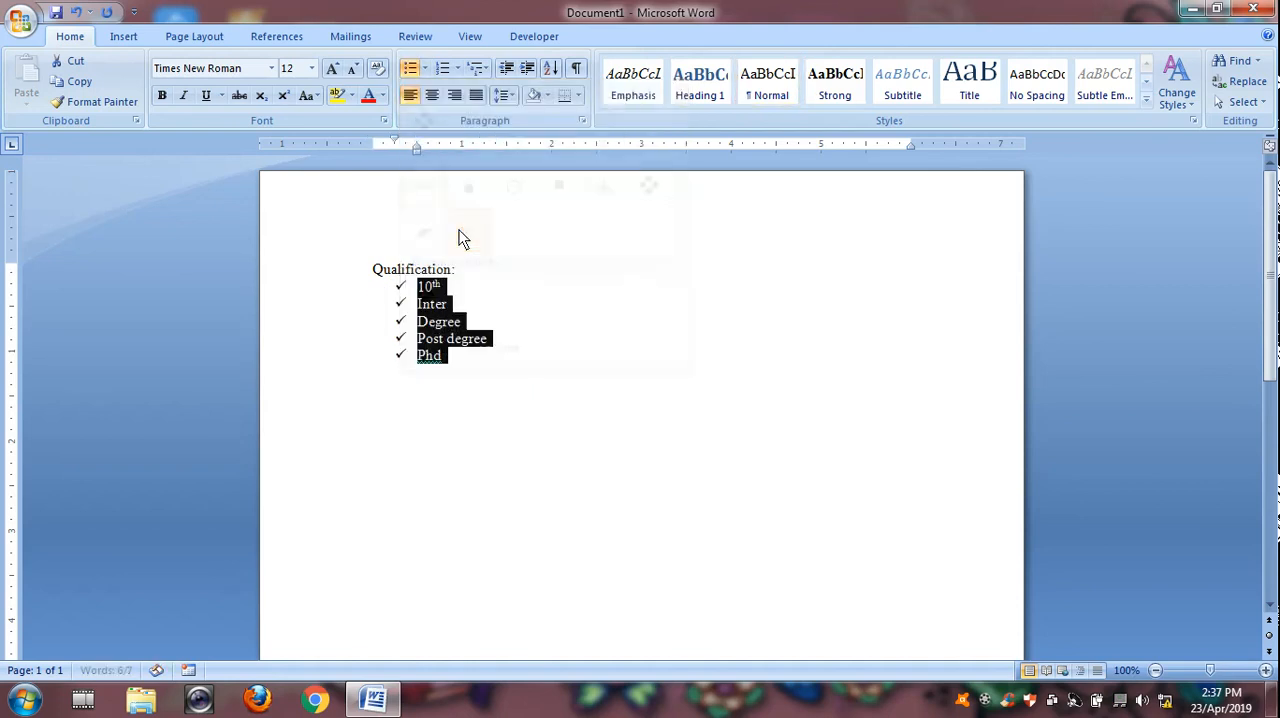
pyautogui.click(410, 67)
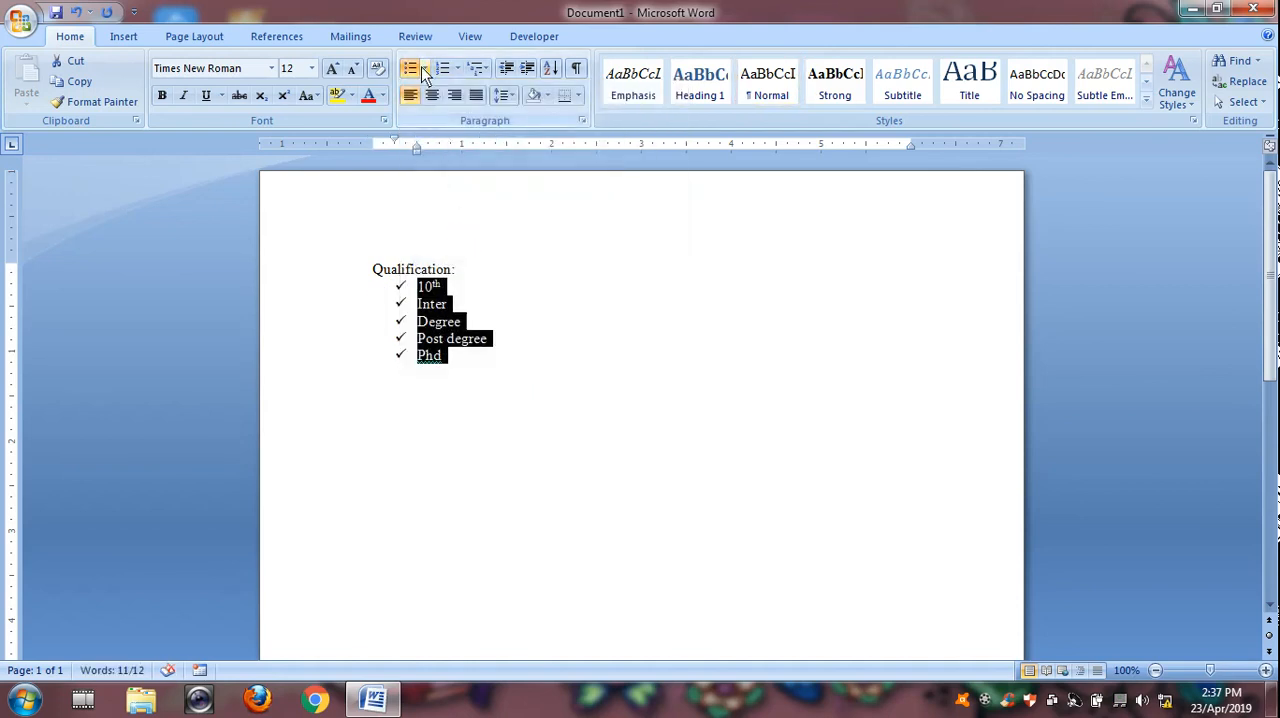
pyautogui.click(424, 68)
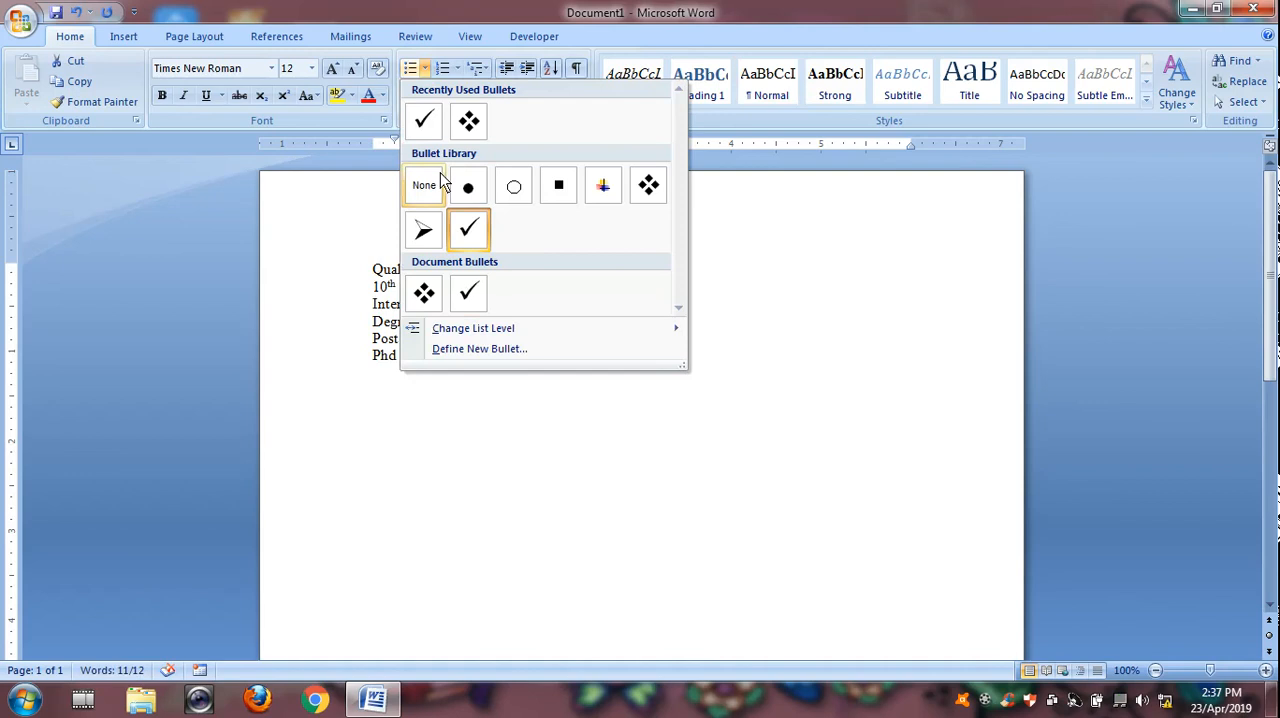
pyautogui.click(423, 185)
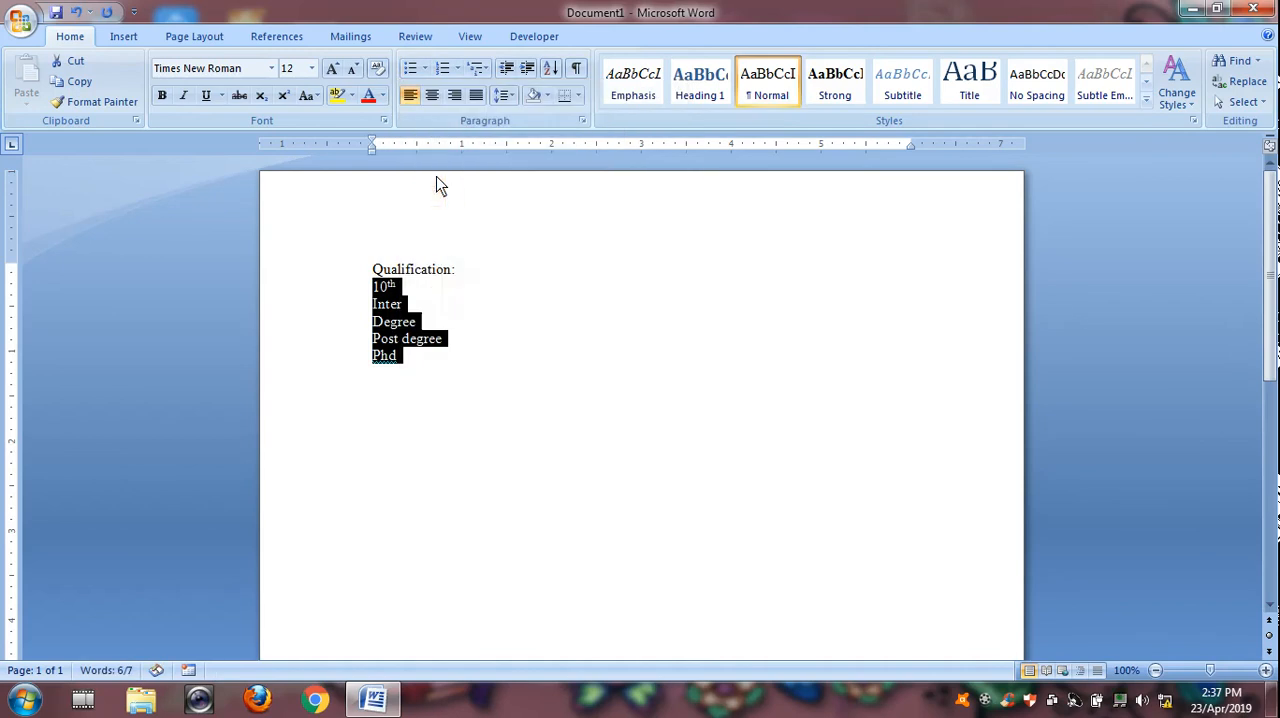
pyautogui.moveTo(595, 318)
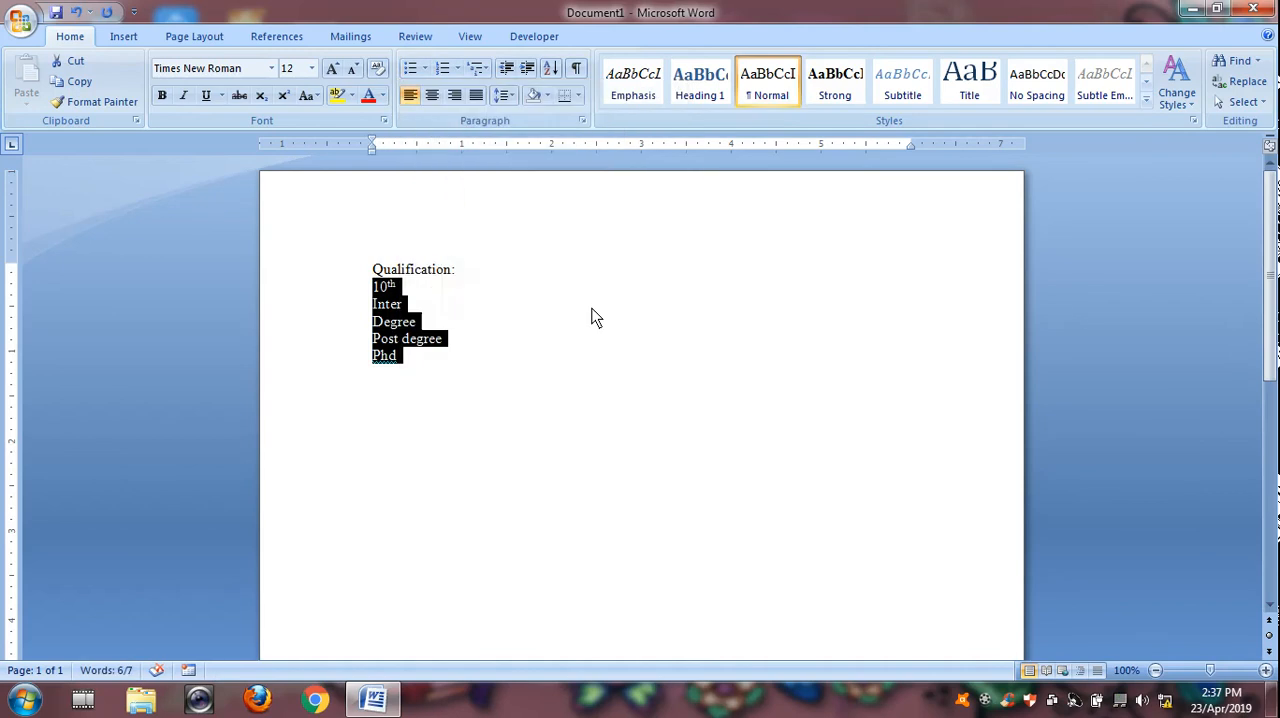
pyautogui.moveTo(611, 366)
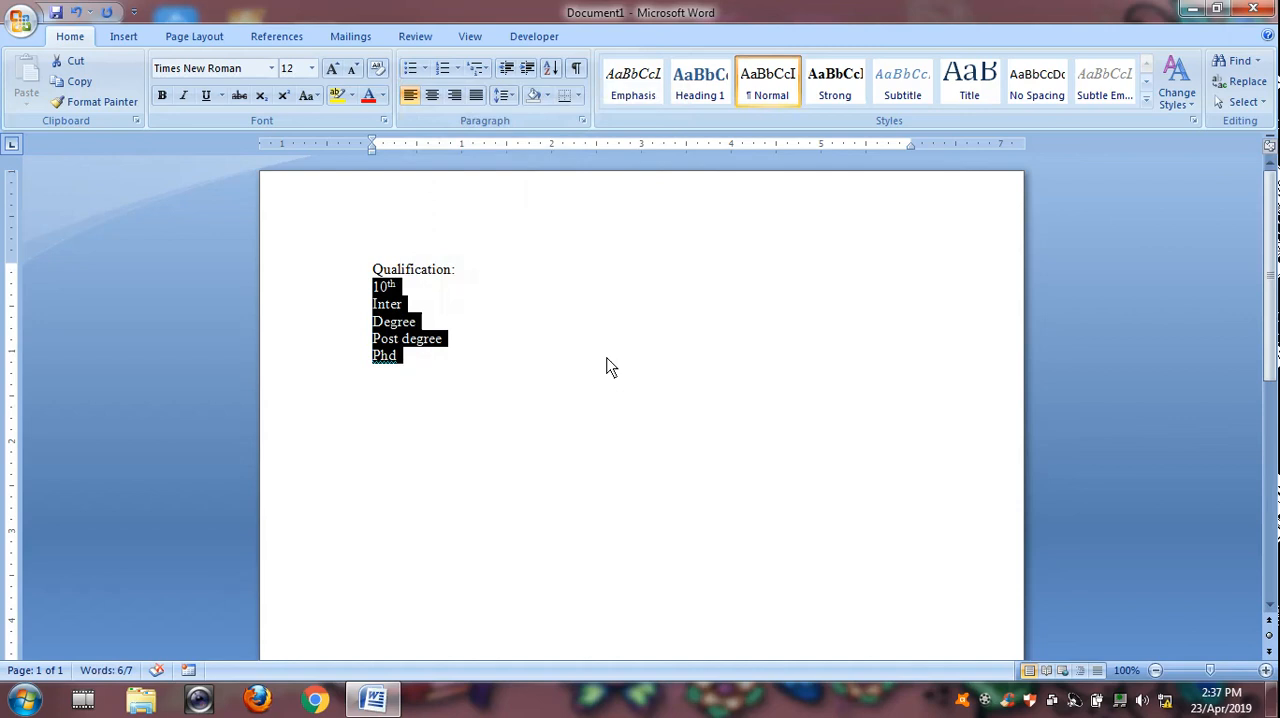